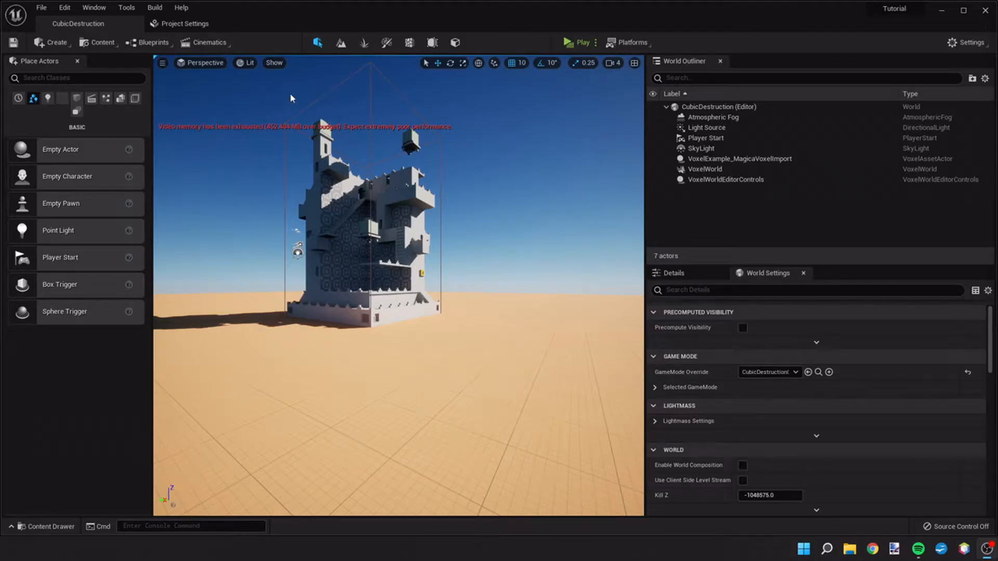
mouse_move(578, 43)
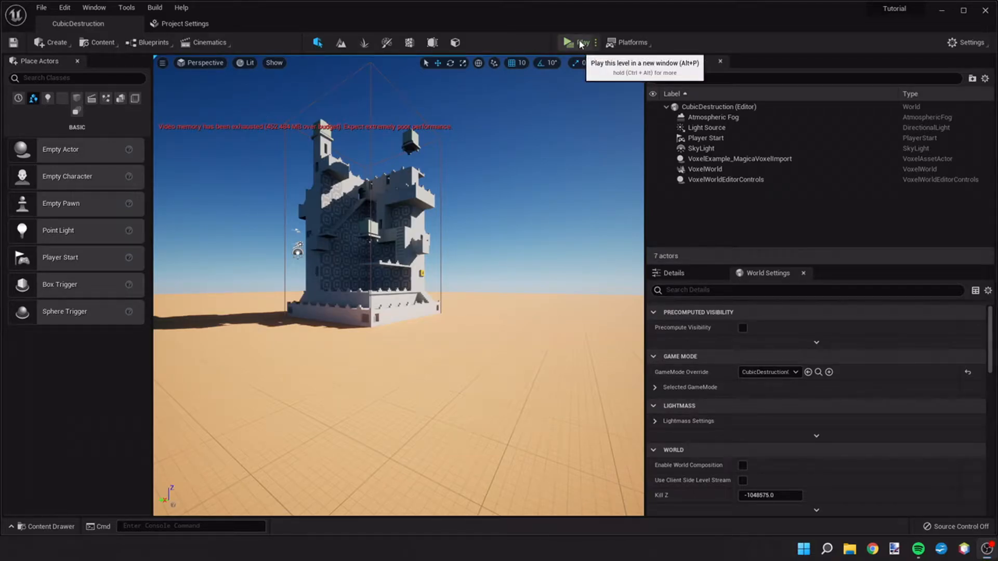
Playtest the current level in a separate window, then stop it.
left_click(567, 43)
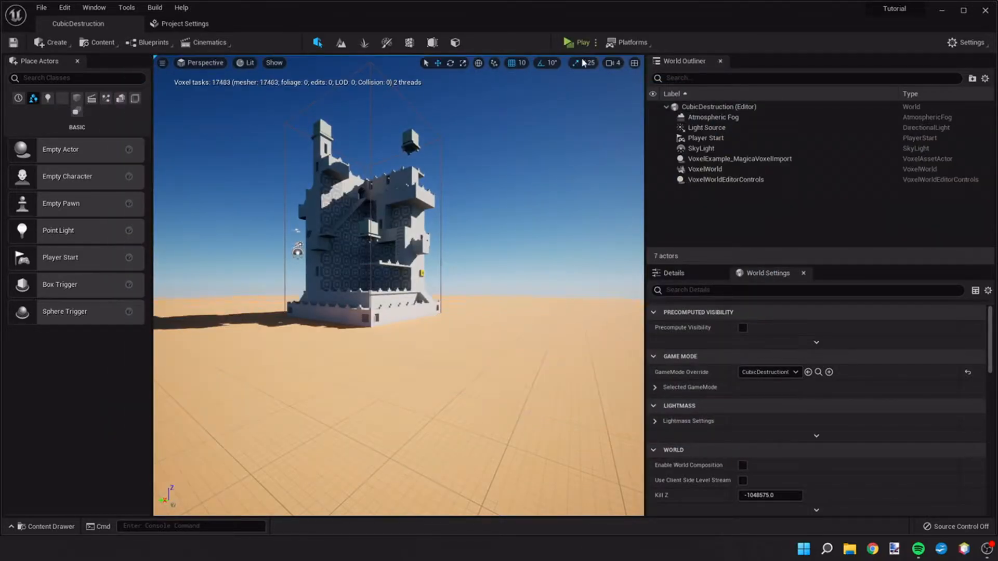
left_click(578, 42)
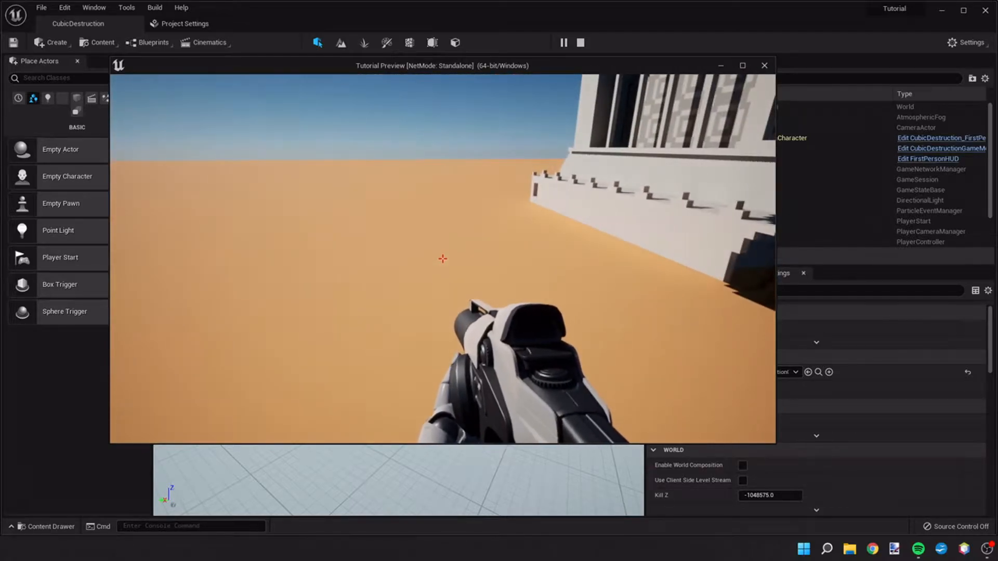
left_click(764, 66)
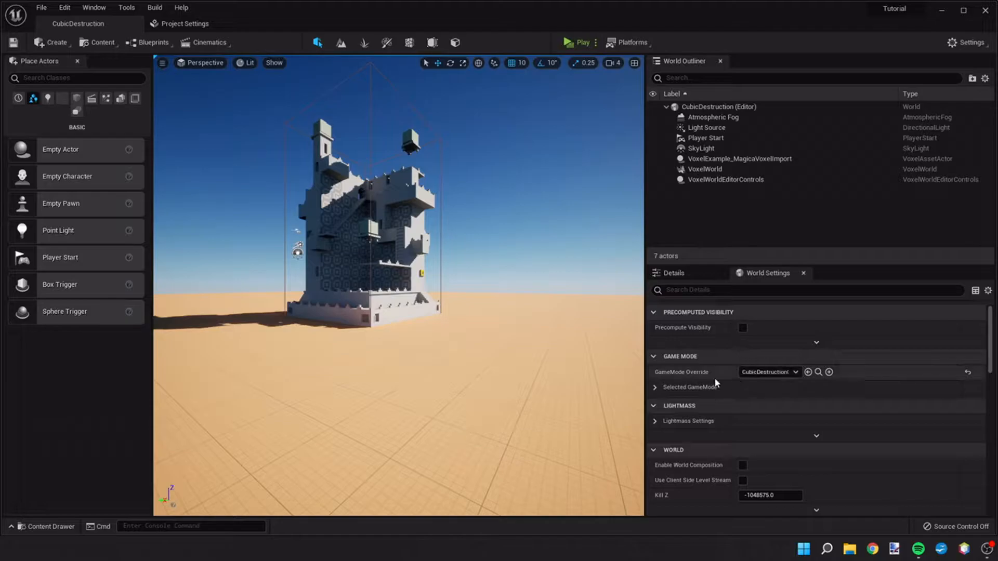
Open CubicDestruction_FirstPersonCharacter via the GameMode's default pawn and view it in Viewport.
left_click(655, 387)
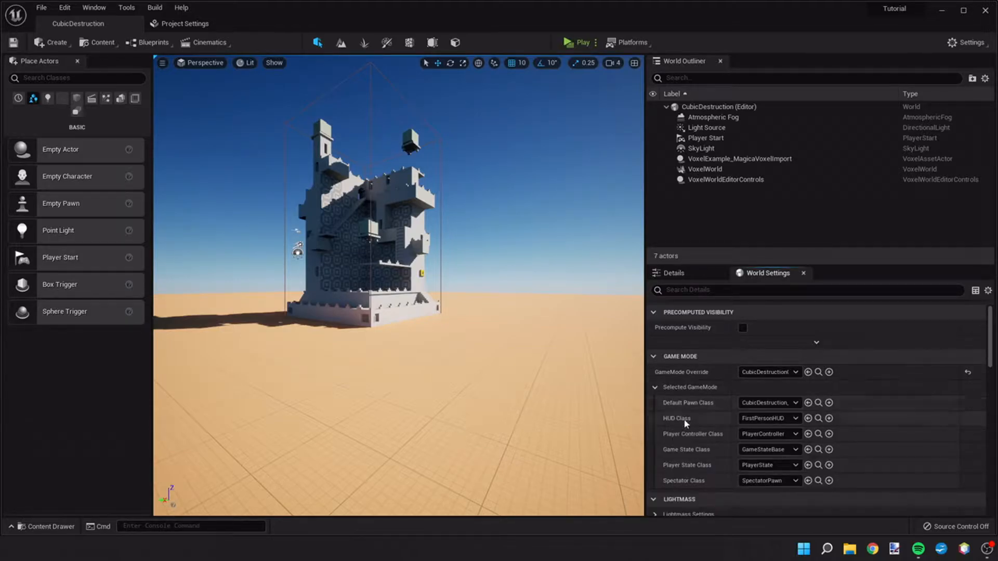
mouse_move(757, 422)
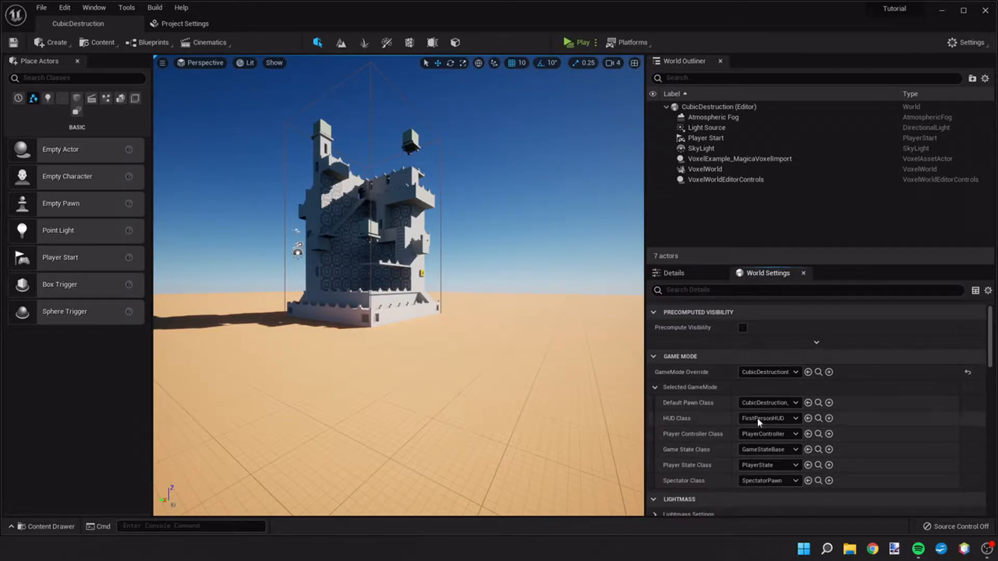
left_click(48, 527)
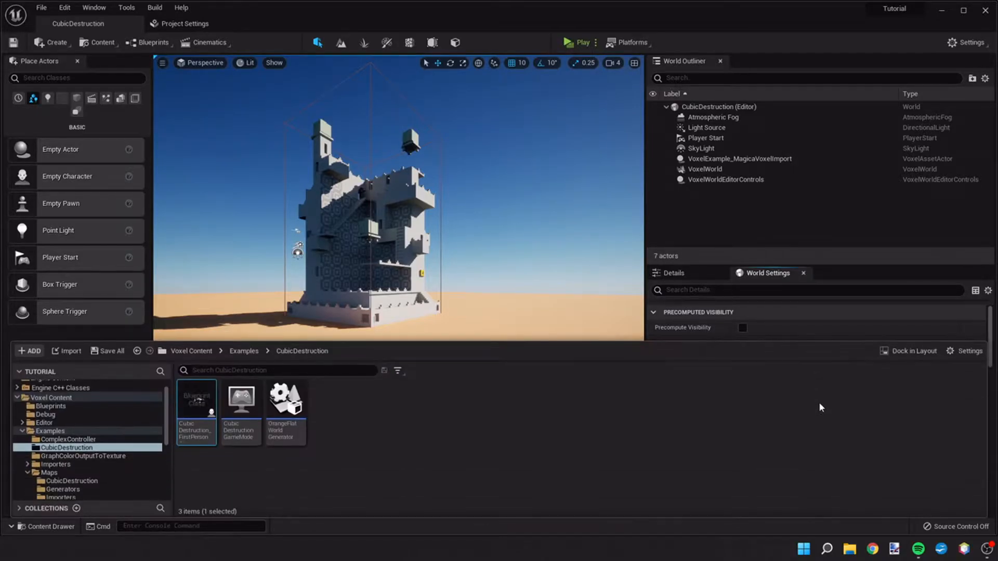
double_click(196, 401)
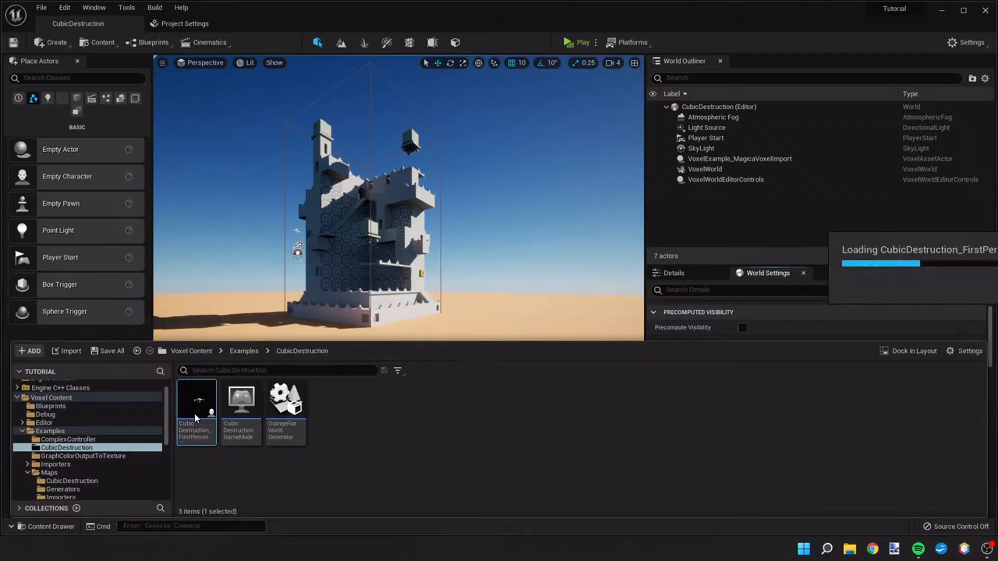
double_click(196, 401)
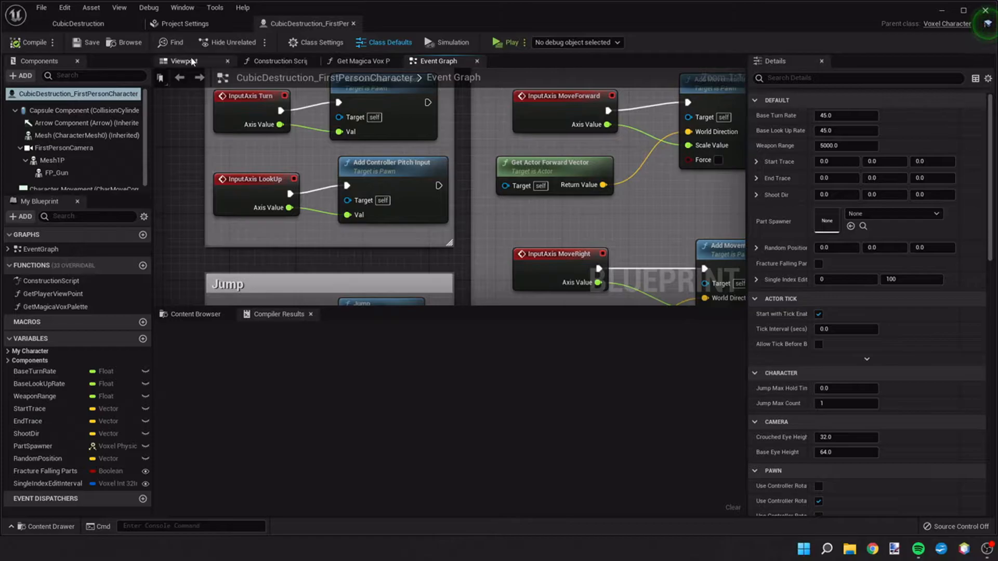
left_click(183, 60)
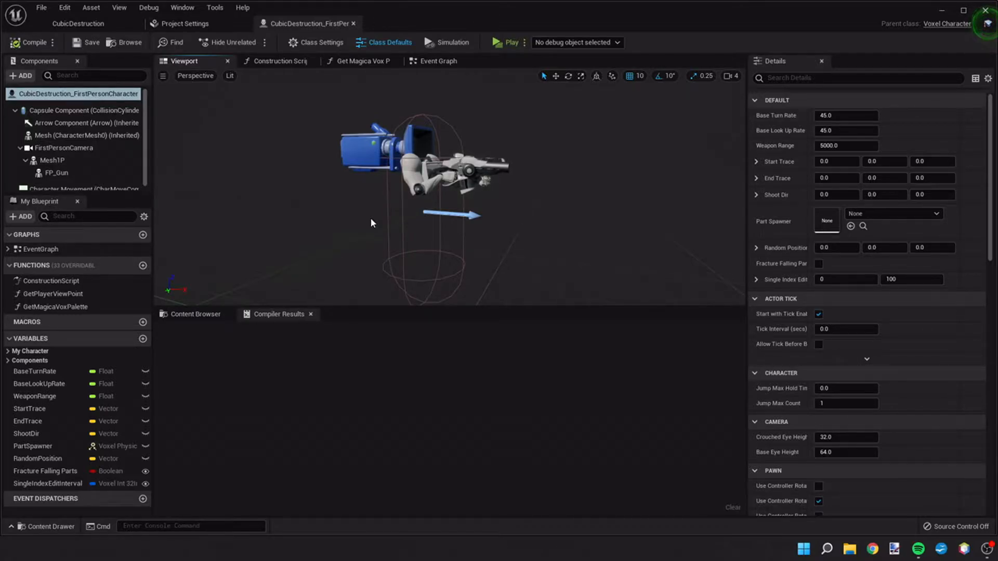
mouse_move(385, 202)
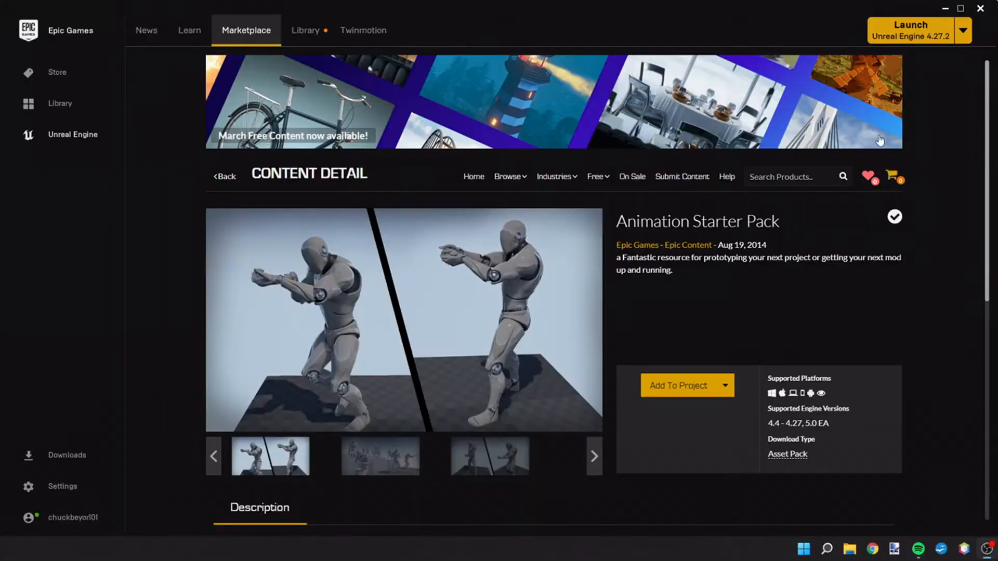
mouse_move(658, 227)
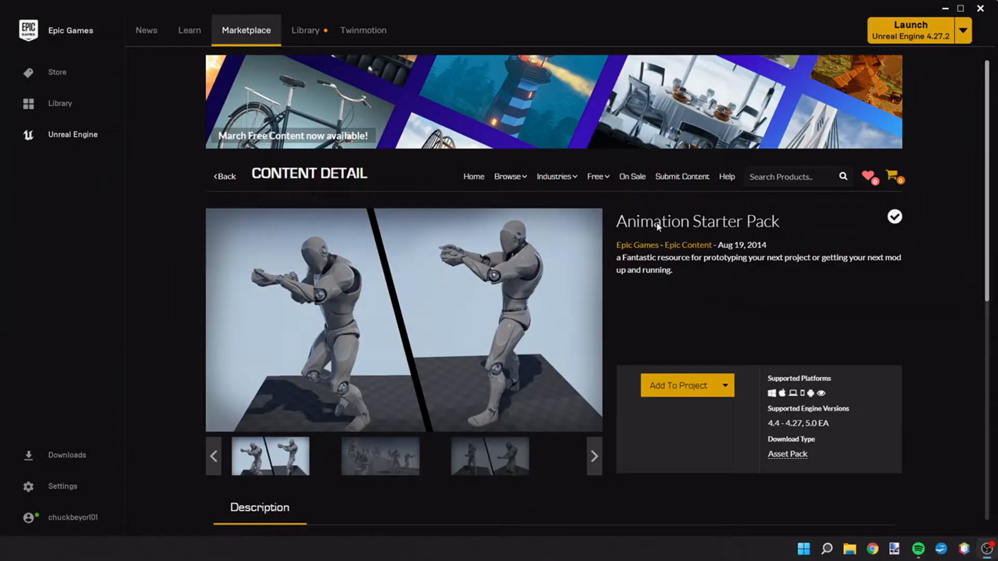
mouse_move(757, 289)
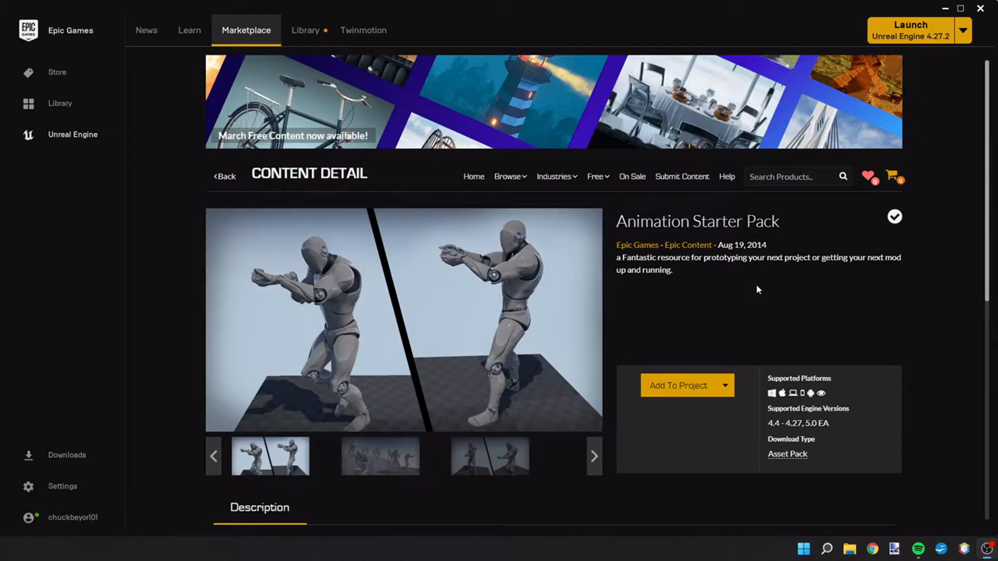
mouse_move(749, 296)
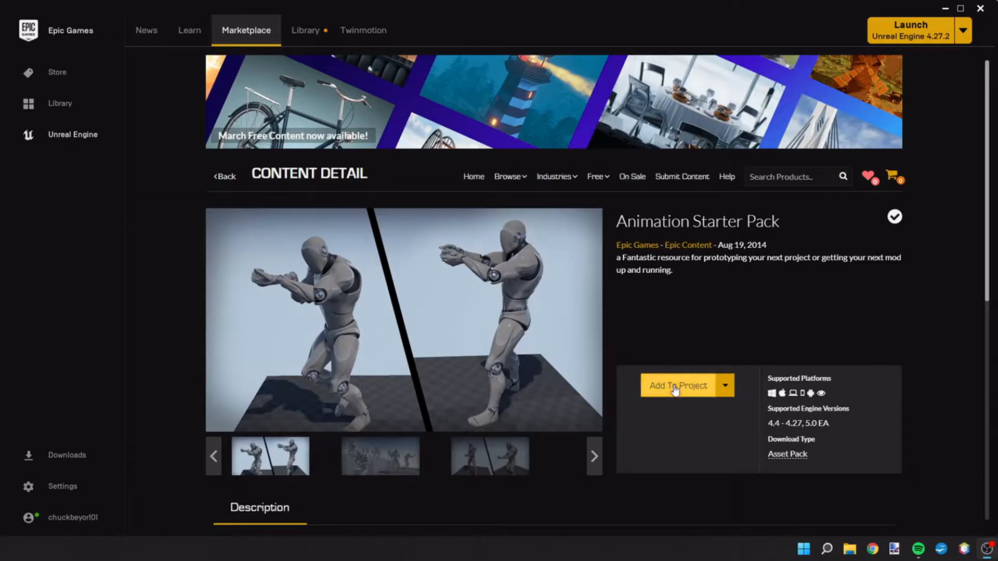
Add the Animation Starter Pack to the Tutorial project with engine version 5.0EA.
left_click(677, 386)
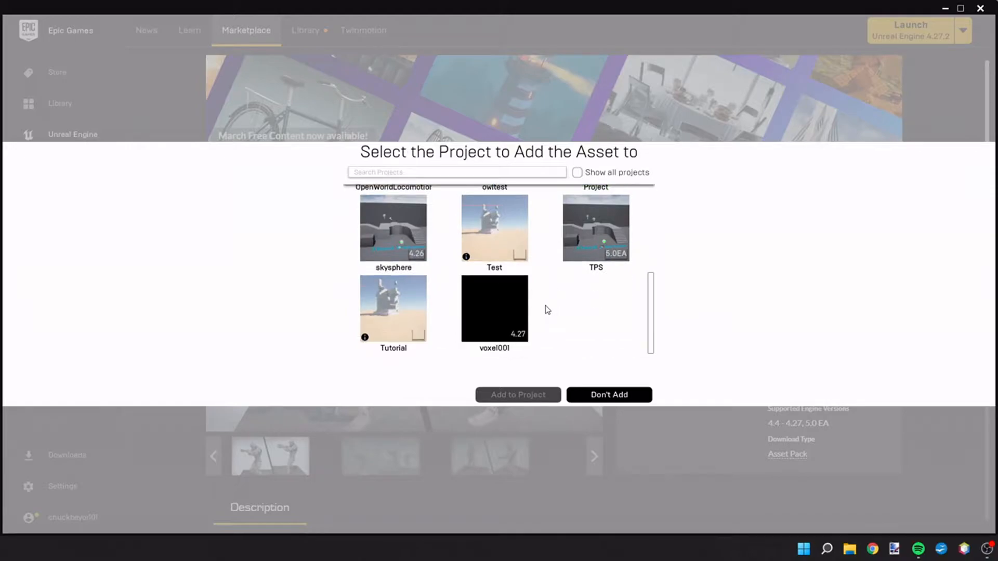
left_click(393, 308)
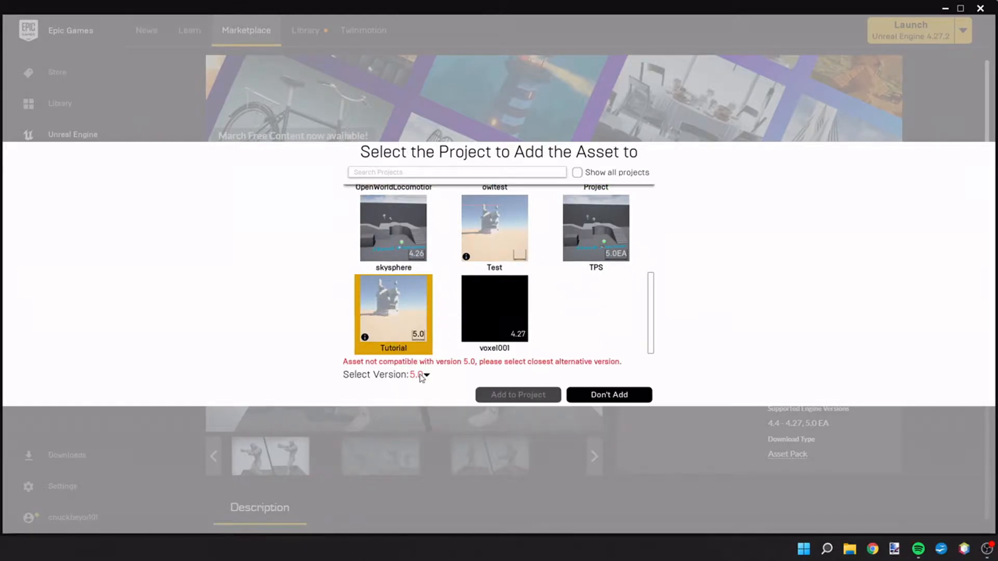
left_click(425, 375)
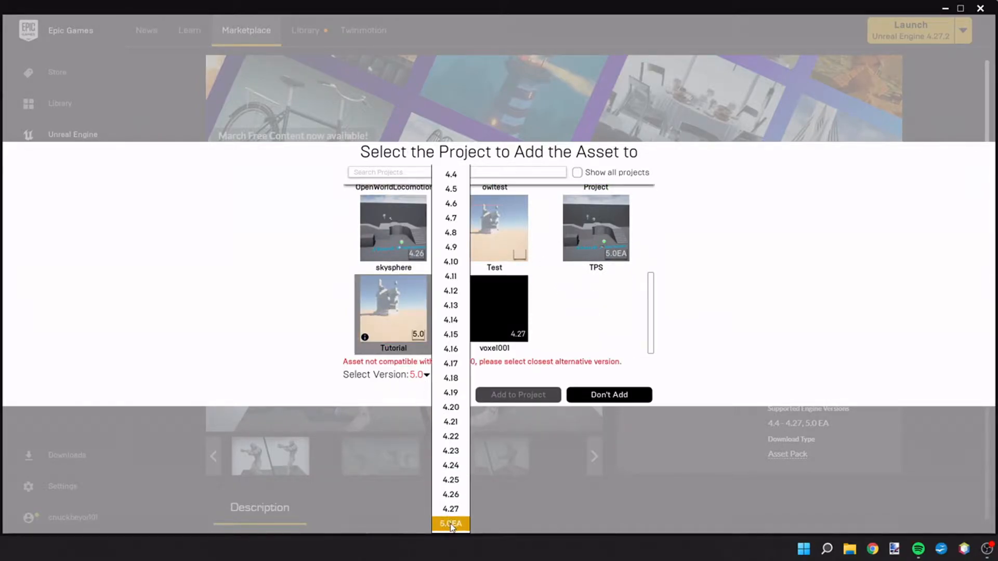
left_click(516, 395)
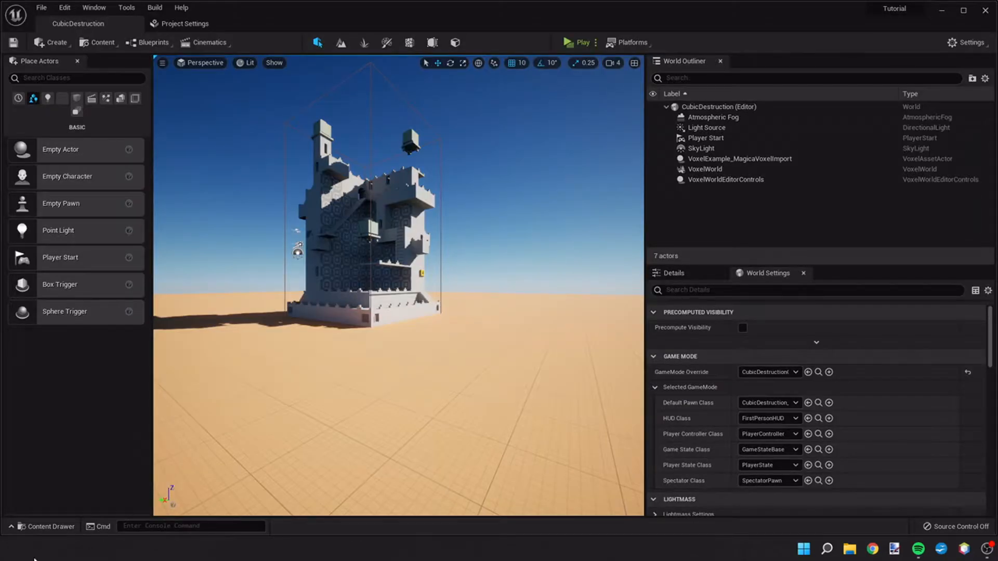
Browse Content > AnimStarterPack into the UE4_Mannequin meshes in the Content Drawer.
left_click(48, 526)
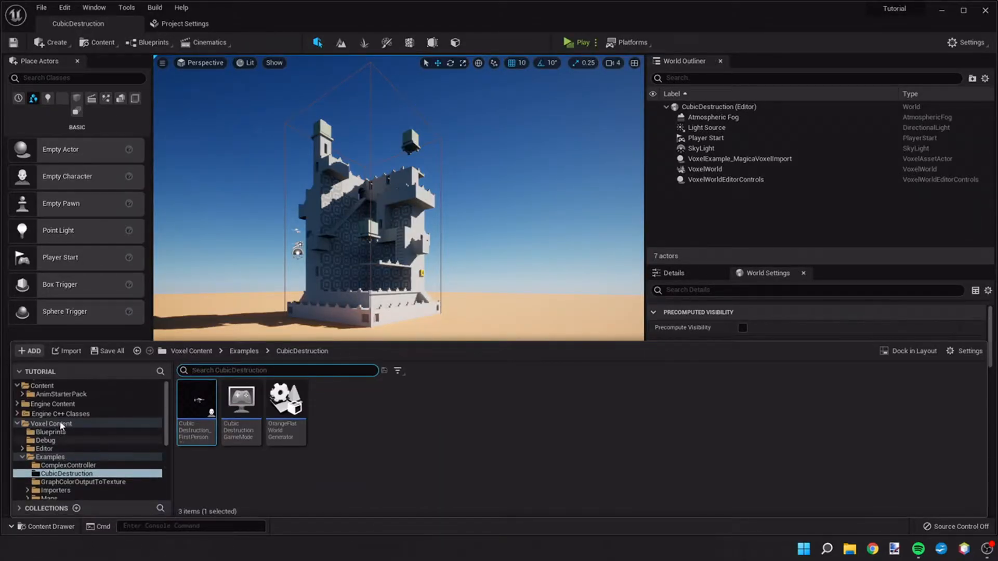
left_click(42, 385)
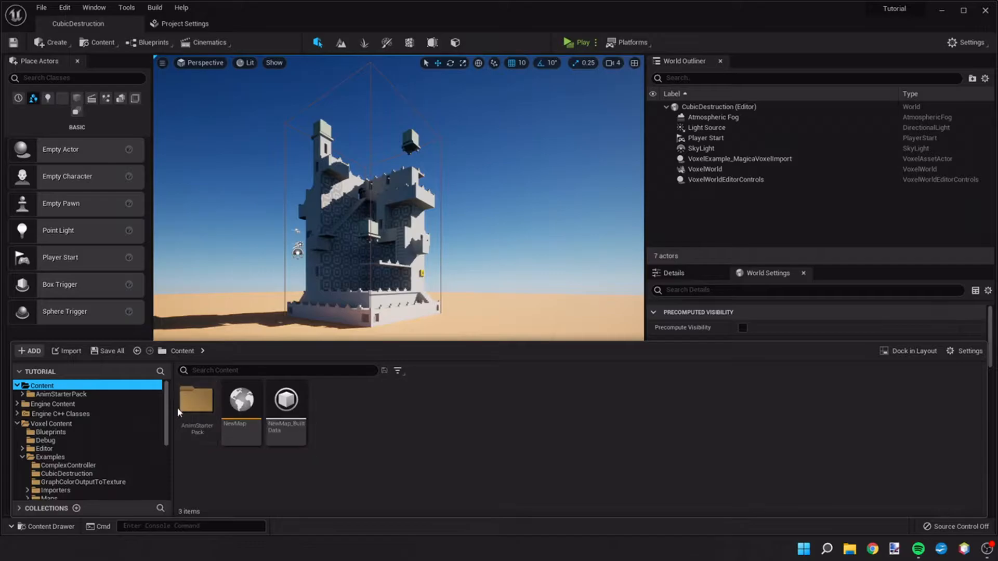
mouse_move(241, 471)
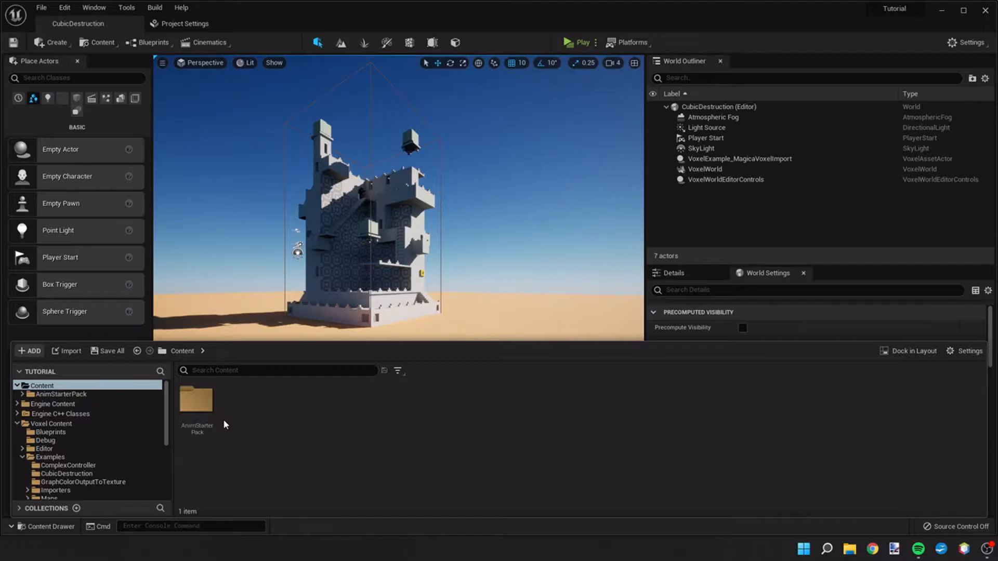
left_click(196, 401)
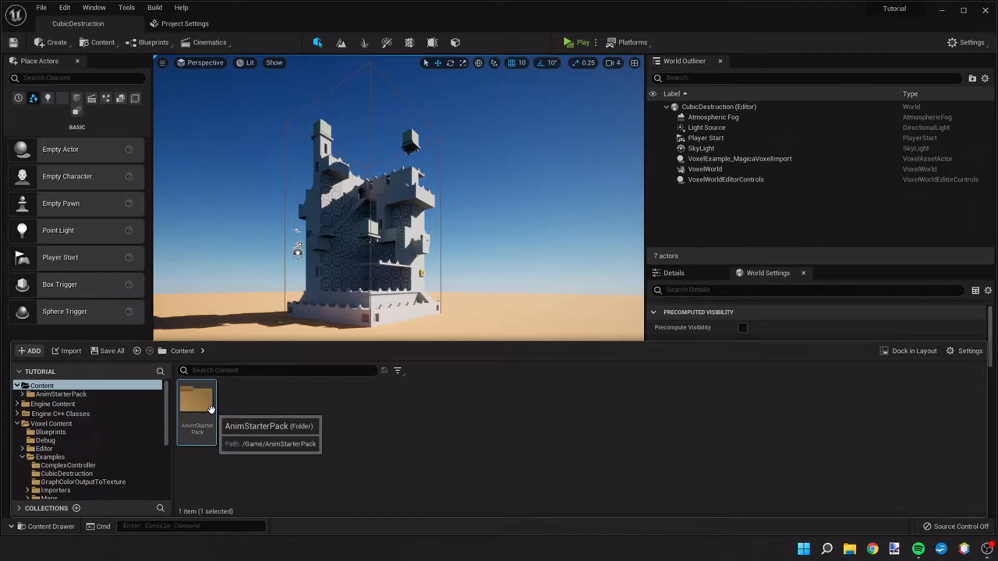
double_click(196, 411)
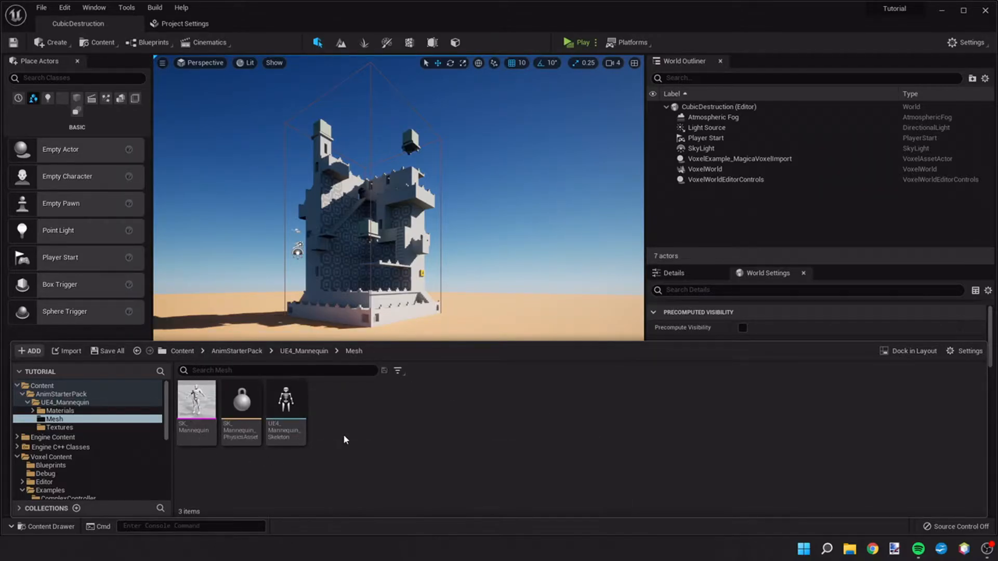
left_click(236, 351)
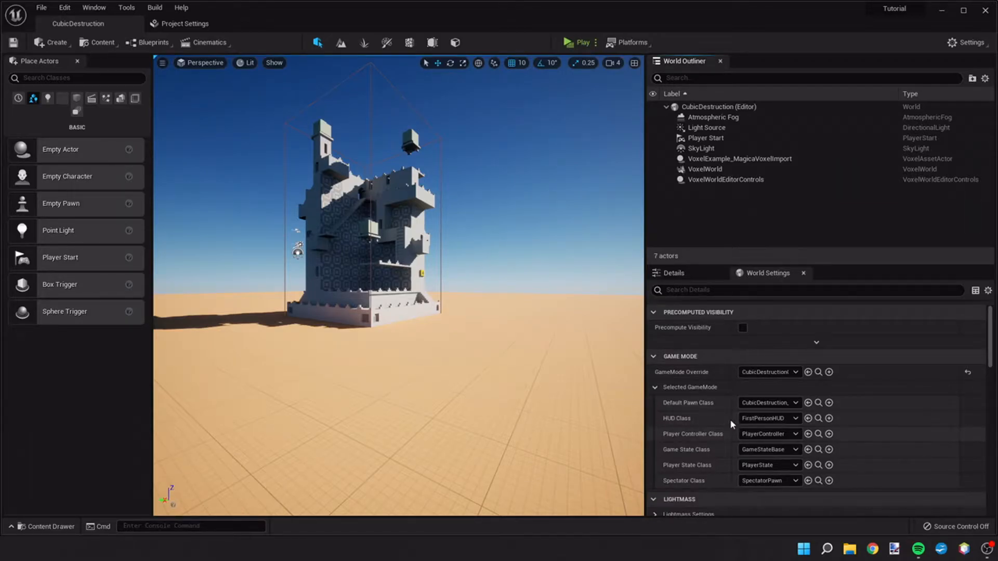
Set Default Pawn Class to Ue4ASP_Character and open that blueprint's 3D Viewport.
left_click(794, 402)
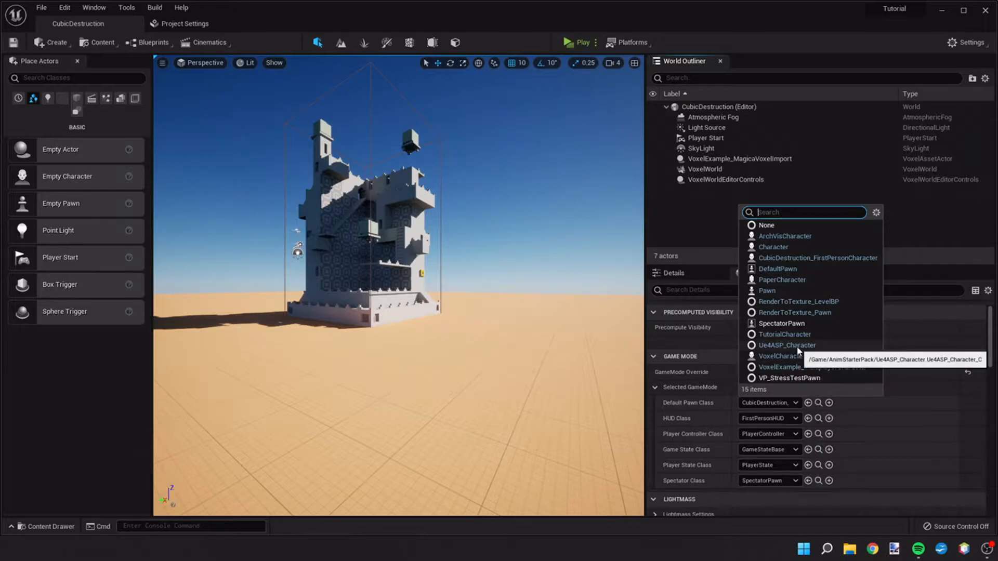
left_click(785, 345)
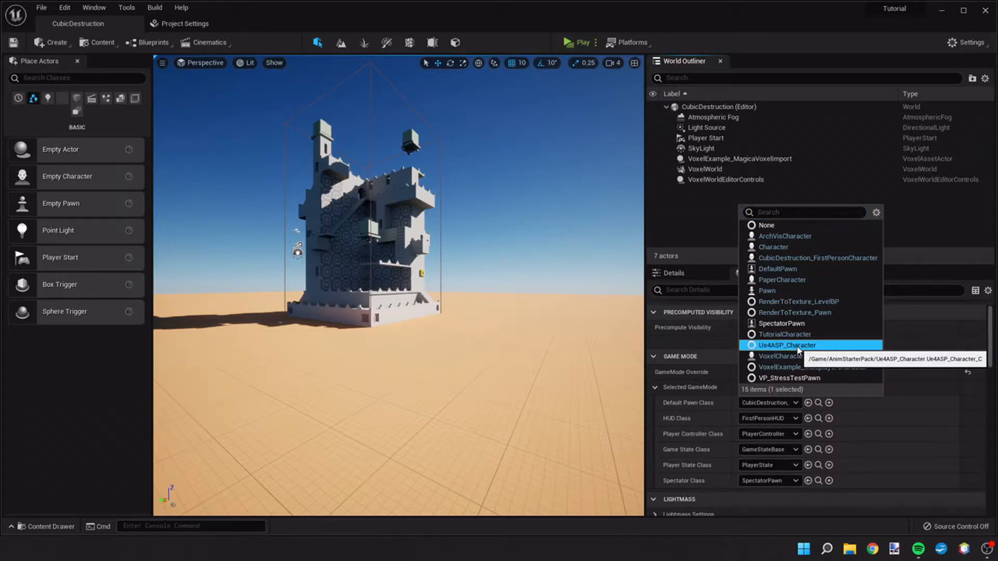
left_click(785, 345)
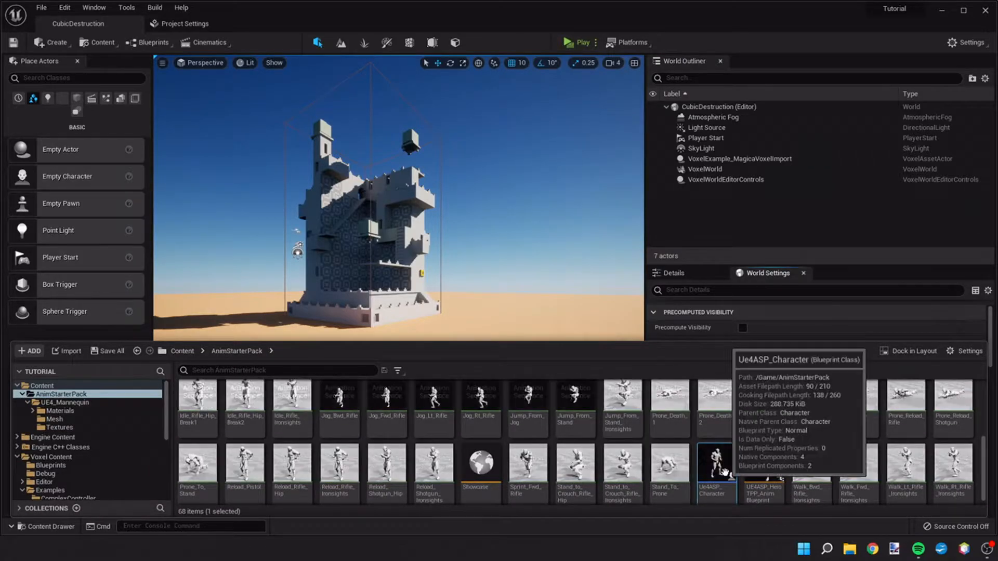
double_click(714, 467)
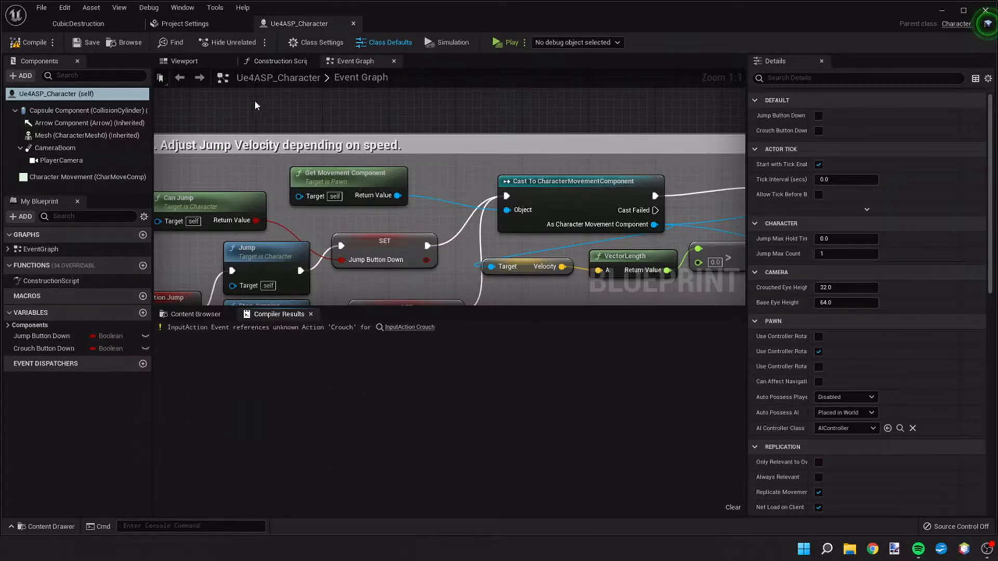
left_click(185, 61)
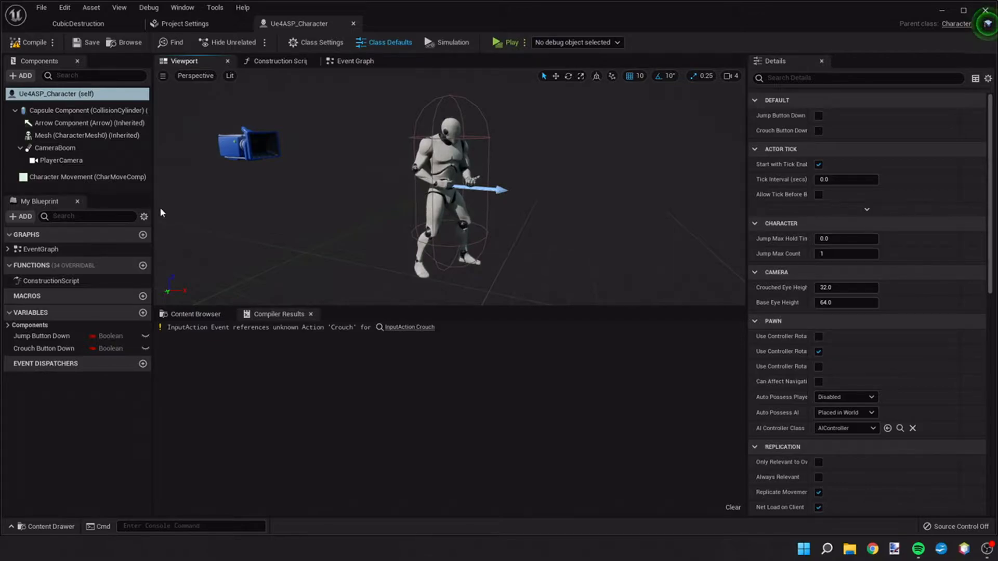
mouse_move(366, 223)
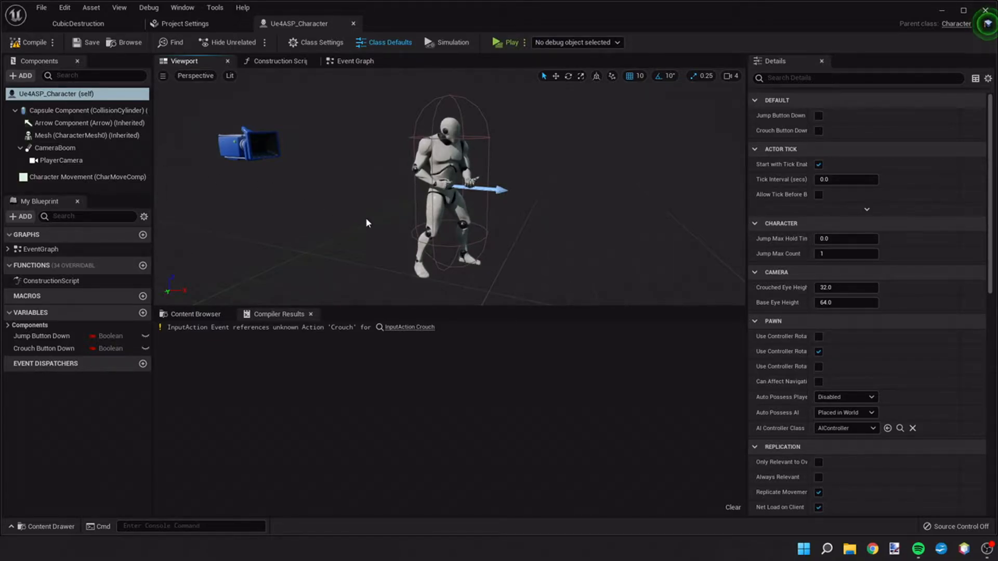
mouse_move(506, 42)
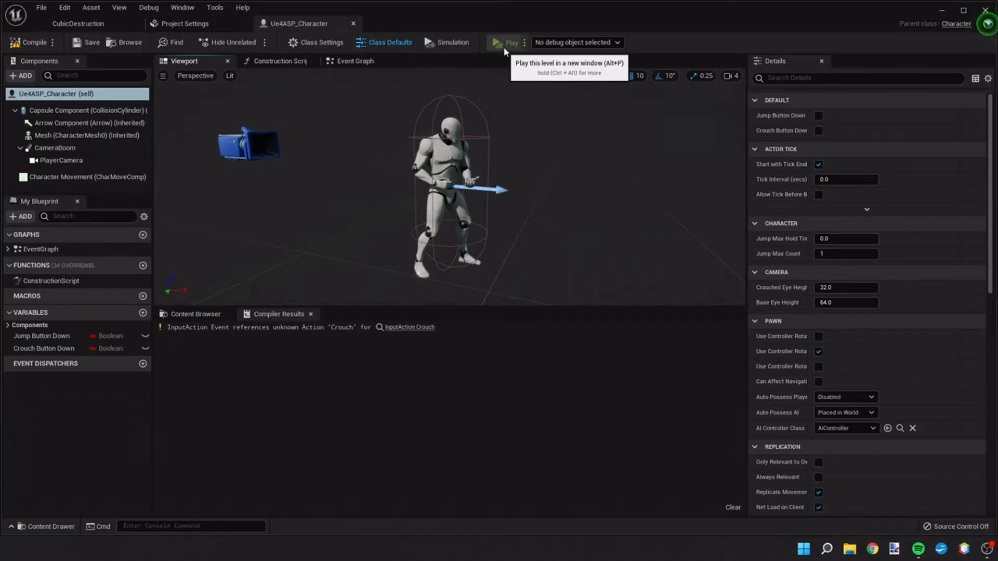
Play the level as the Ue4ASP mannequin, then end the play session.
left_click(508, 42)
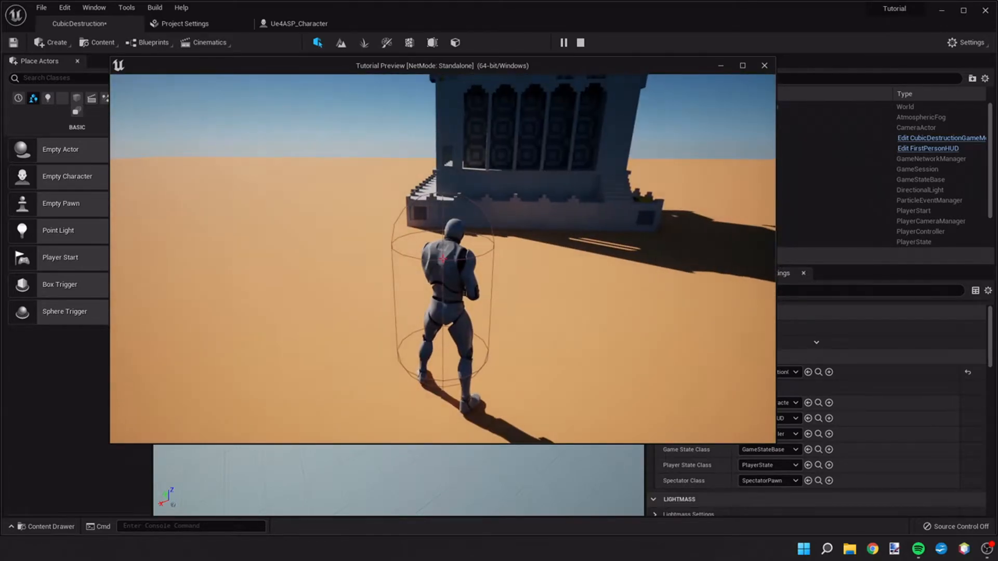
left_click(762, 65)
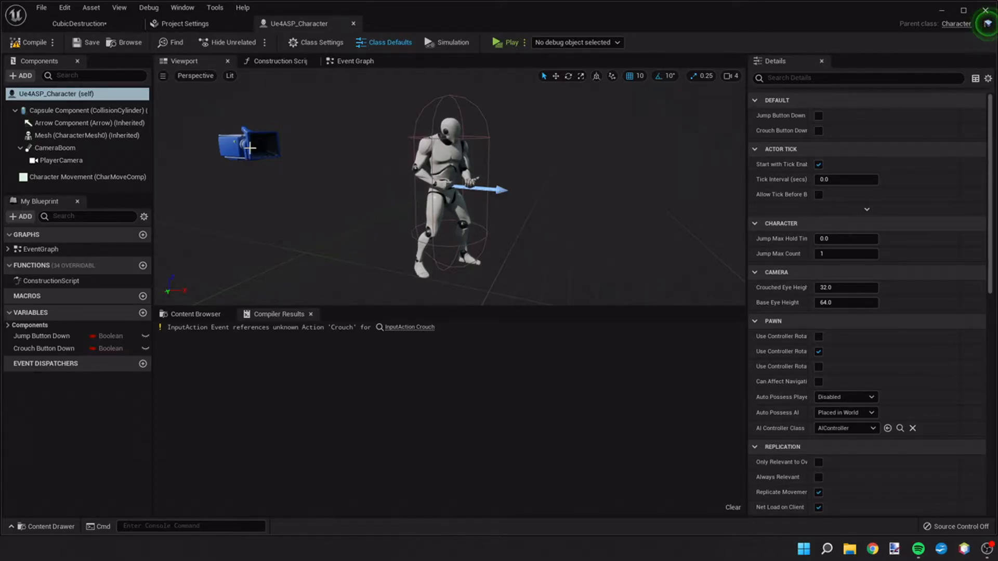
Move PlayerCamera to location 320, 10, 20 by setting Y 10 and Z 20.
left_click(63, 160)
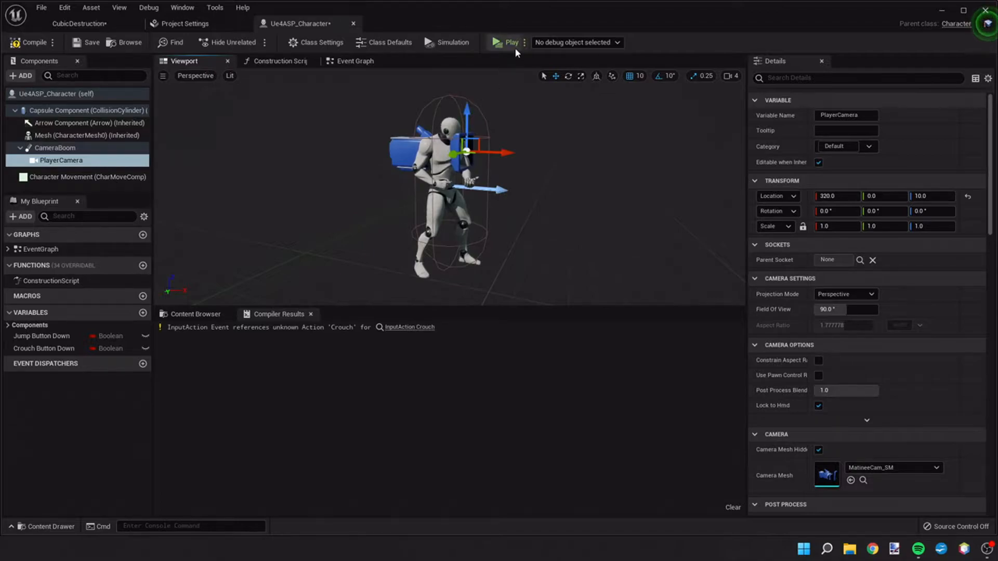
left_click(507, 42)
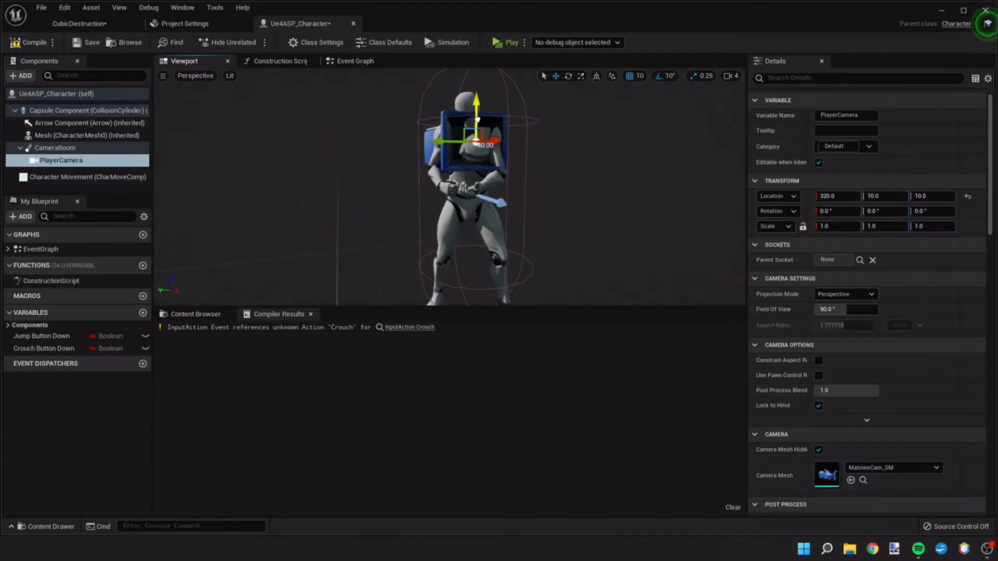
left_click_drag(476, 121, 476, 95)
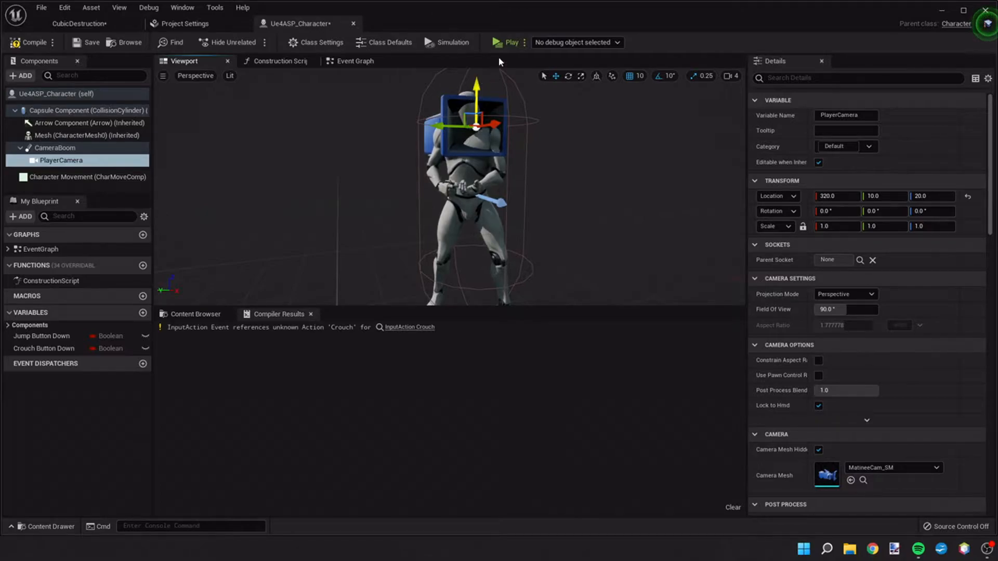
left_click(506, 42)
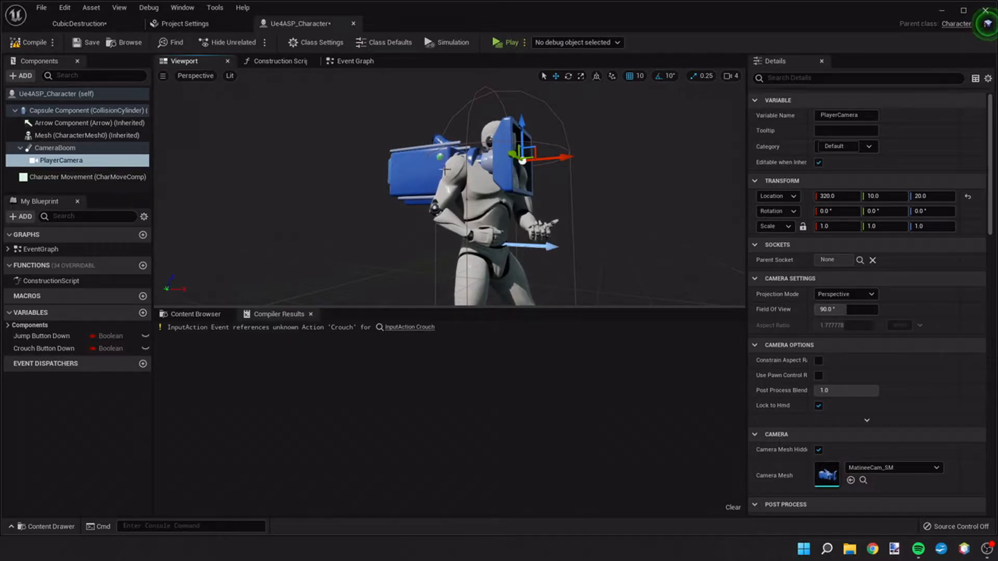
Open UE4_Mannequin_Skeleton by browsing from the Mesh component's skeletal mesh.
left_click(83, 135)
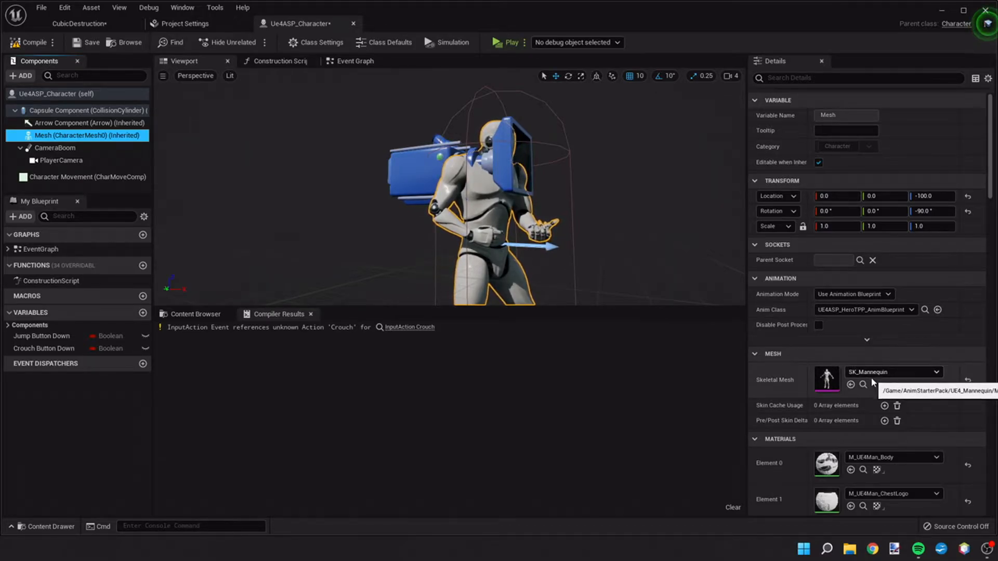
left_click(863, 384)
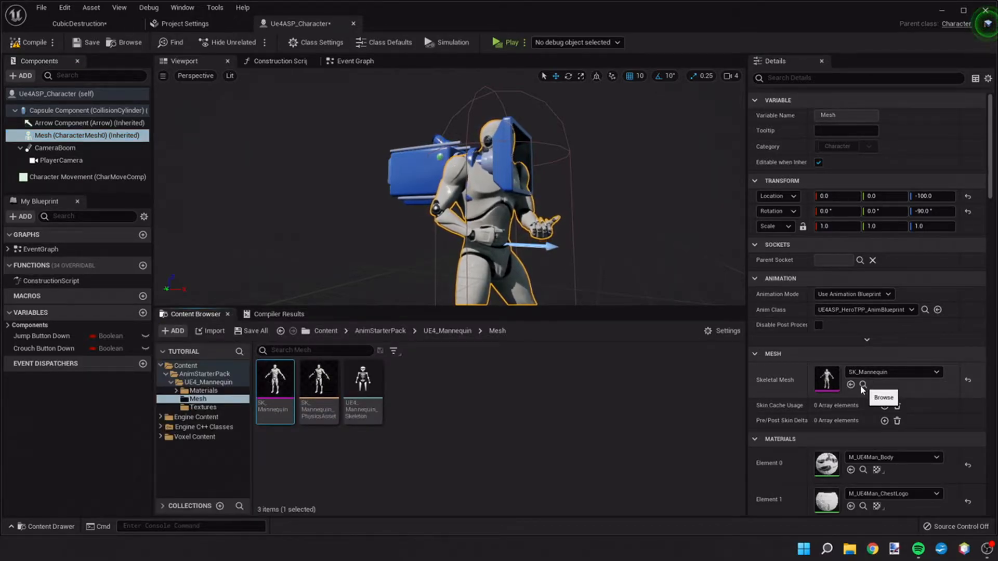
mouse_move(362, 382)
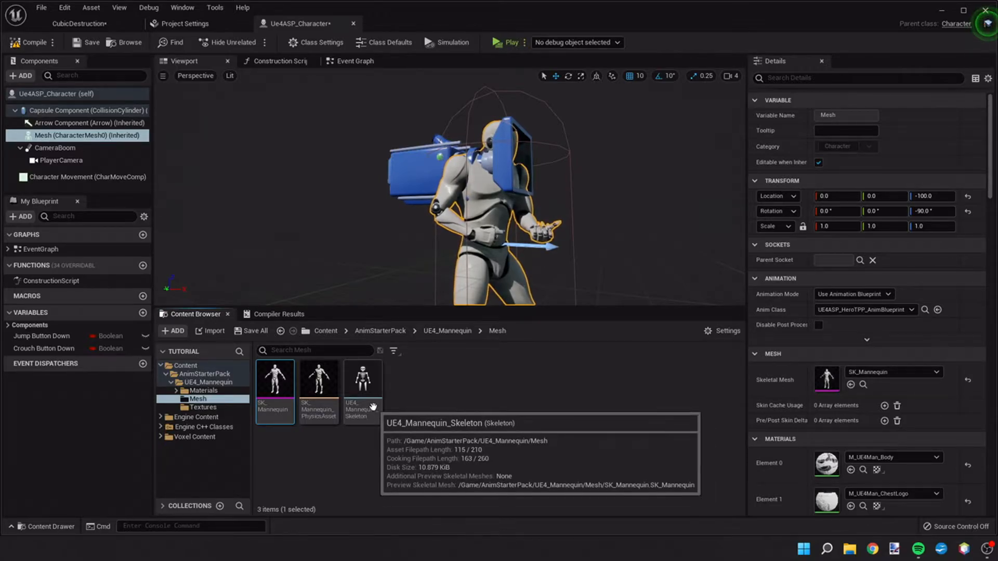
double_click(362, 380)
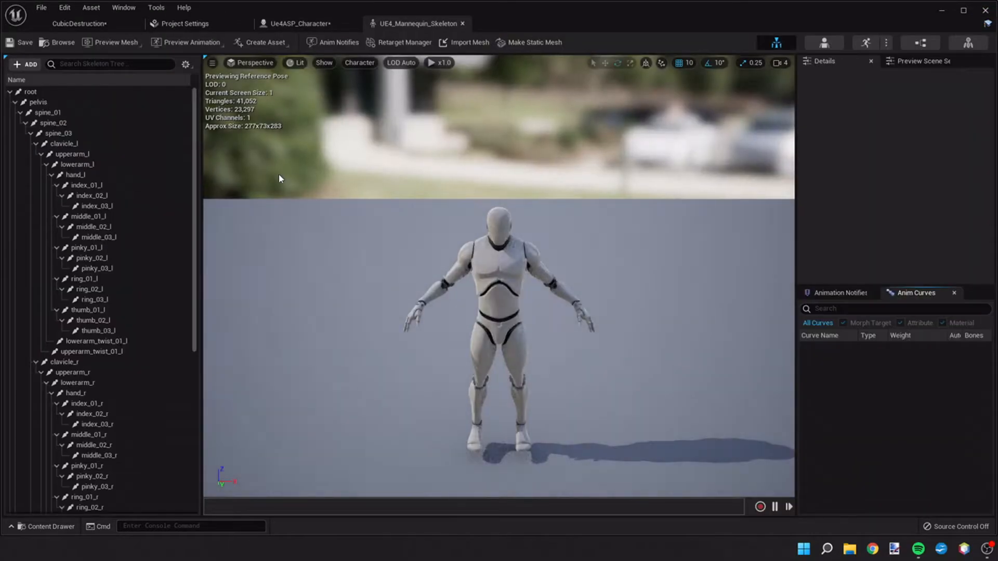
Inspect bones middle_01_l, ring_03_l and thumb_02_l, then select hand_r.
left_click(88, 216)
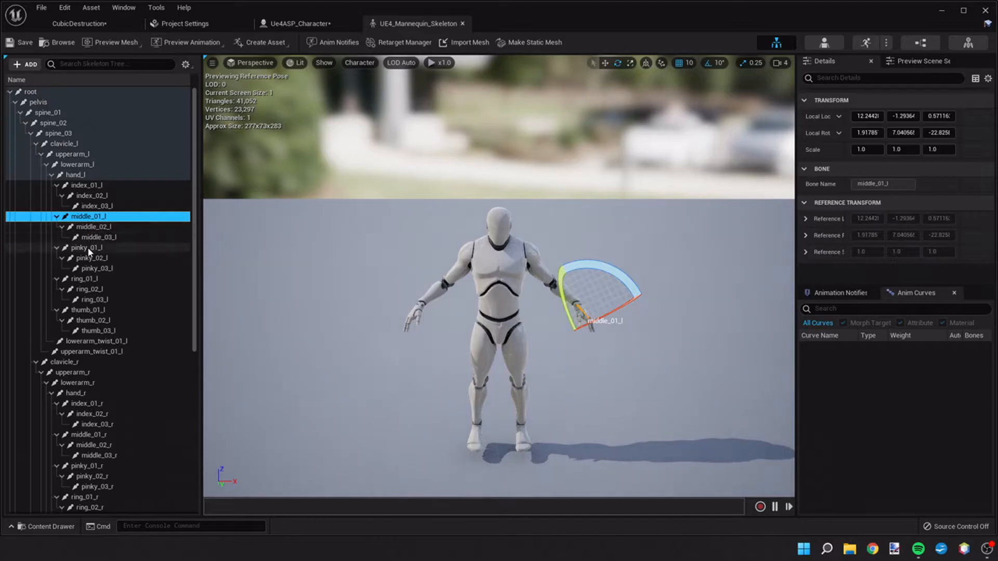
left_click(96, 300)
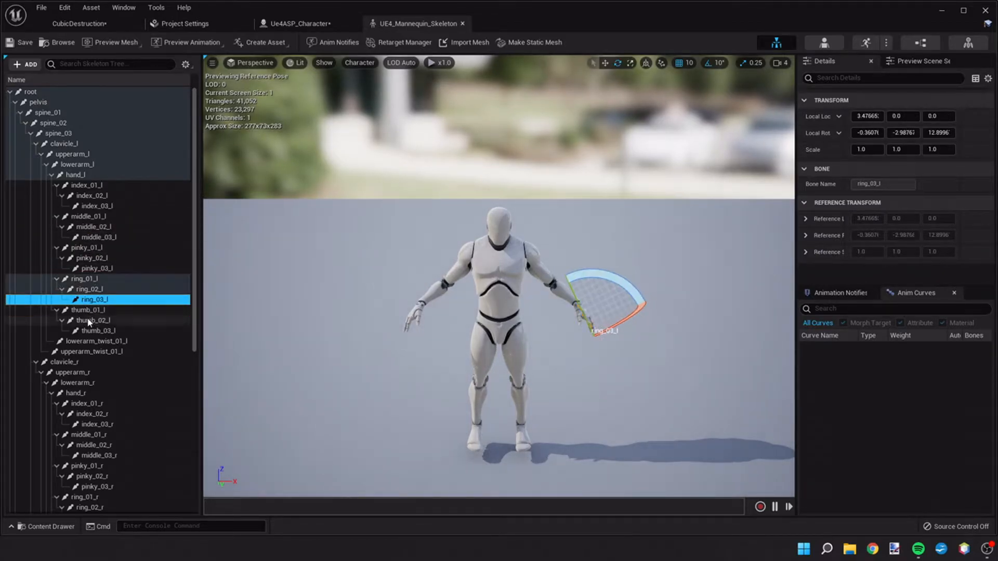
left_click(93, 320)
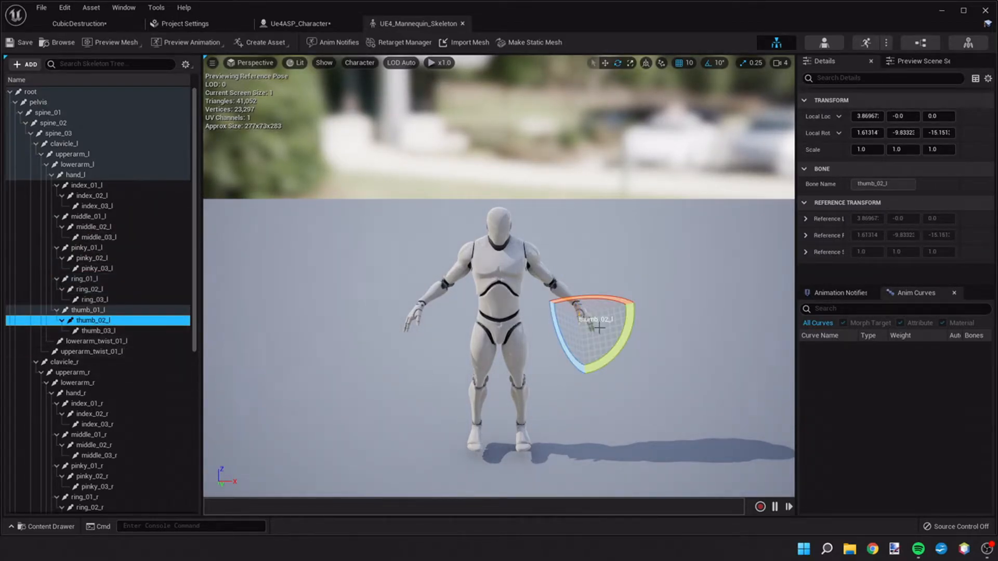
scroll("down", 3)
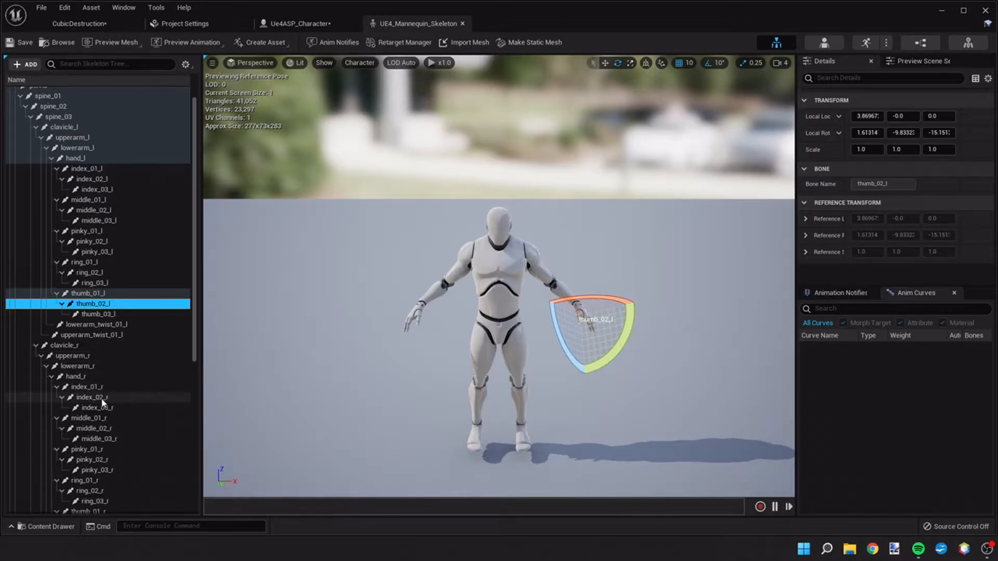
scroll("down", 3)
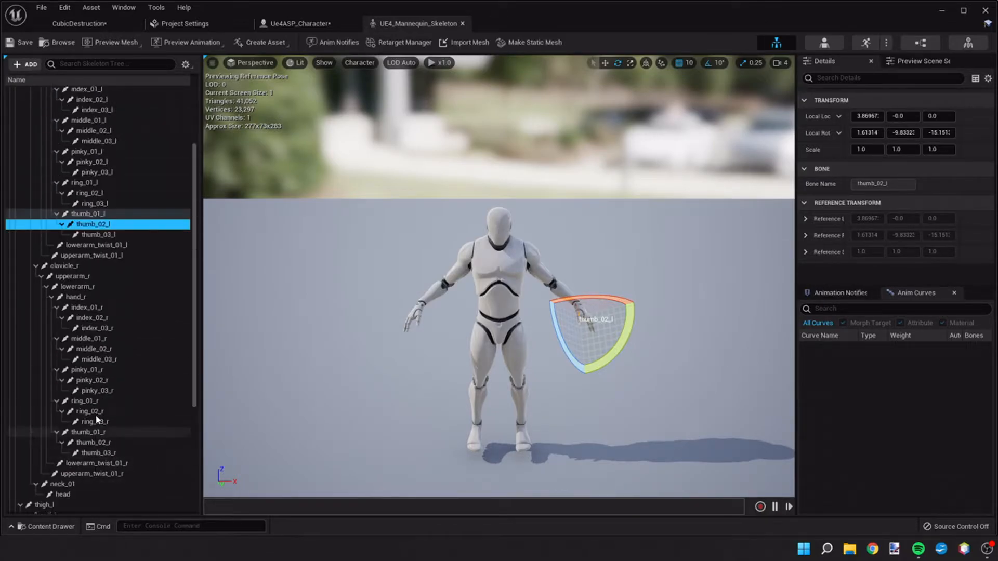
scroll("down", 3)
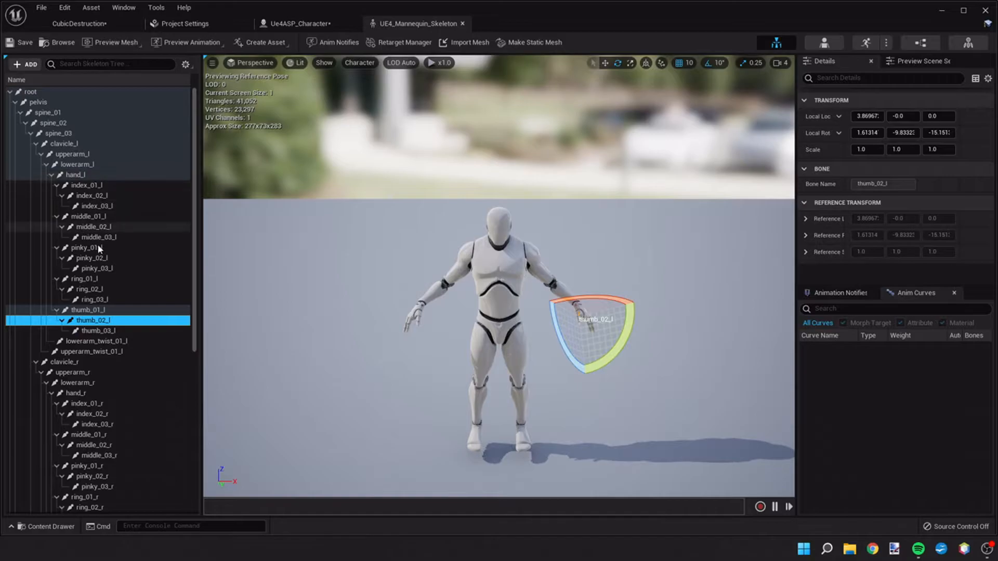
mouse_move(91, 195)
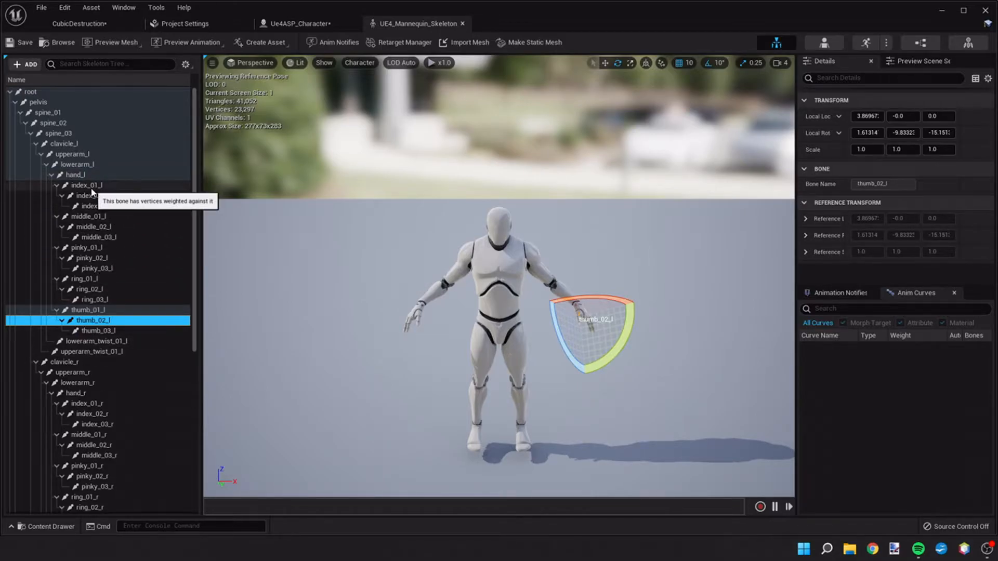
mouse_move(89, 265)
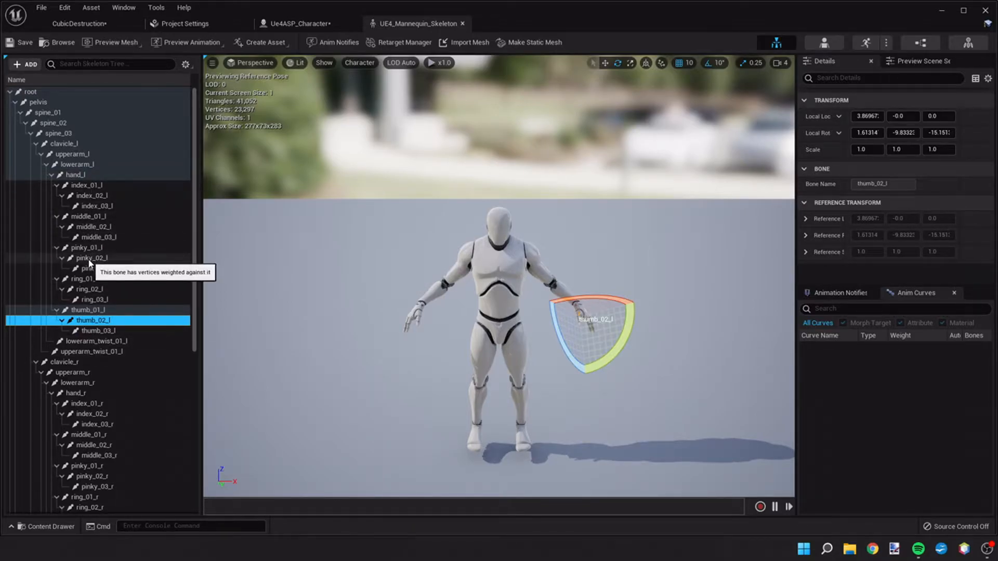
scroll("down", 3)
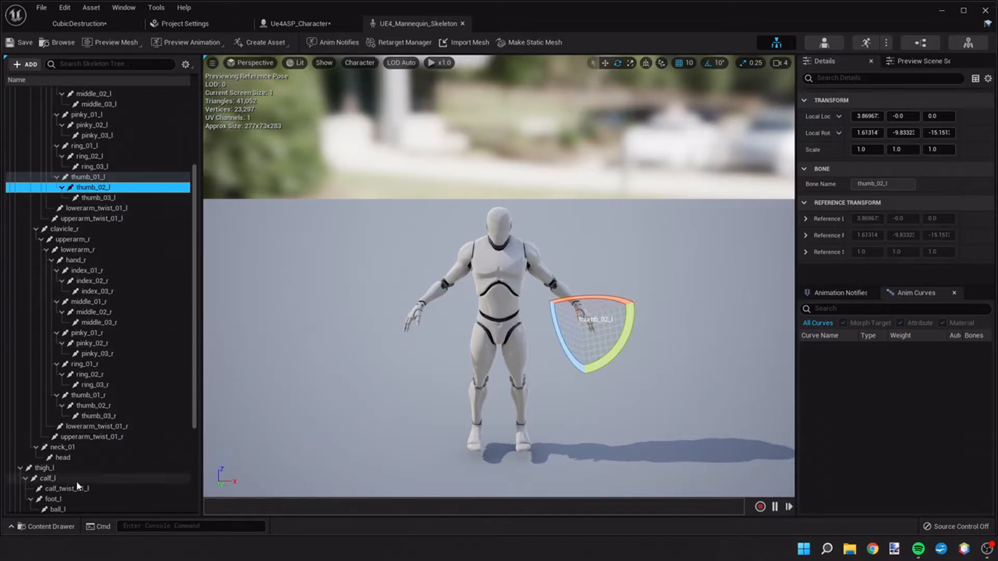
scroll("down", 3)
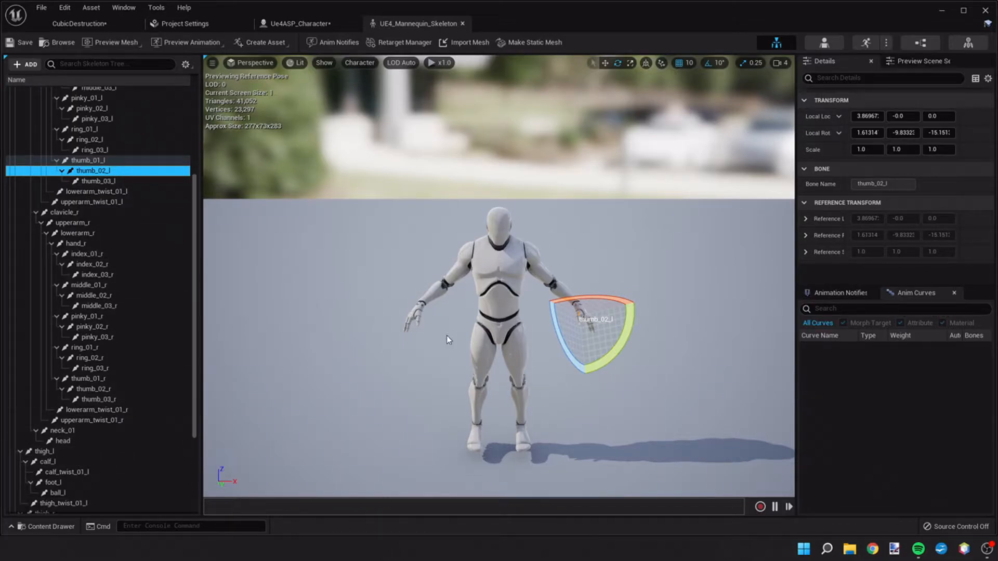
left_click(76, 243)
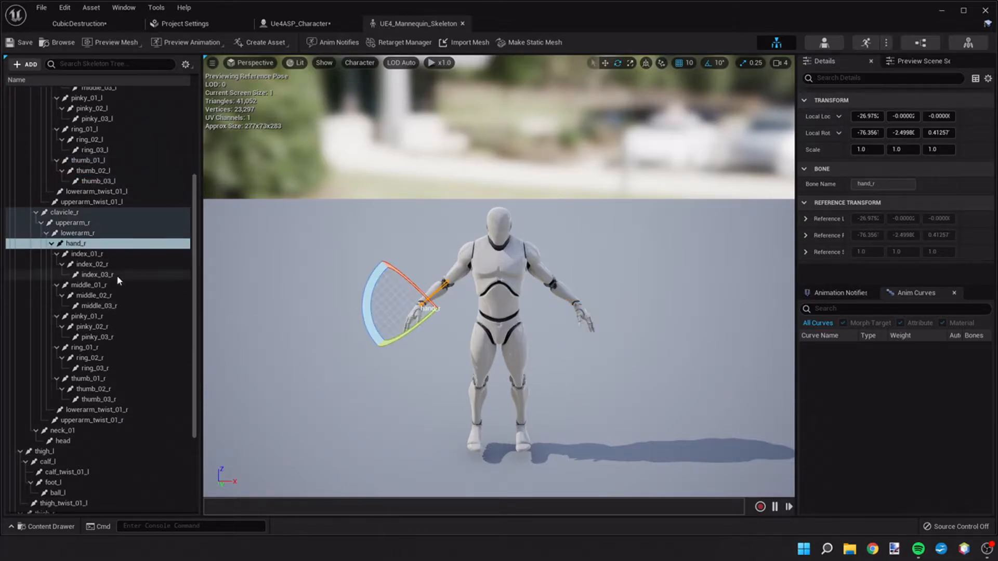
left_click(75, 244)
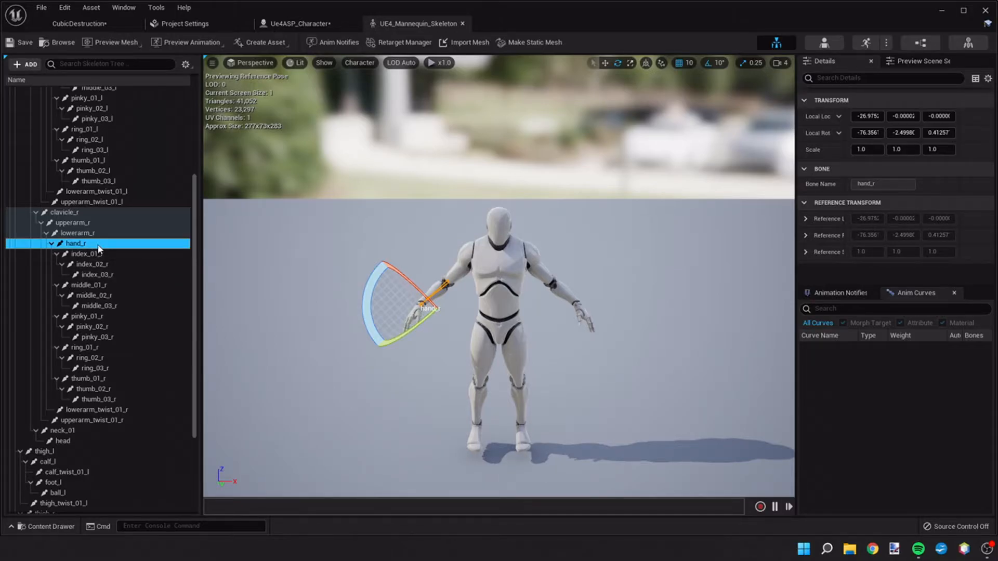
mouse_move(104, 278)
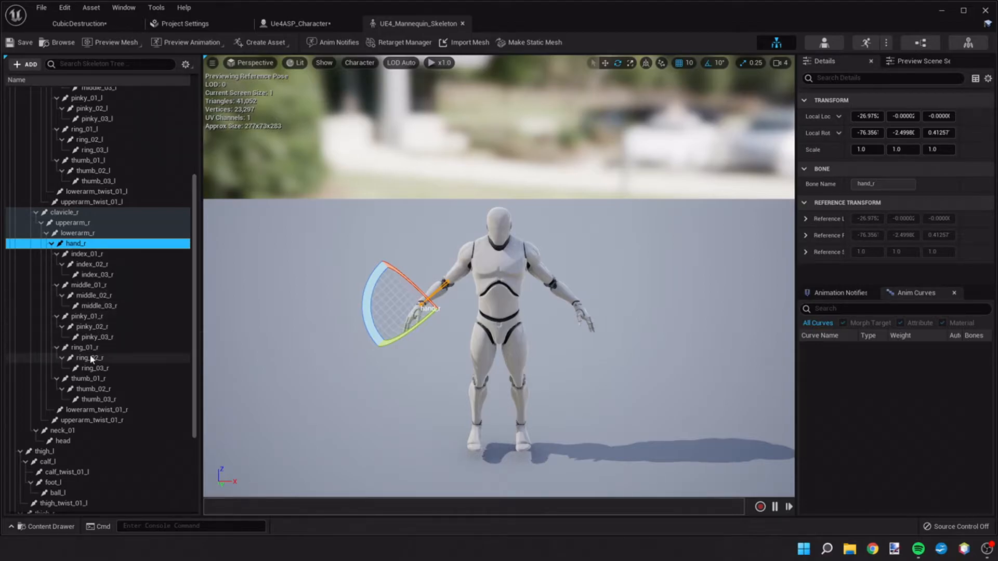
Add a socket on hand_r and select the new hand_rSocket.
right_click(75, 243)
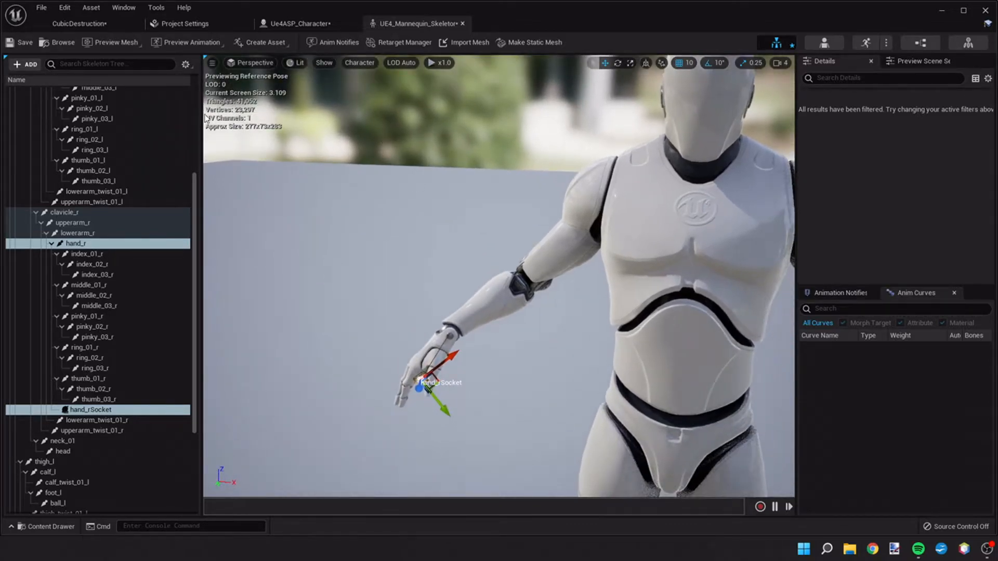
mouse_move(19, 42)
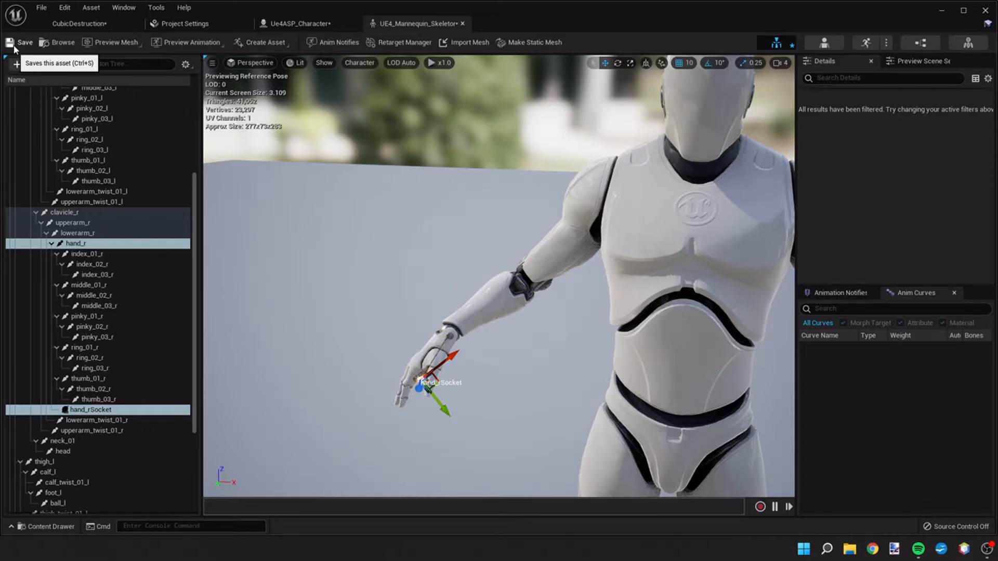
right_click(90, 409)
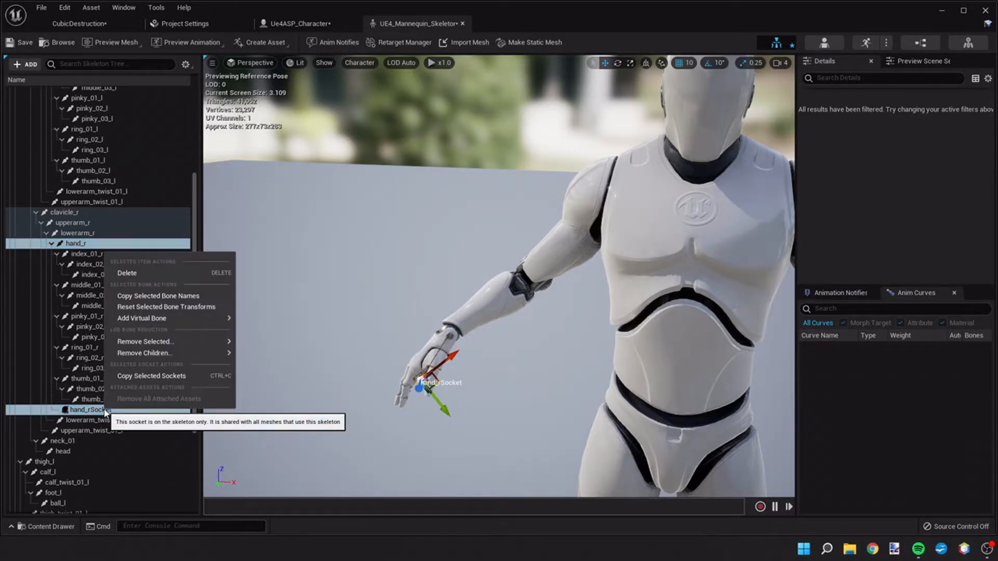
mouse_move(143, 354)
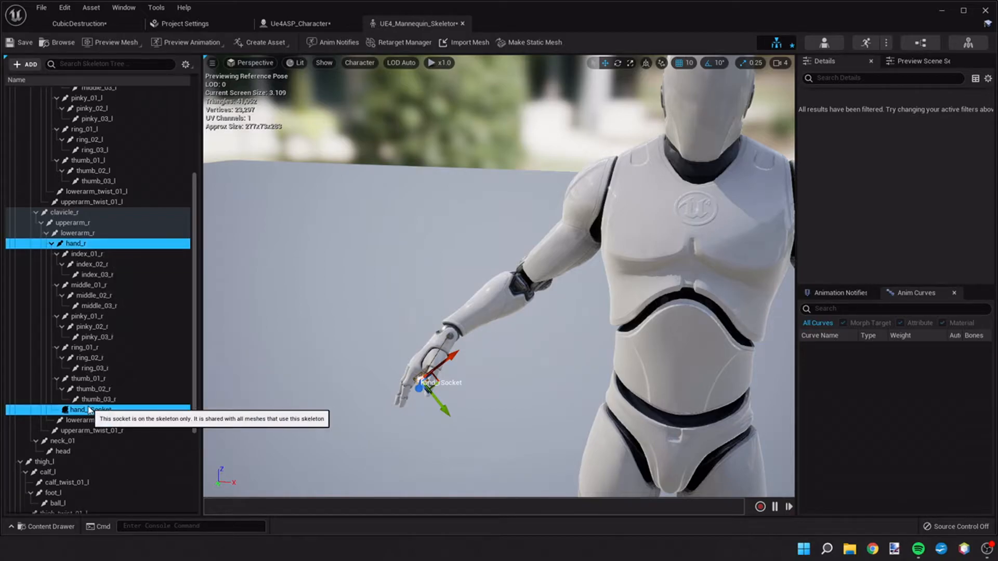
left_click(90, 409)
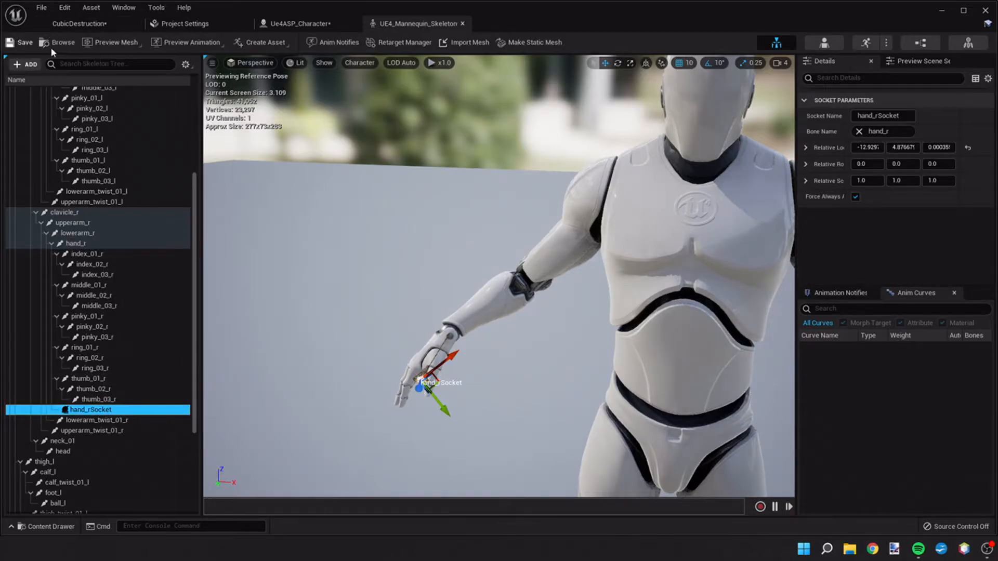
Attach SK_FPGun to hand_rSocket as a preview asset.
right_click(91, 409)
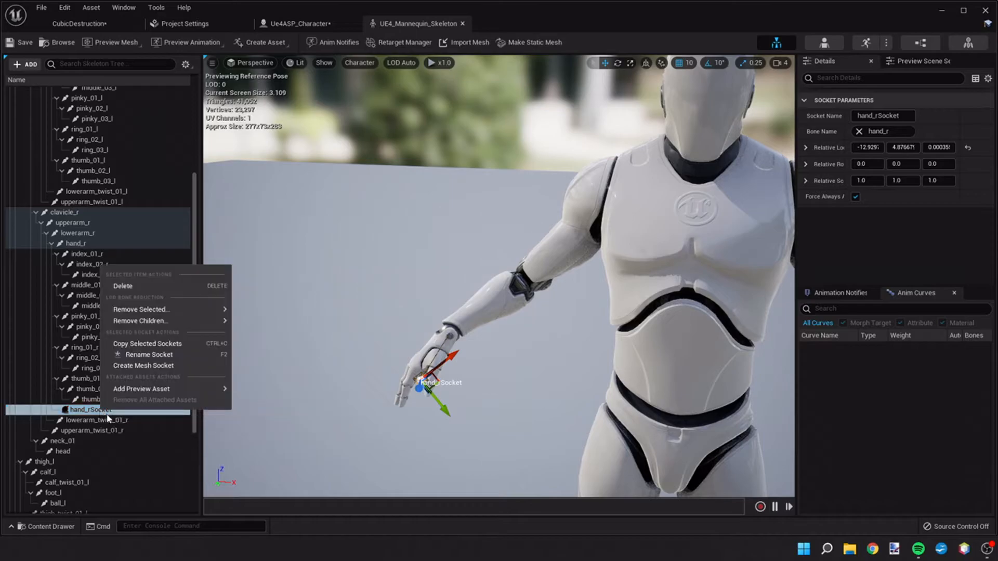
left_click(141, 389)
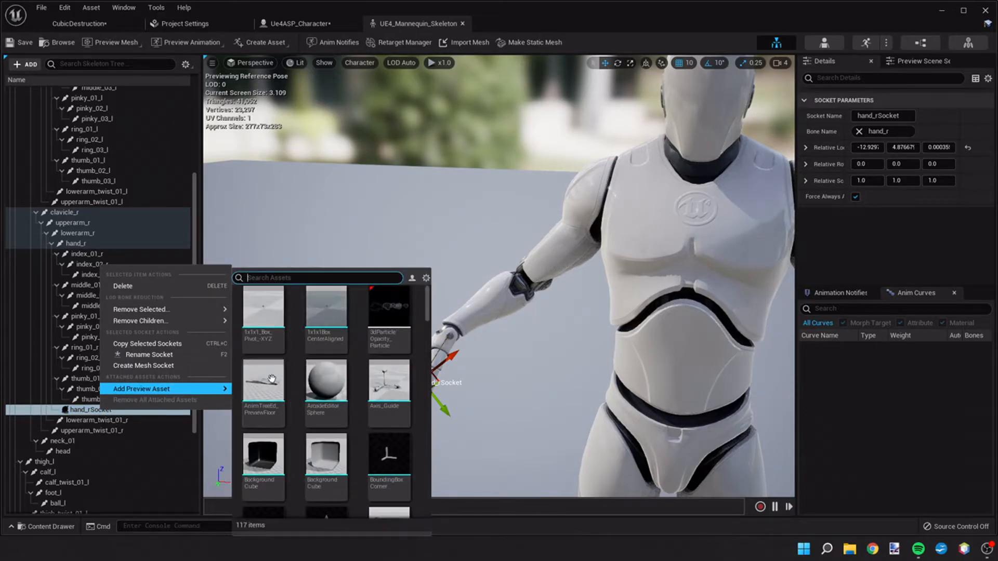
type("gun")
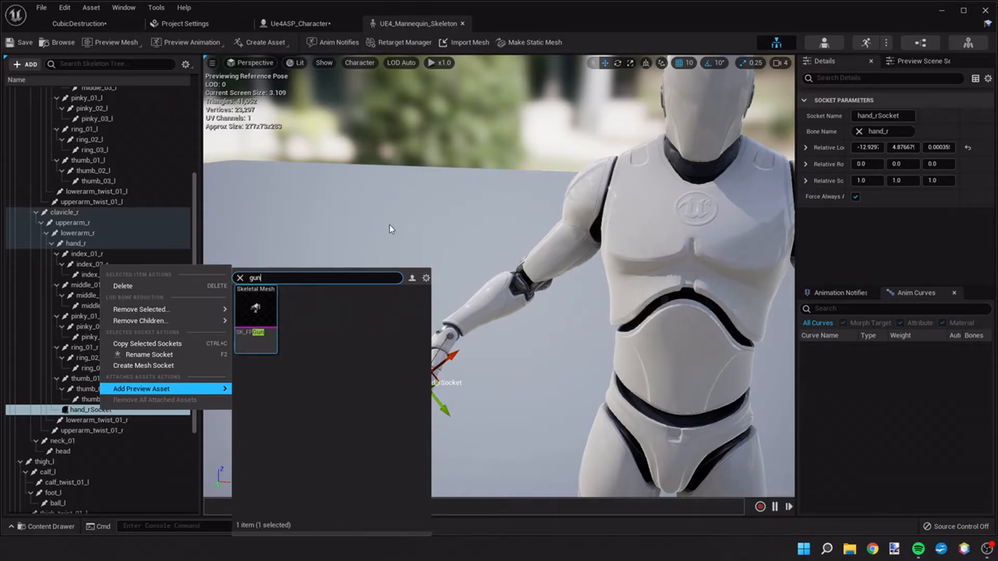
left_click(240, 278)
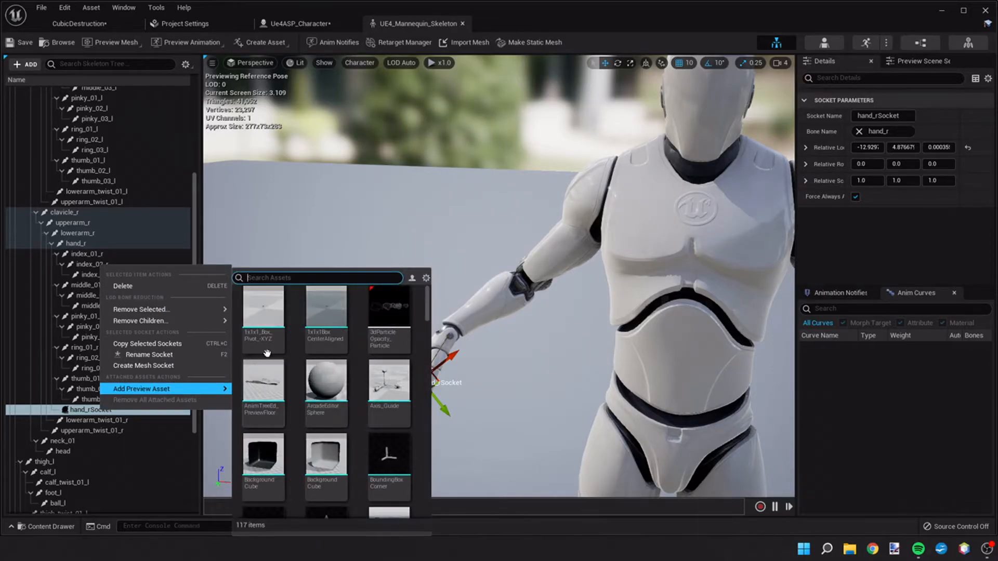
type("gu")
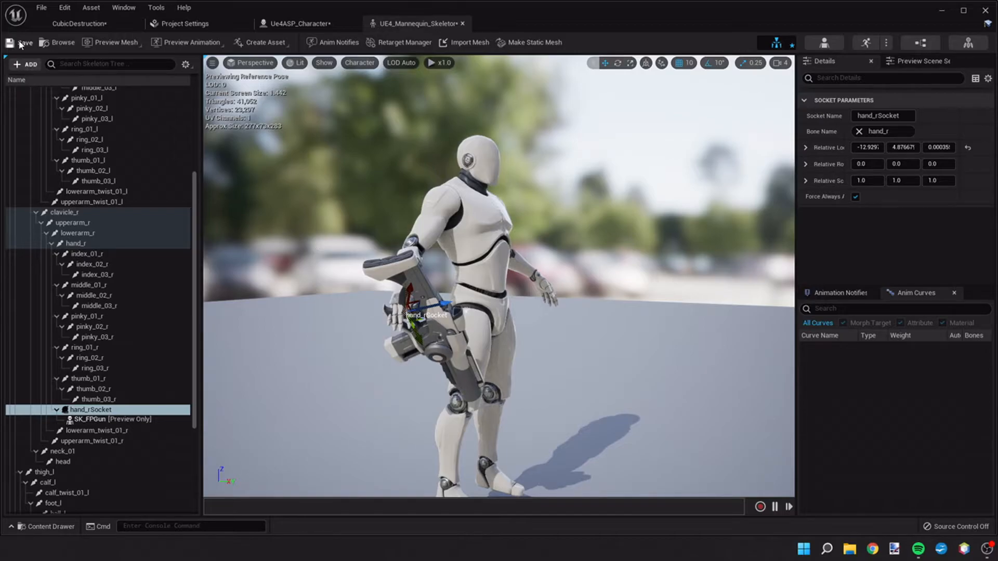
Save the skeleton and find SK_FPGun by searching 'gun' in Voxel Content.
left_click(299, 24)
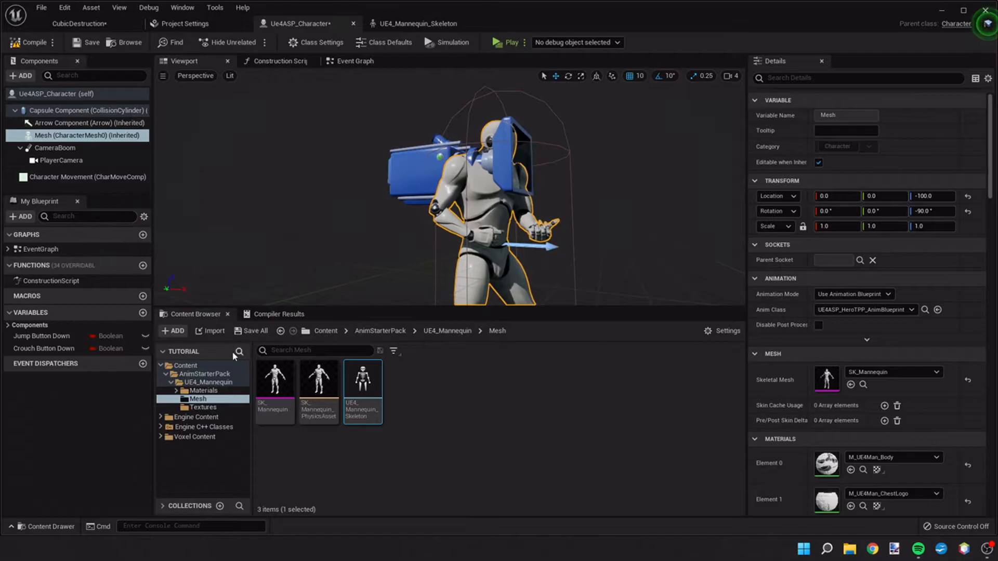
left_click(193, 437)
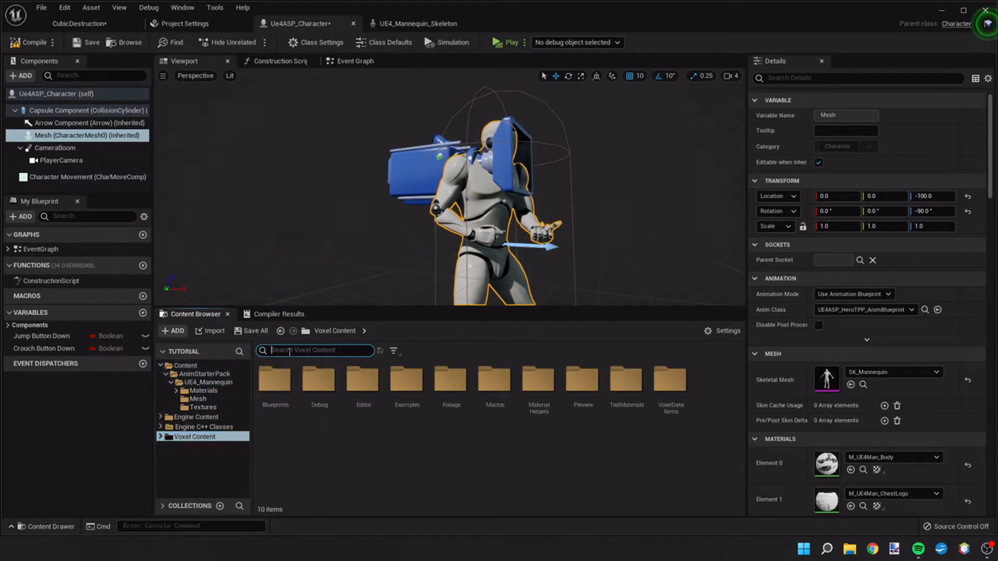
type("gun")
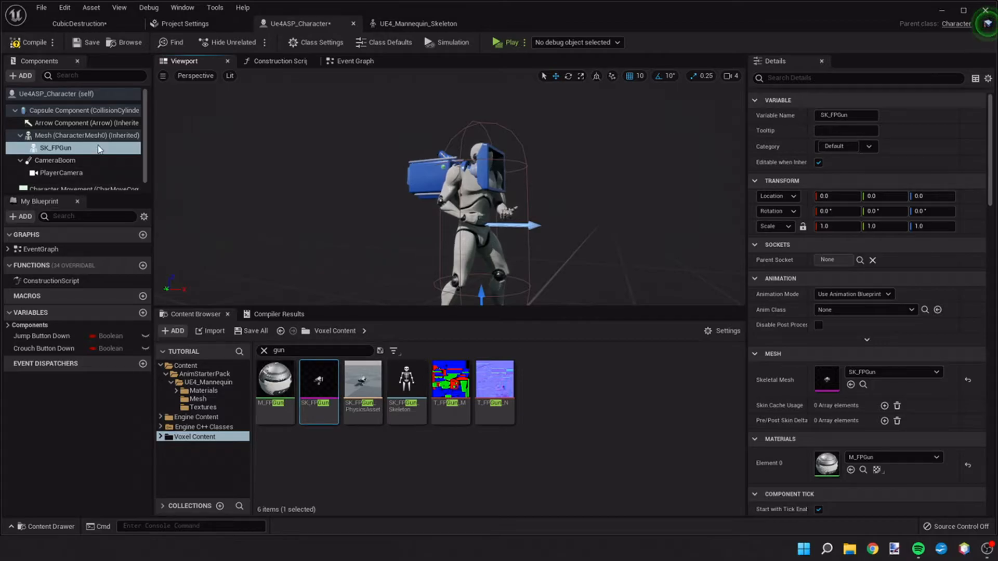
Set SK_FPGun's parent socket to hand_rSocket and rotate it 90° forward.
left_click(55, 147)
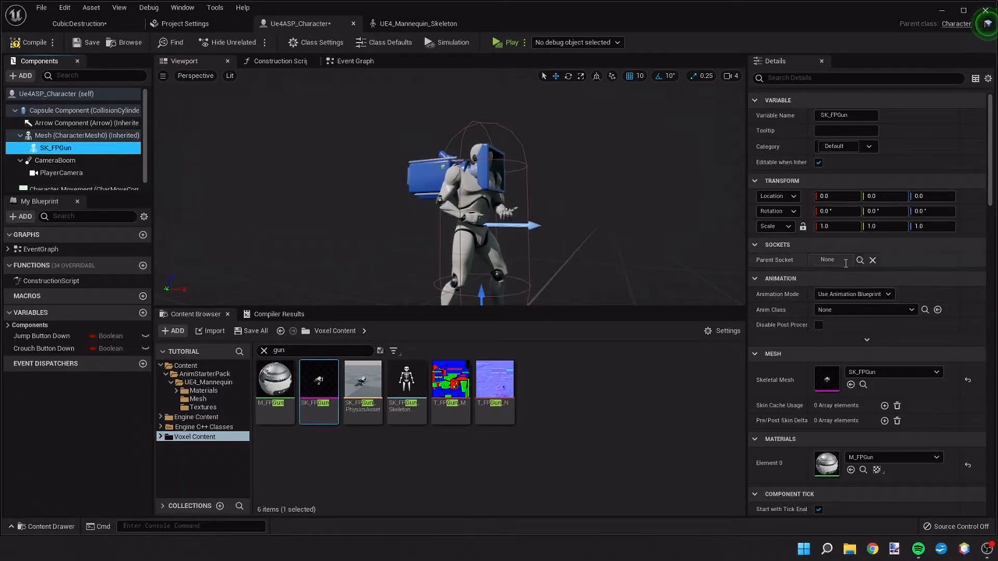
left_click(845, 259)
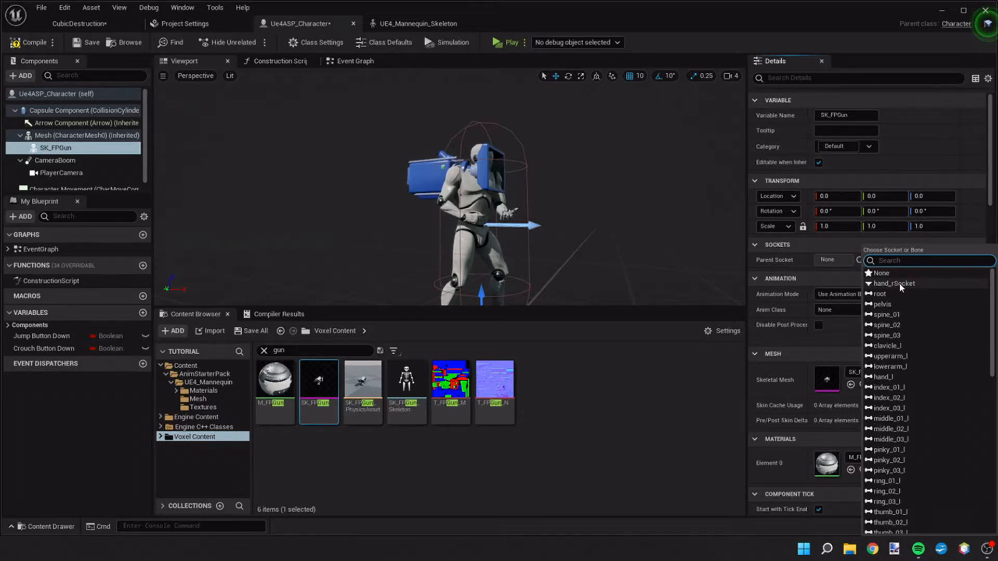
left_click(893, 283)
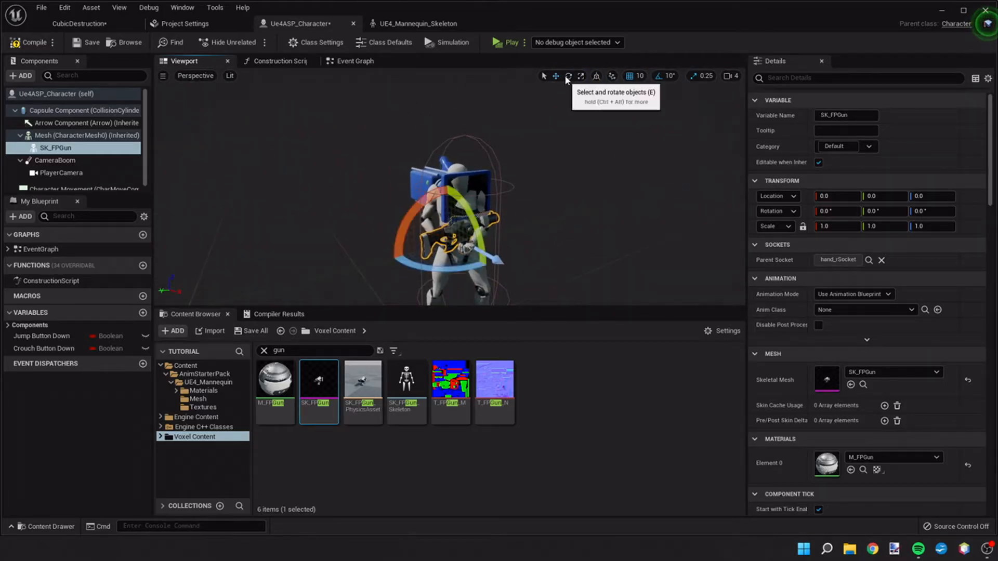
left_click_drag(465, 216, 484, 249)
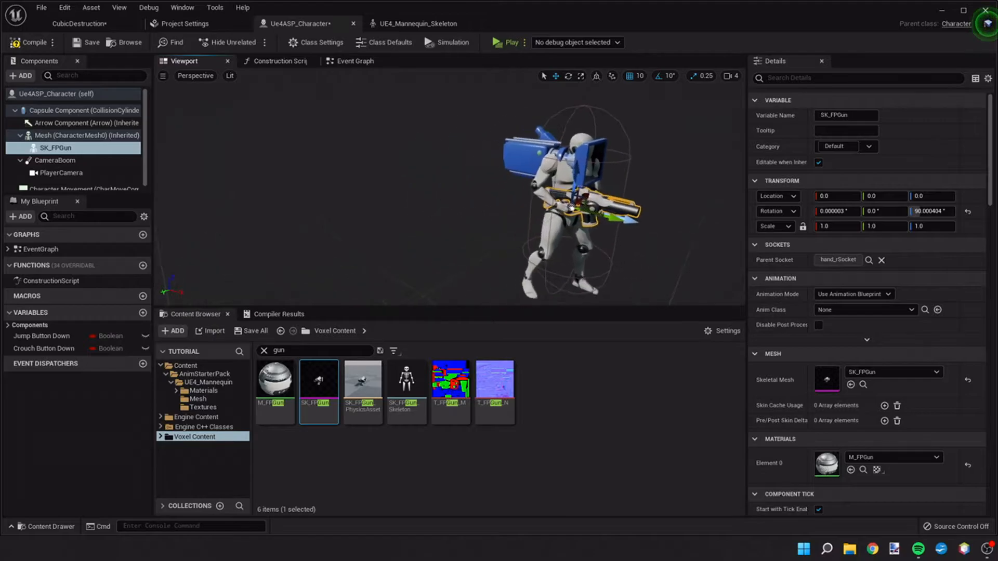
scroll("up", 3)
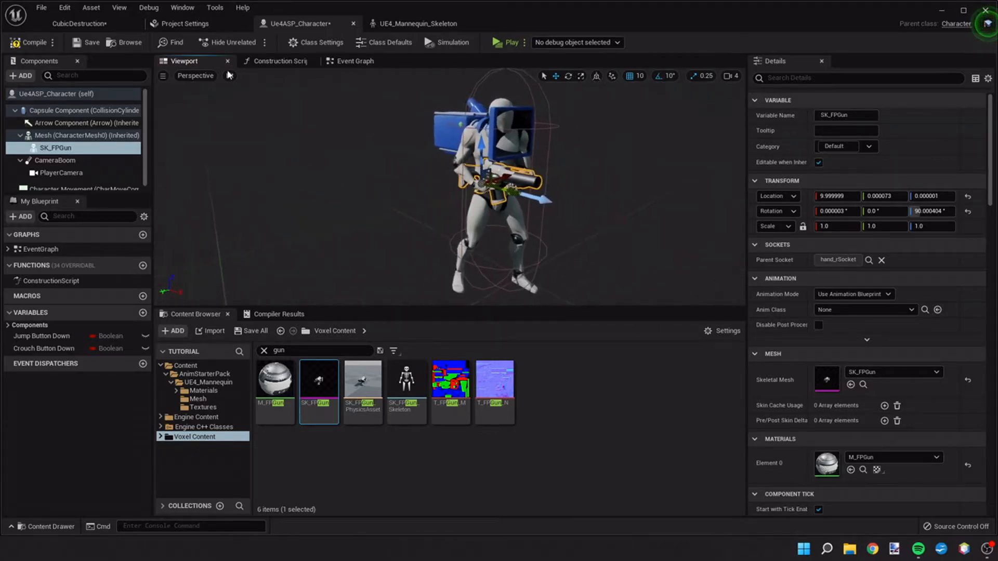
Compile Ue4ASP_Character, move PlayerCamera to Location X 310, and play-test the level.
left_click(31, 43)
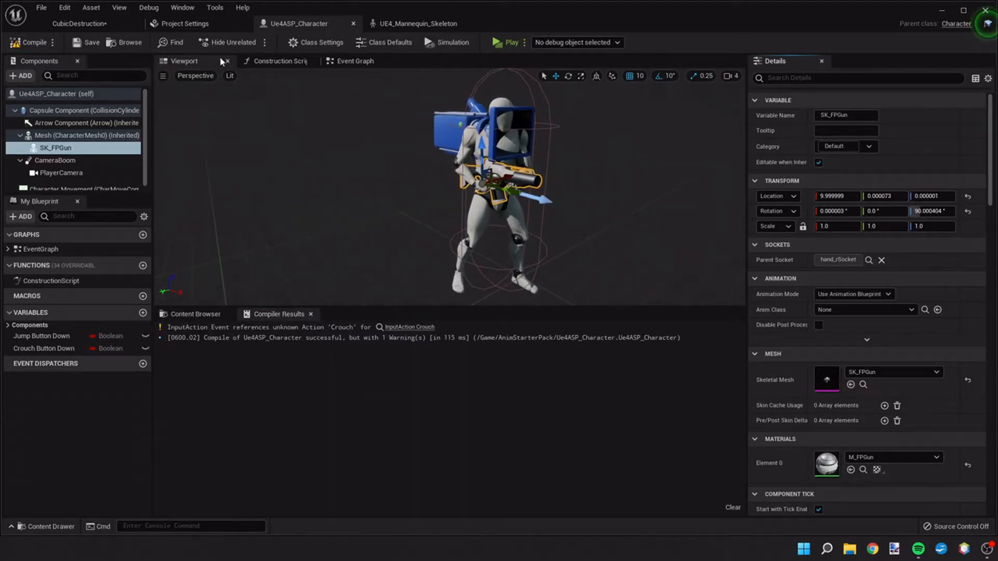
left_click(502, 42)
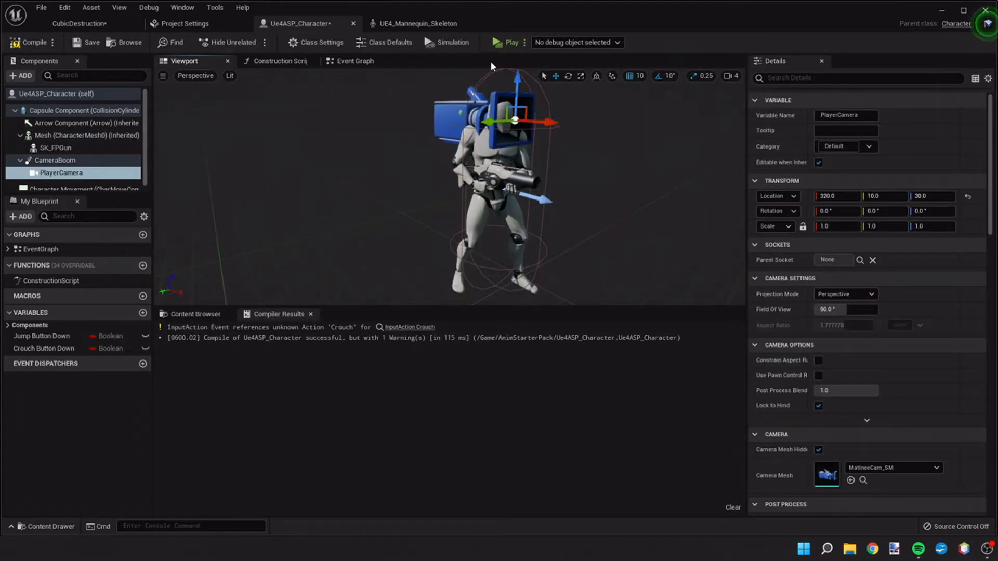
left_click(508, 42)
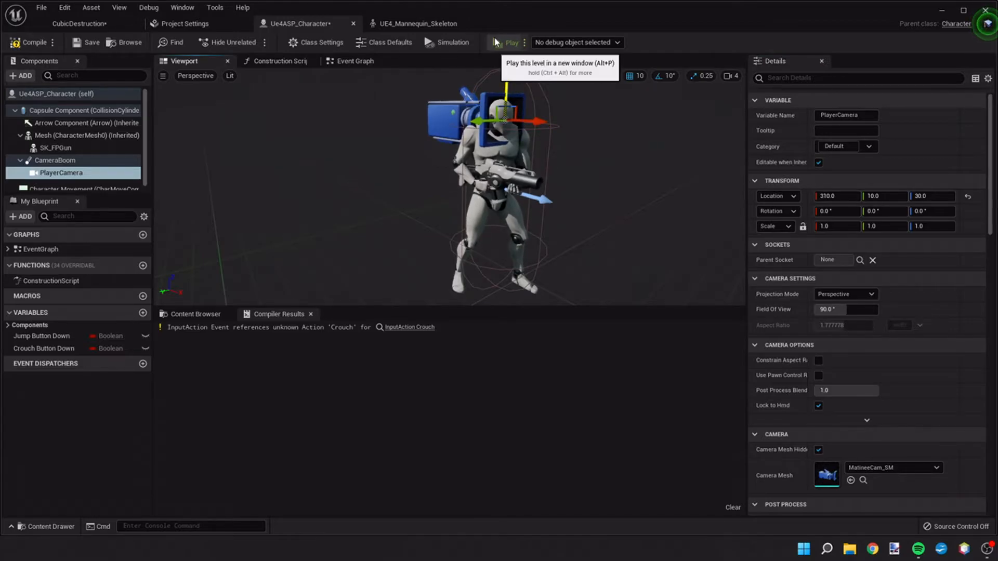
left_click(507, 42)
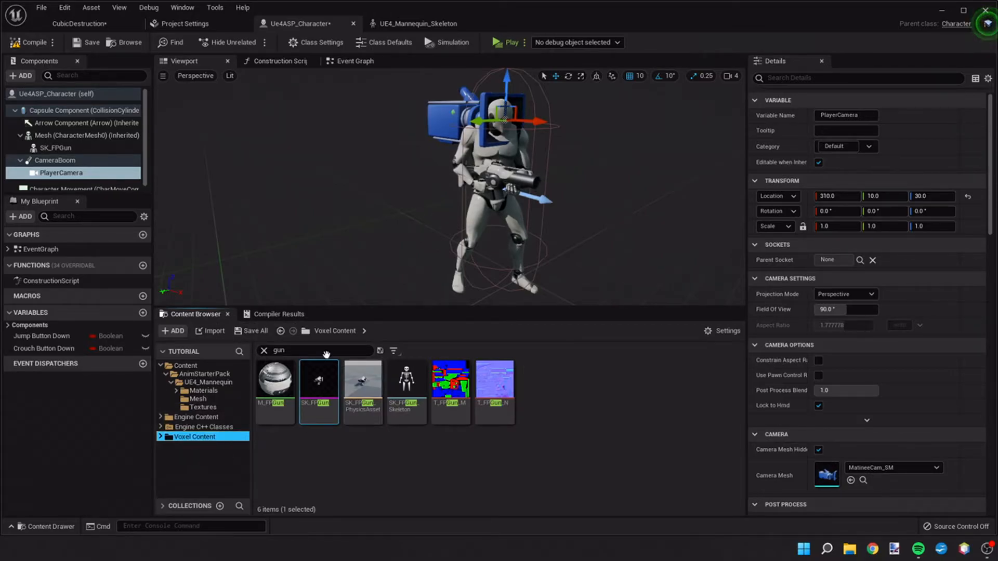
Search 'first' and open CubicDestruction_FirstPersonCharacter, zooming out its Event Graph.
left_click(263, 351)
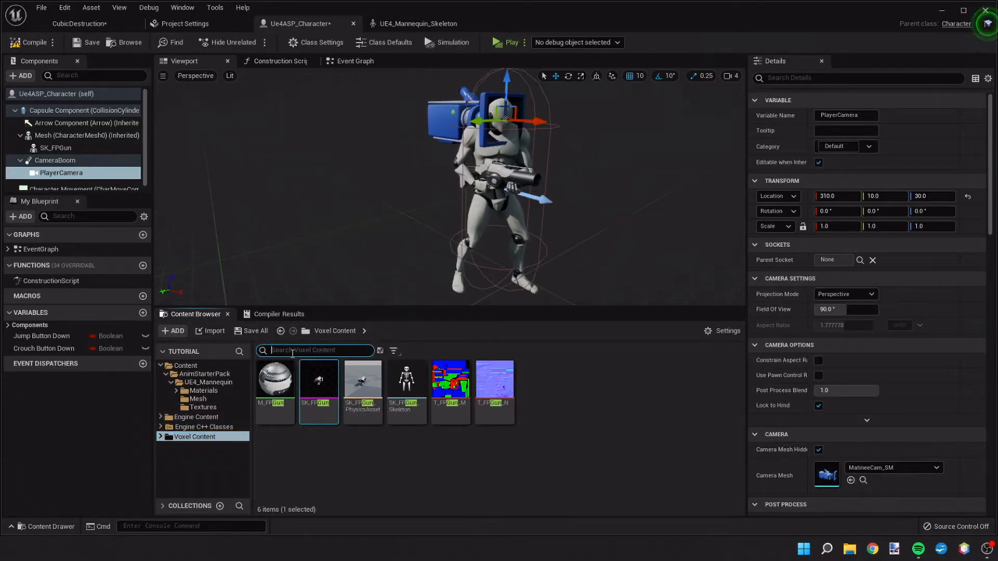
type("first")
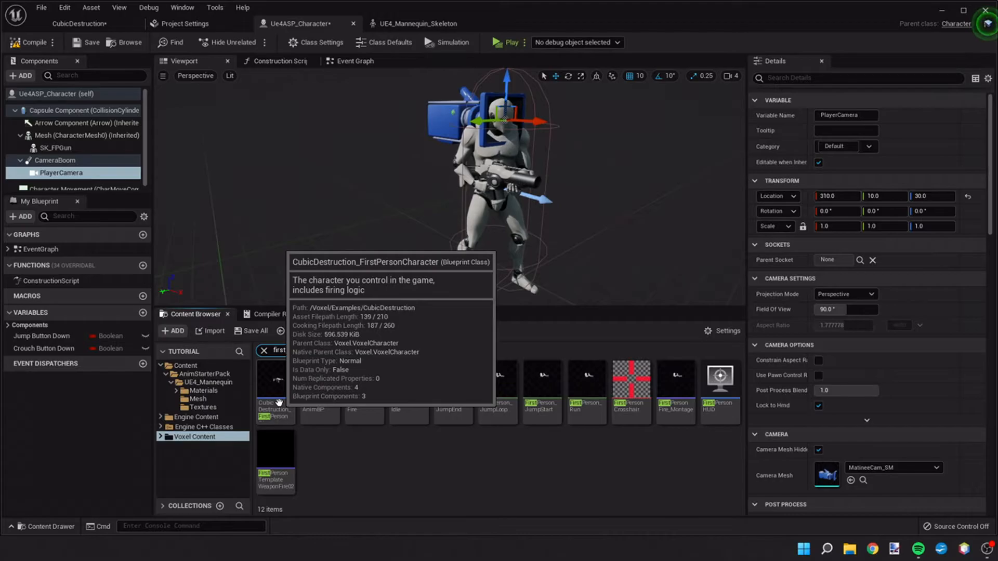
left_click(275, 387)
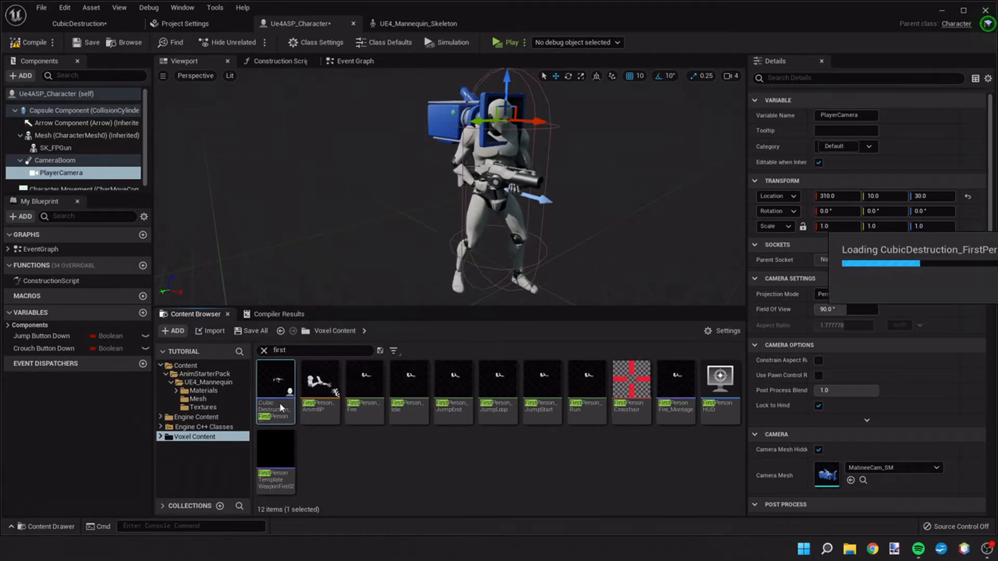
double_click(275, 389)
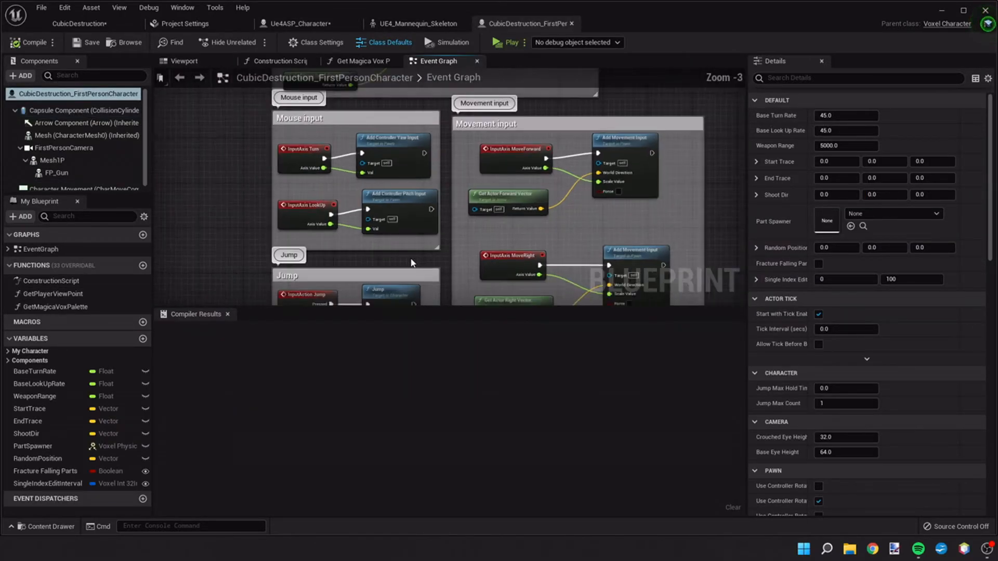
scroll("down", 3)
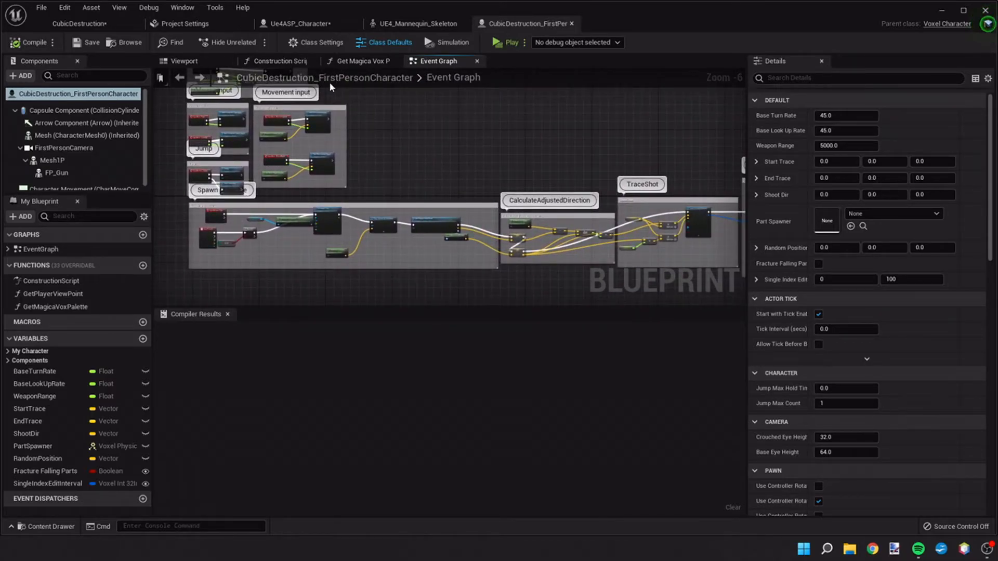
mouse_move(513, 23)
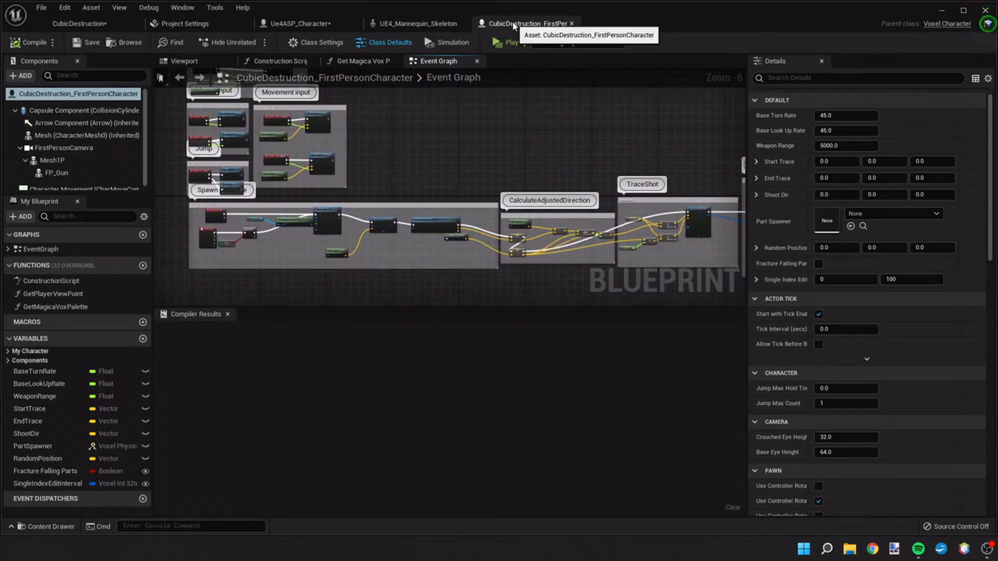
Dock CubicDestruction_FirstPersonCharacter in its own window below the Ue4ASP_Character event graph.
left_click(413, 23)
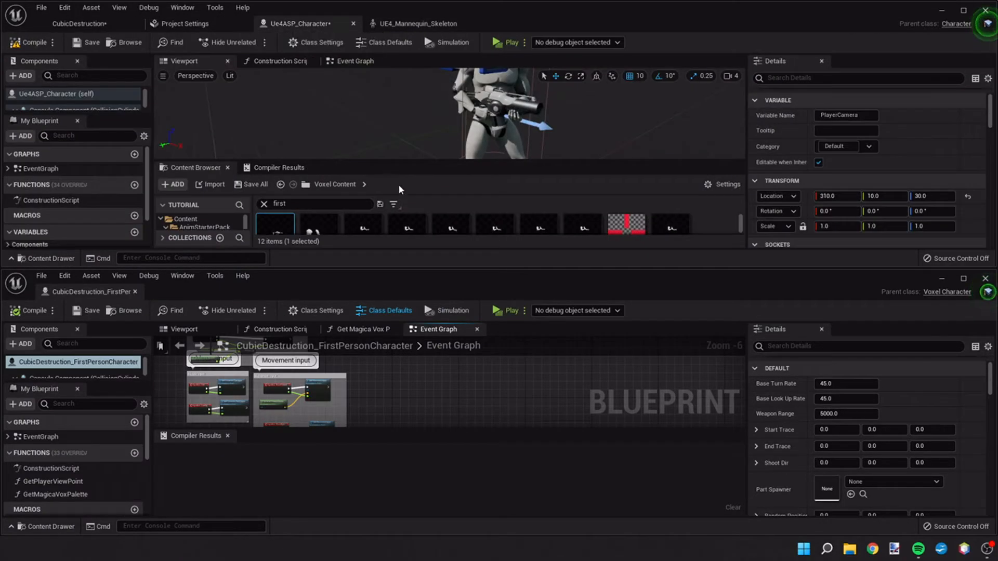
left_click(351, 61)
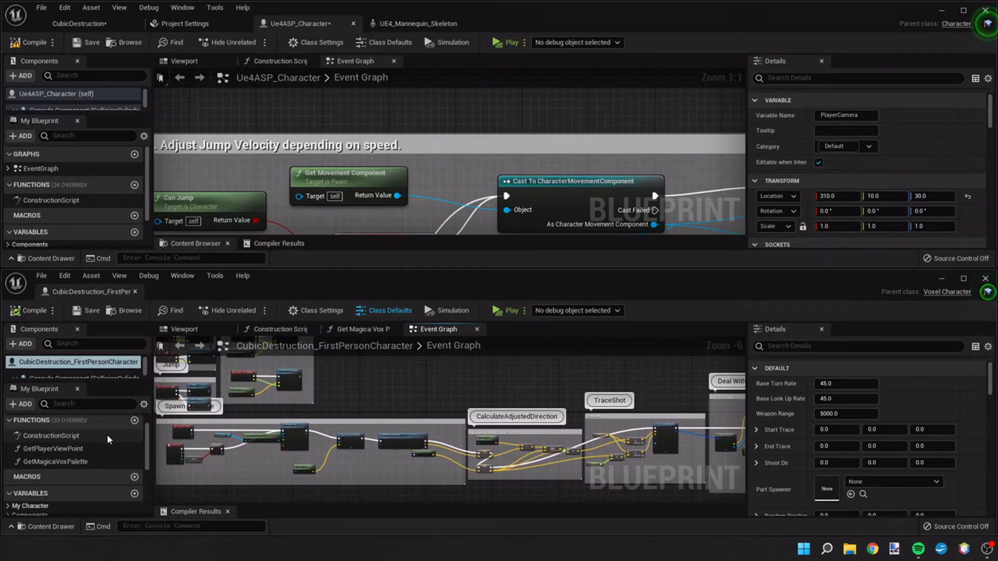
mouse_move(54, 448)
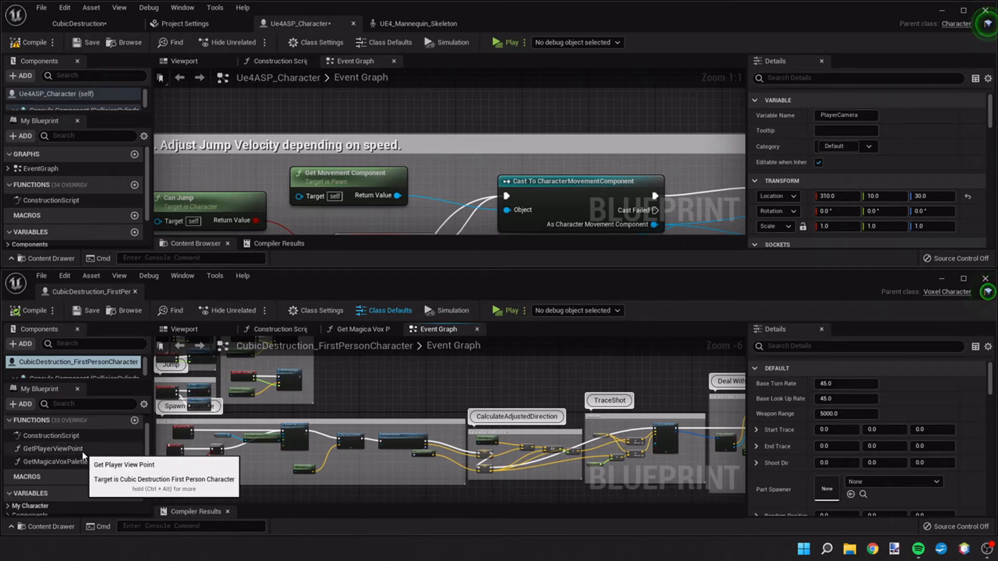
Drag GetPlayerViewPoint and GetMagicaVoxPalette into Ue4ASP_Character's Functions list.
left_click(59, 448)
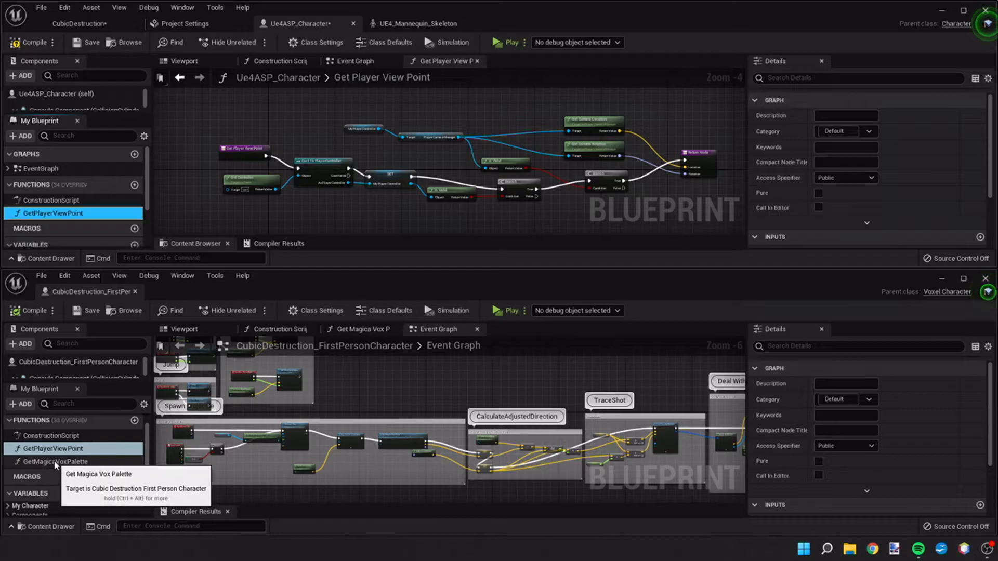
left_click(59, 461)
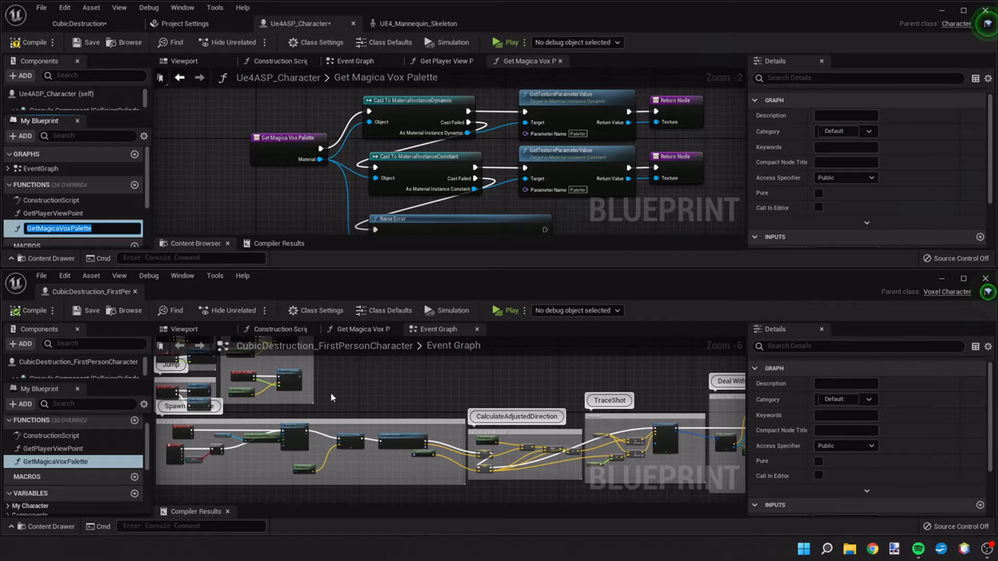
mouse_move(737, 354)
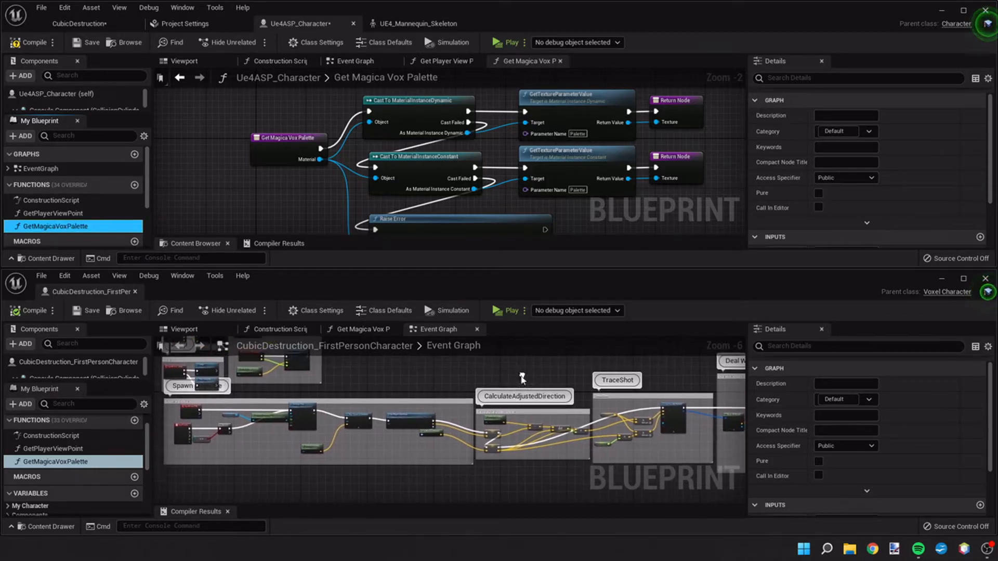
Copy all first-person Event Graph nodes and paste them into Ue4ASP_Character's Event Graph.
scroll("down", 3)
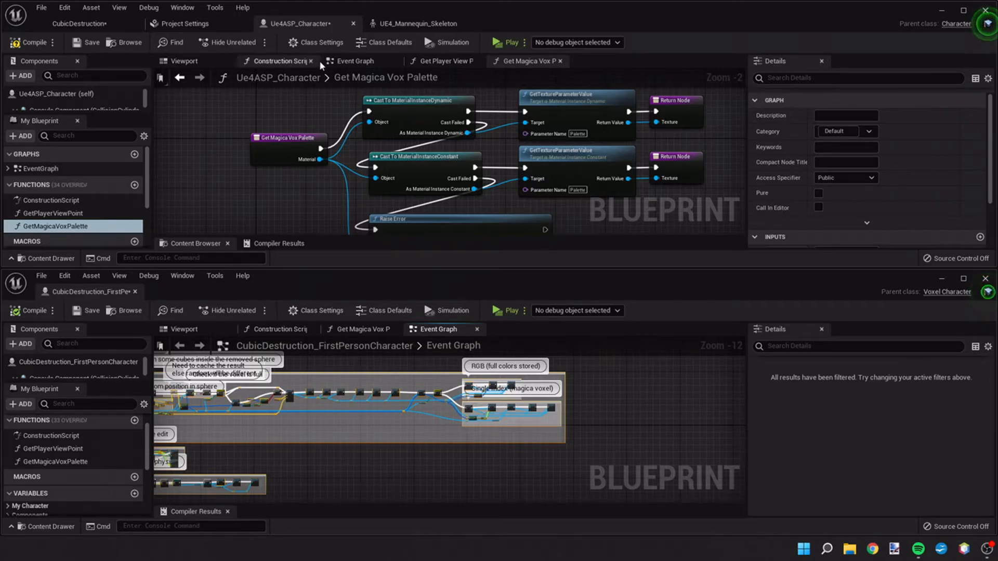
left_click(356, 60)
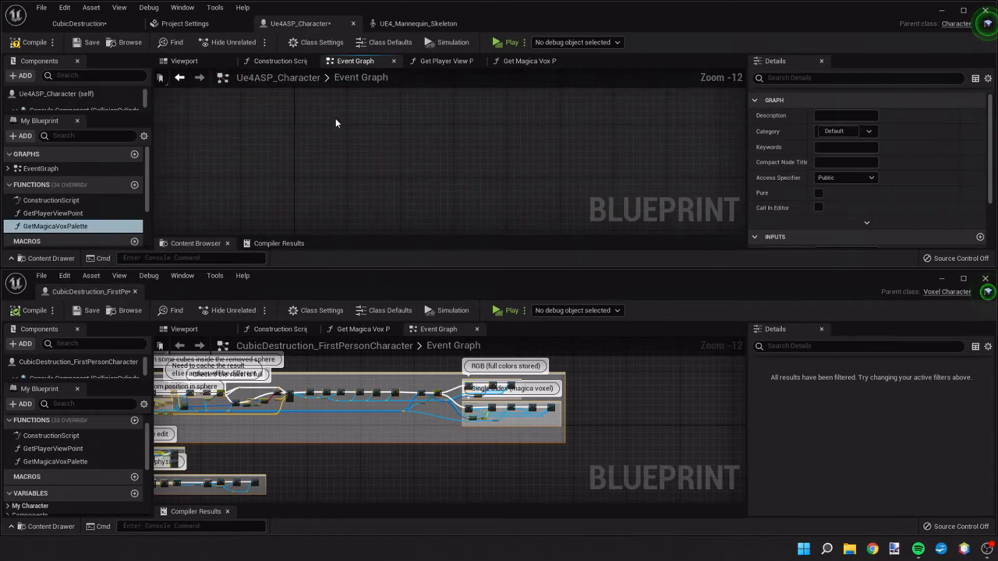
mouse_move(336, 198)
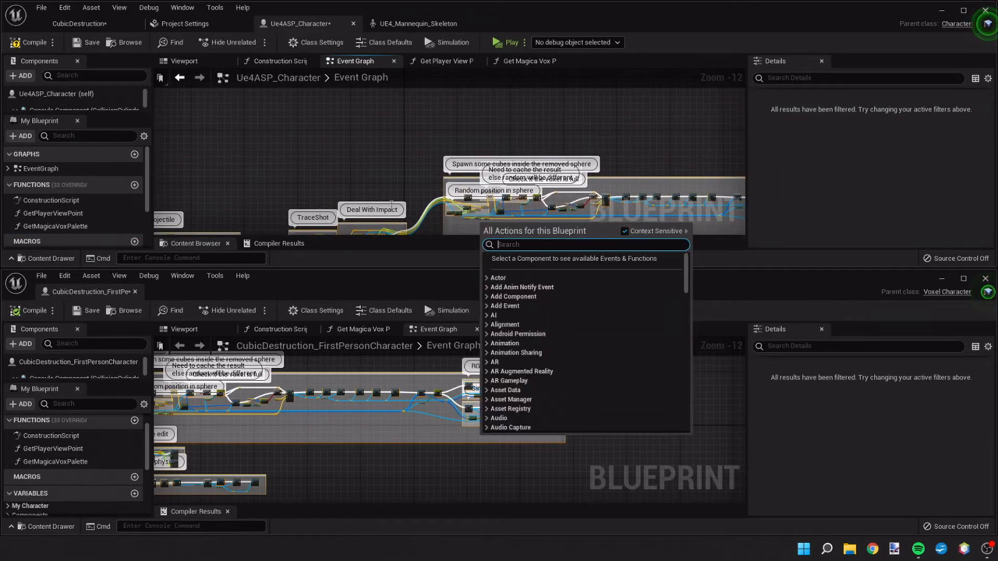
left_click(493, 190)
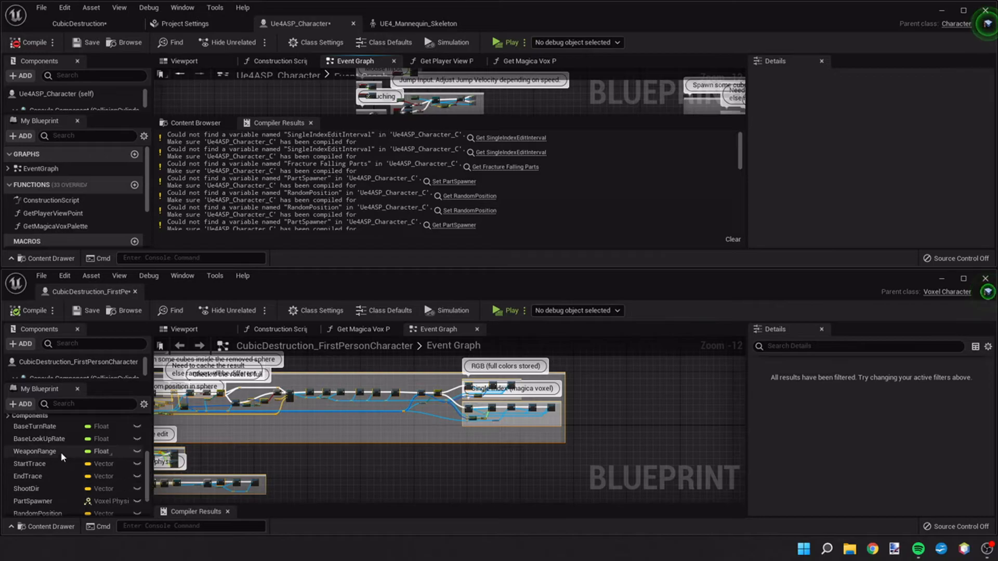
Copy the WeaponRange, StartTrace and EndTrace variables into Ue4ASP_Character.
left_click(35, 451)
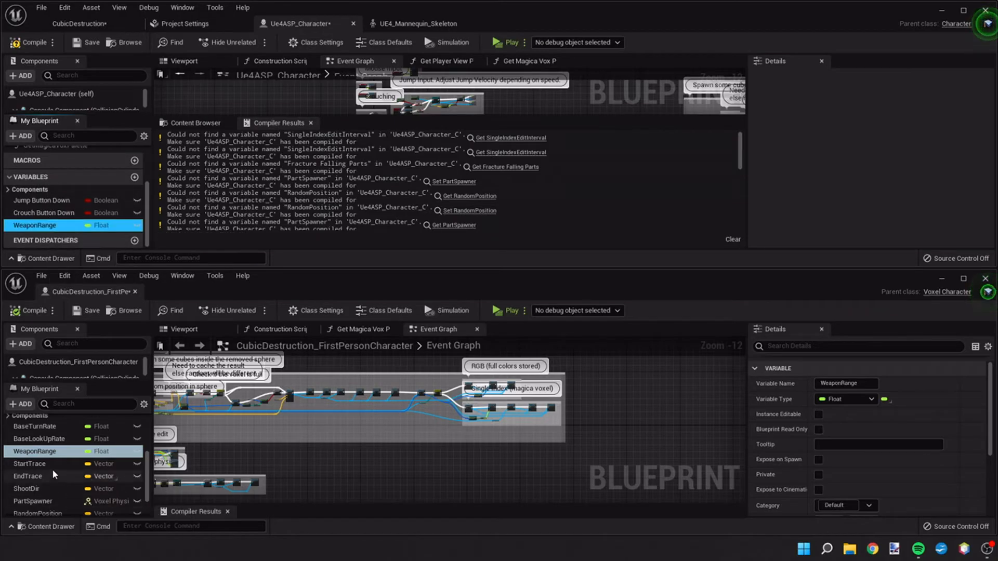
left_click(29, 463)
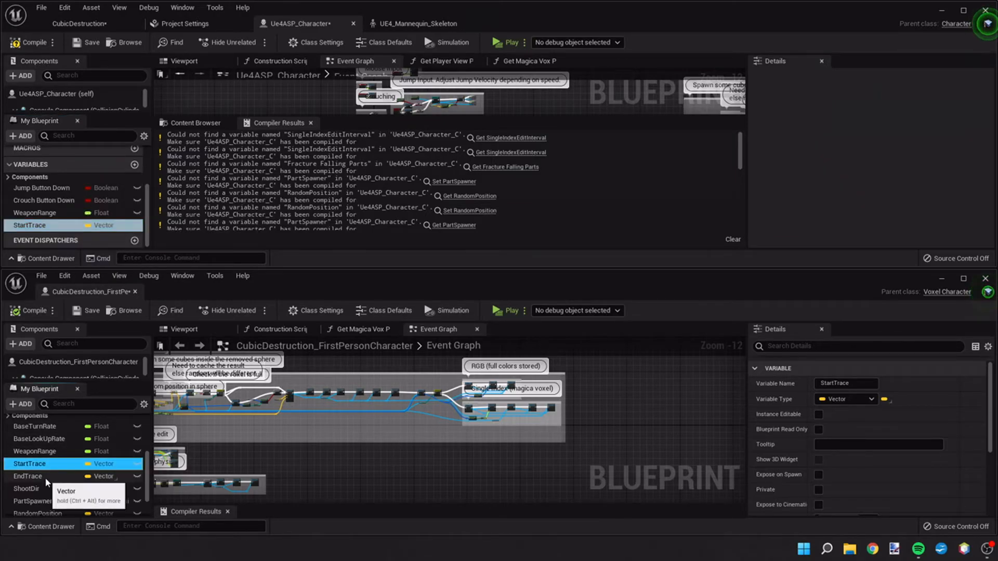
left_click(28, 476)
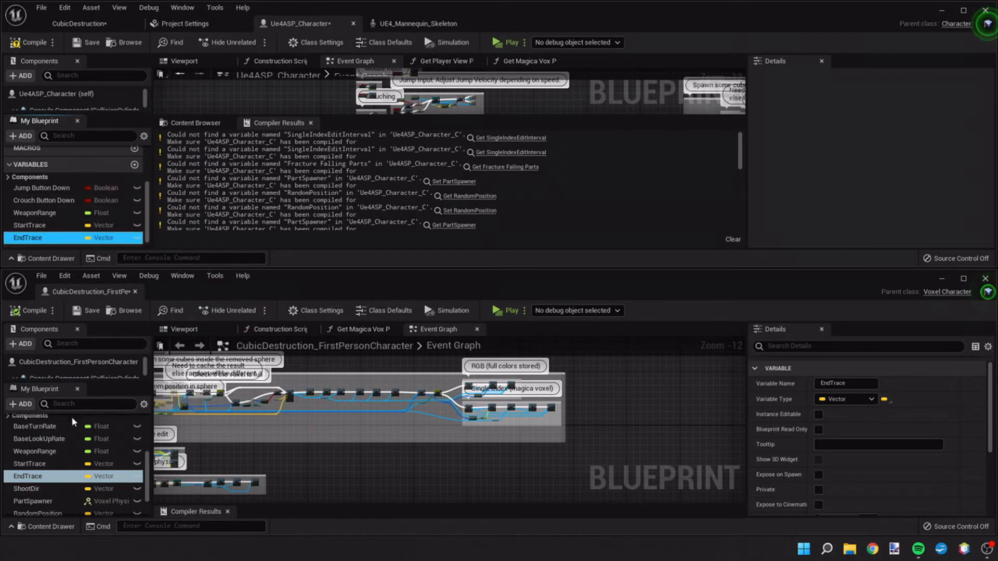
right_click(25, 488)
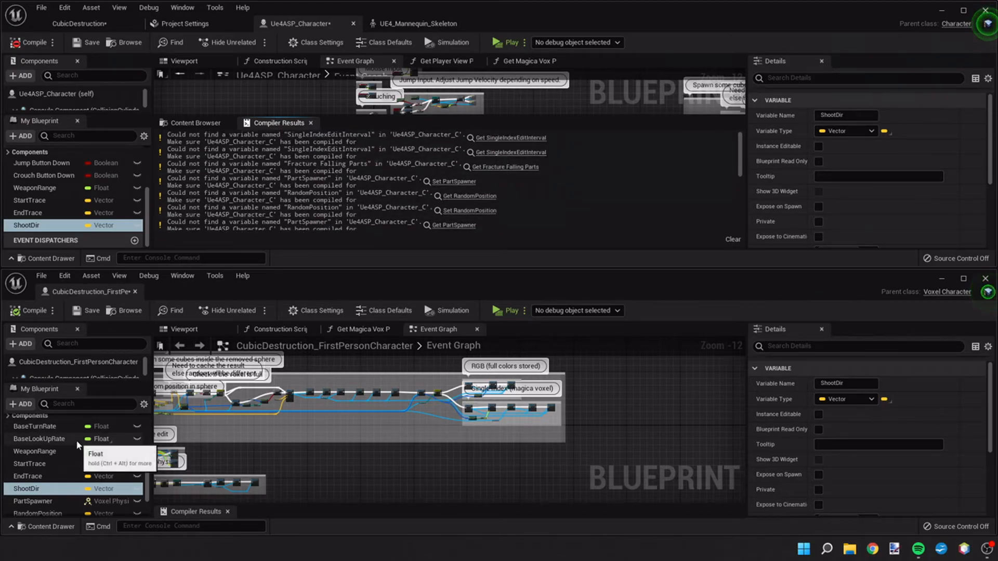
Copy PartSpawner, Fracture Falling Parts and SingleIndexEditInterval variables into Ue4ASP_Character.
right_click(35, 485)
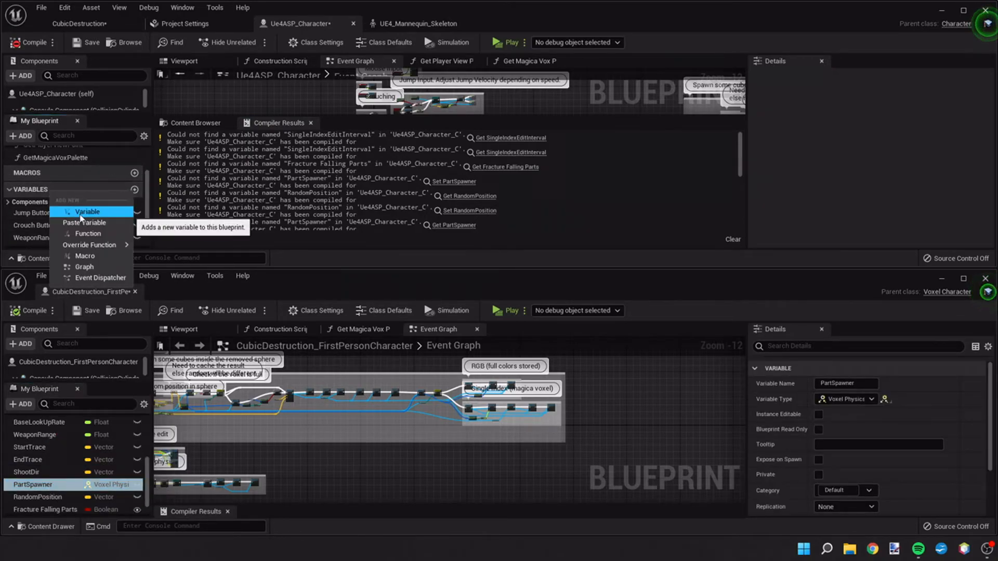
right_click(38, 497)
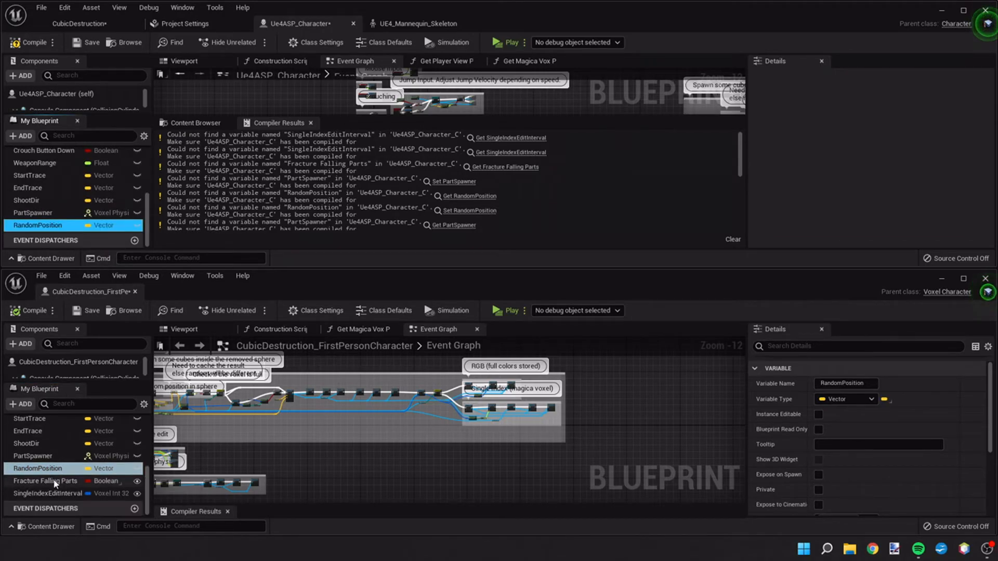
left_click(44, 480)
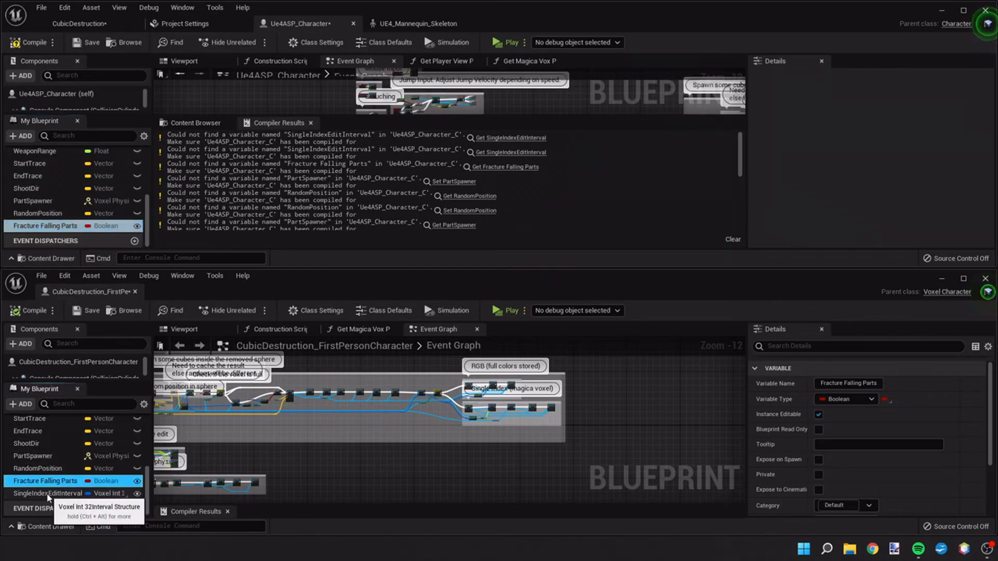
left_click(48, 494)
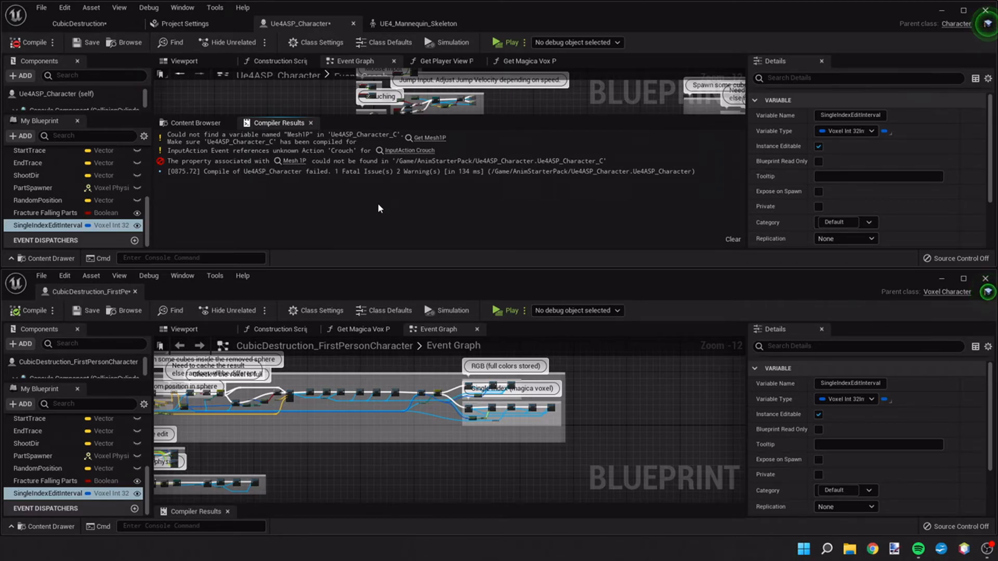
mouse_move(388, 194)
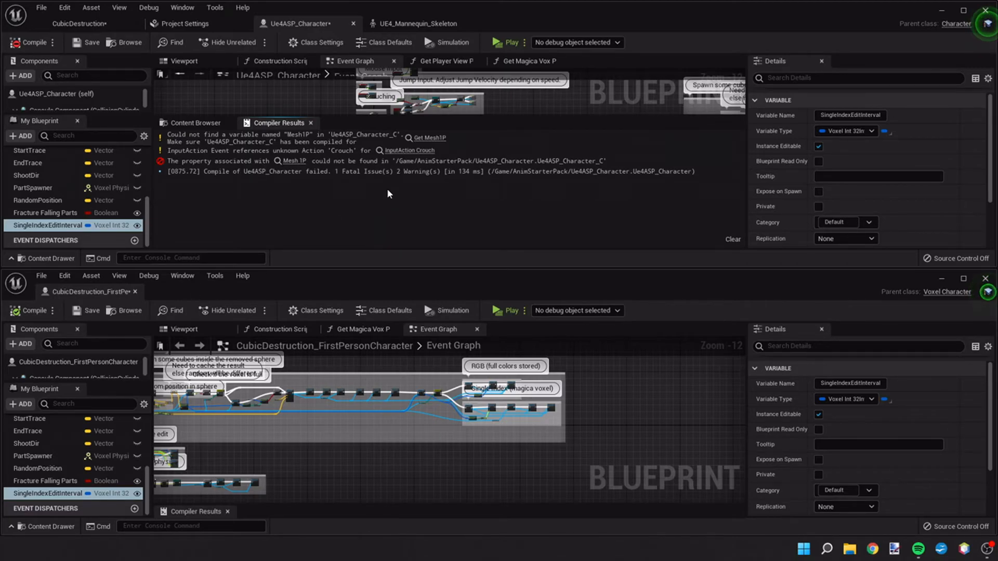
mouse_move(134, 295)
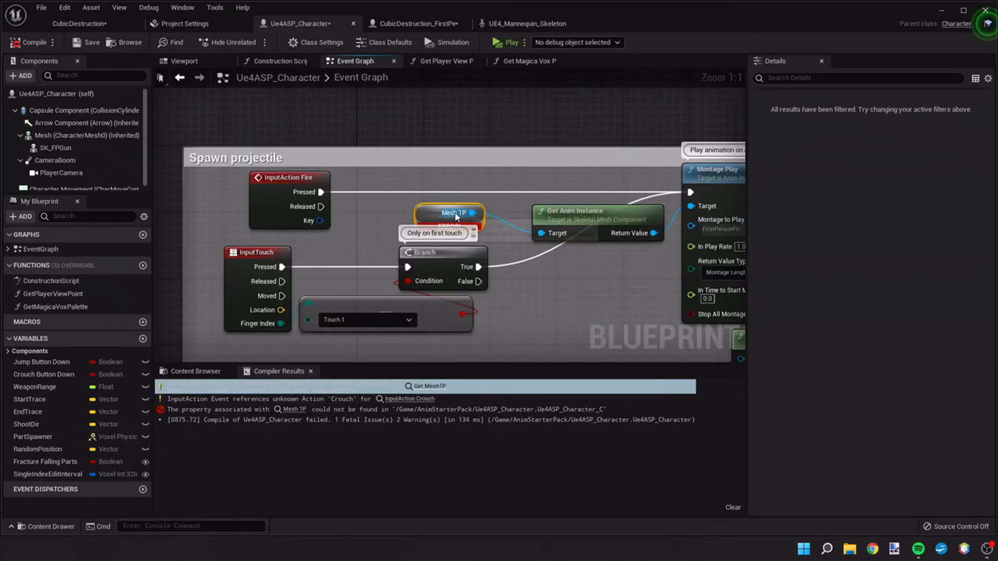
mouse_move(450, 213)
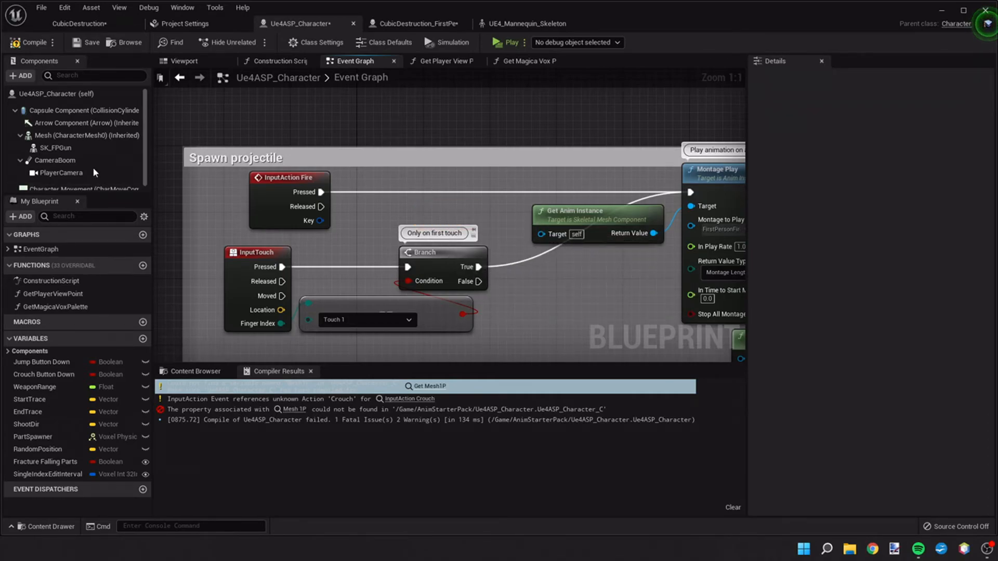
Swap the Mesh1P getter for a Mesh getter in Spawn projectile and recompile.
left_click(83, 135)
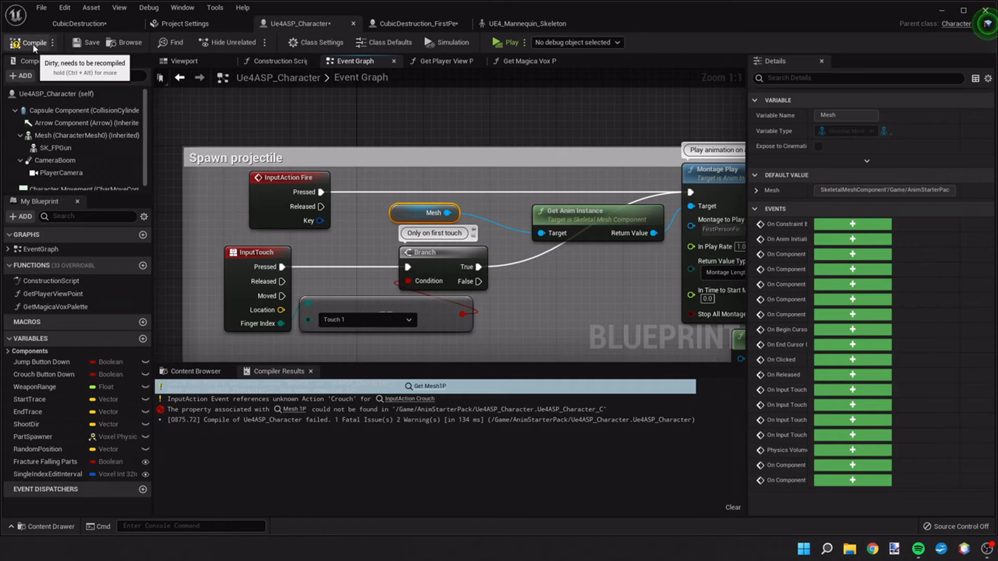
left_click(31, 42)
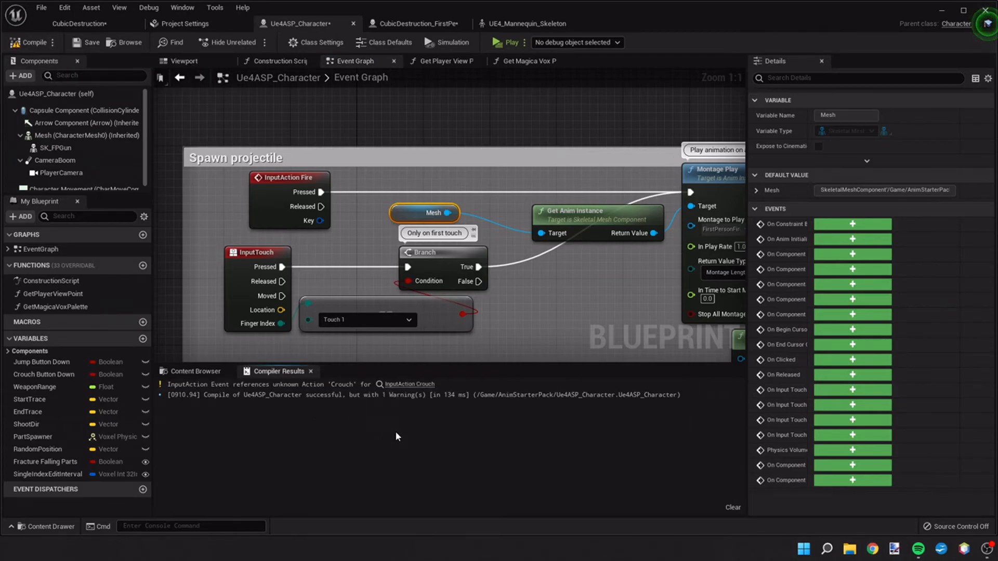
mouse_move(409, 384)
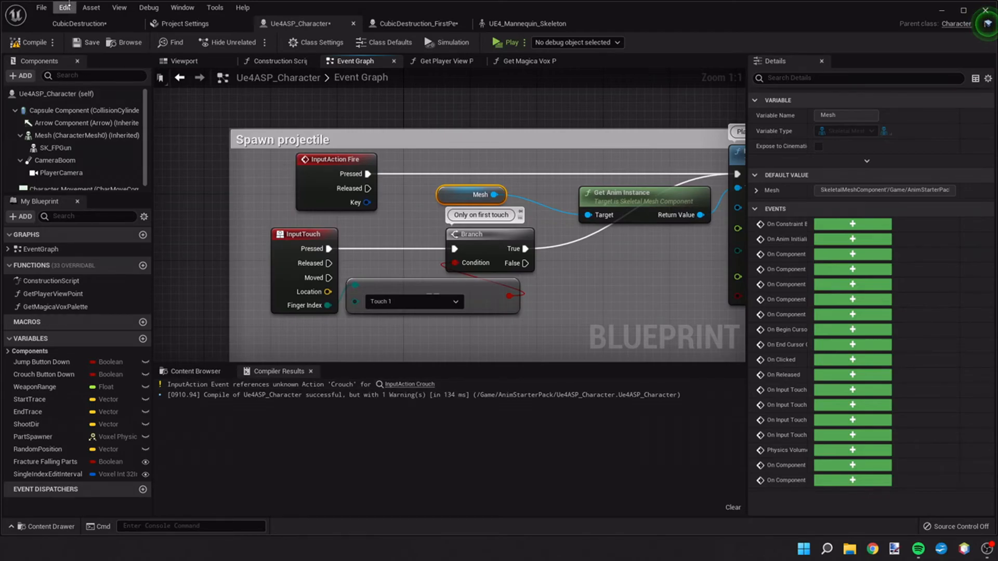
In Project Settings > Input, add a Crouch action mapping bound to Left Ctrl.
left_click(63, 7)
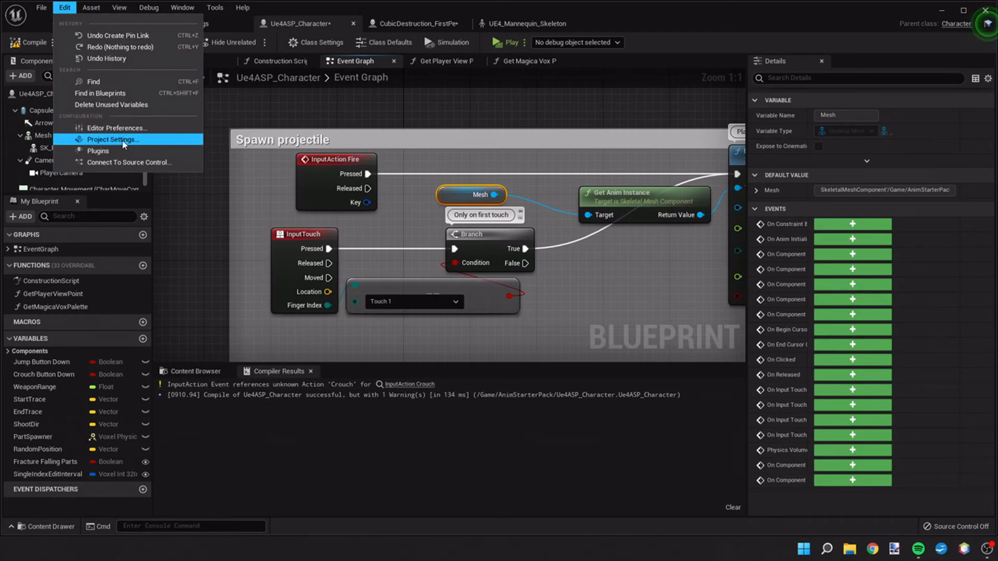
left_click(114, 139)
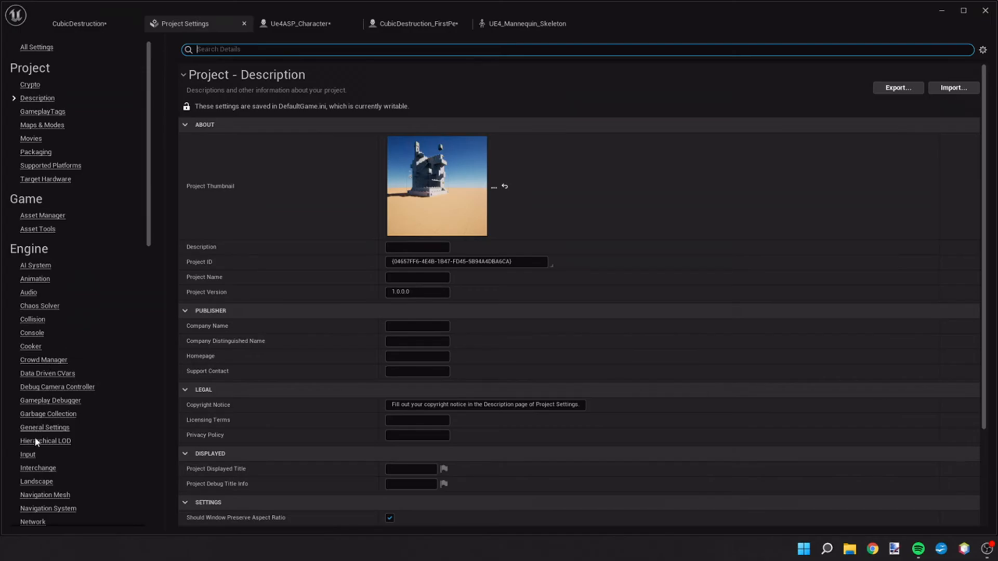
left_click(27, 453)
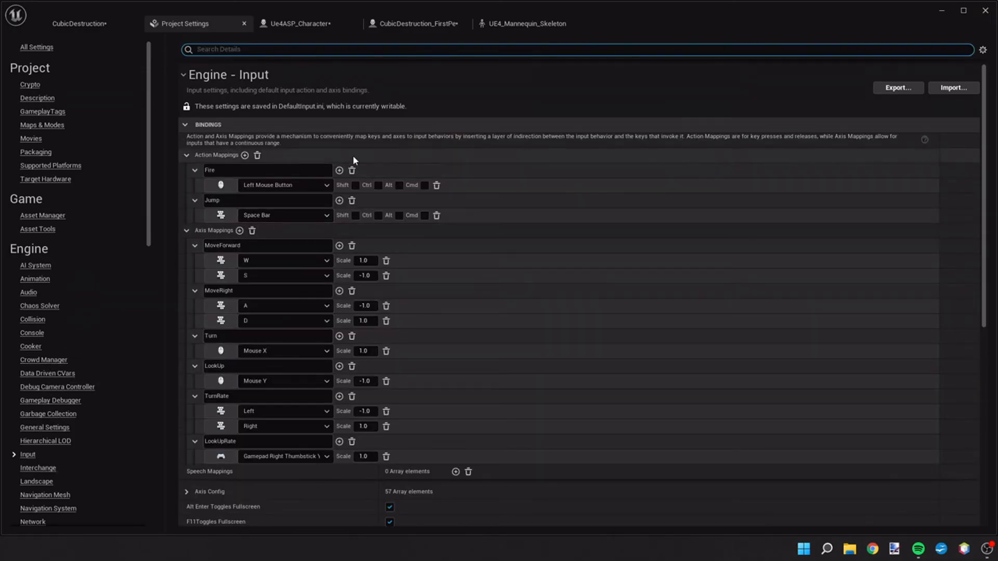
mouse_move(348, 161)
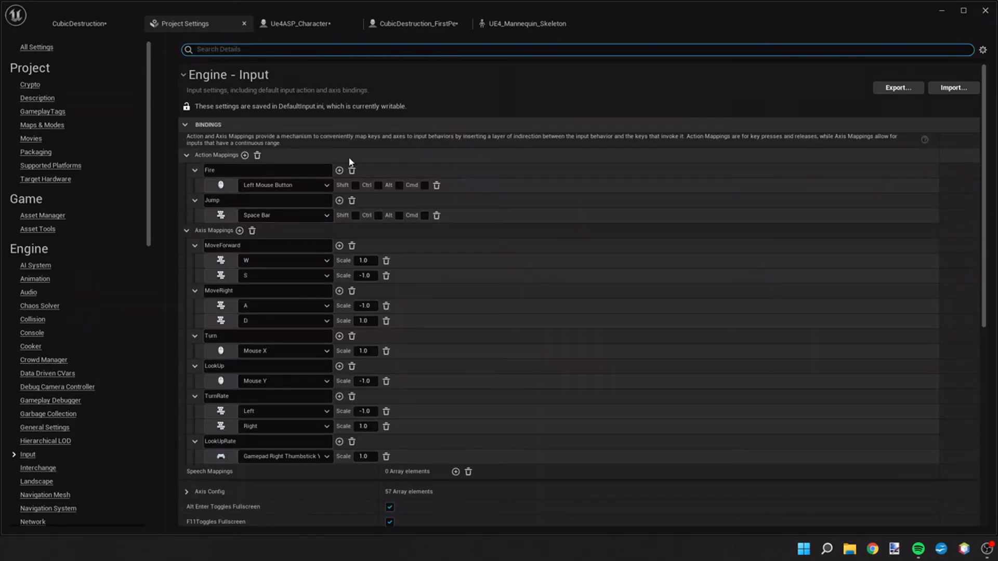
mouse_move(244, 156)
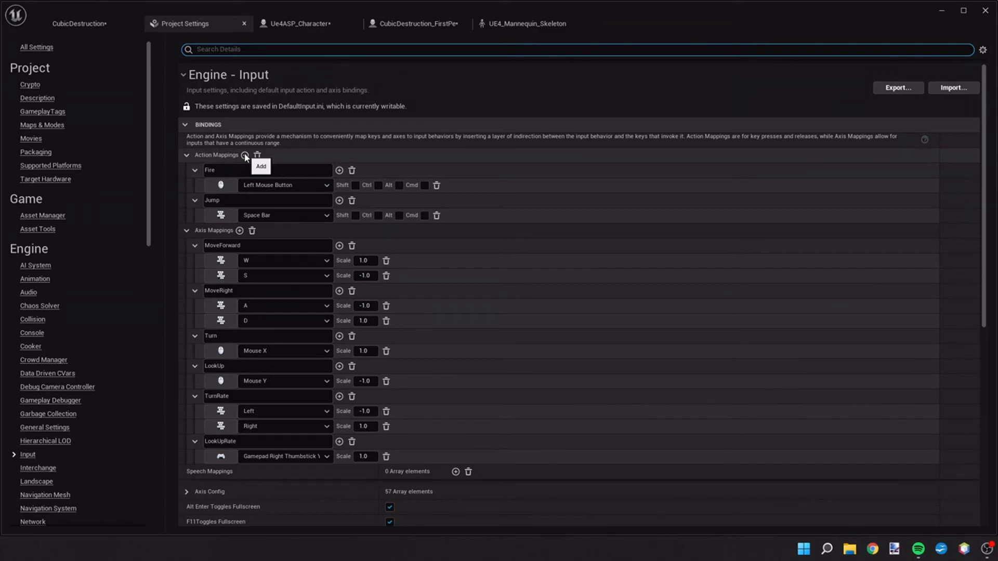
left_click(244, 156)
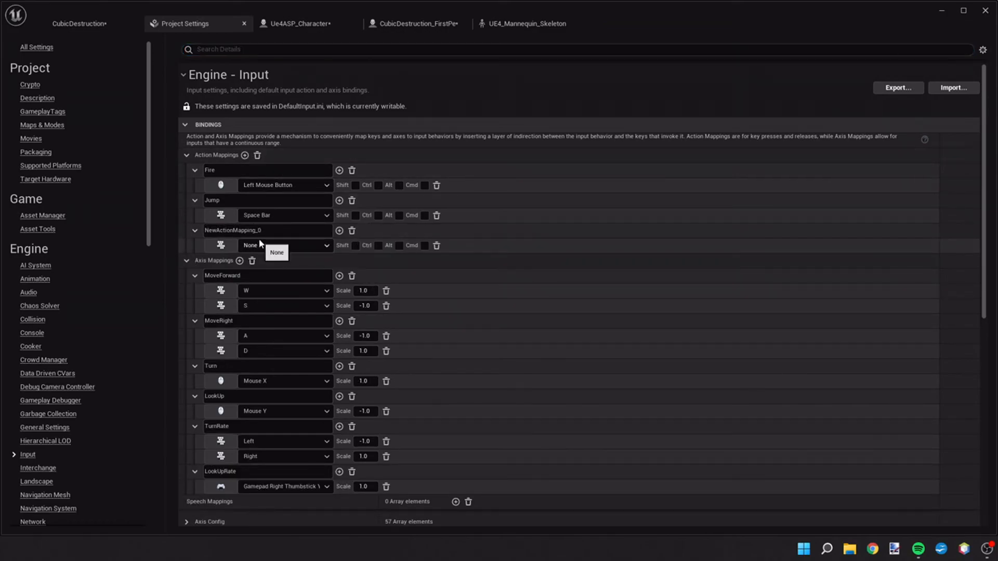
double_click(232, 230)
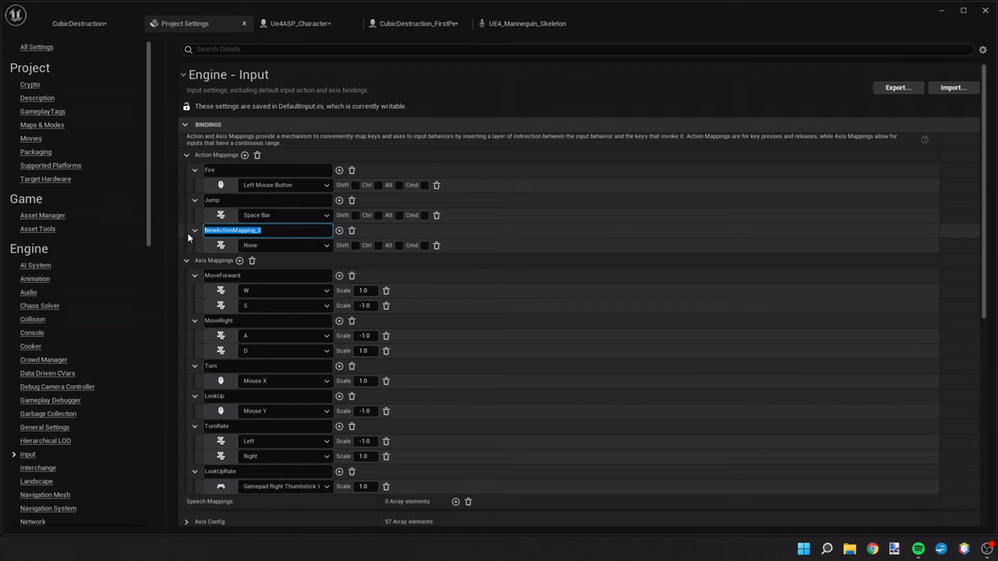
type("Crouch")
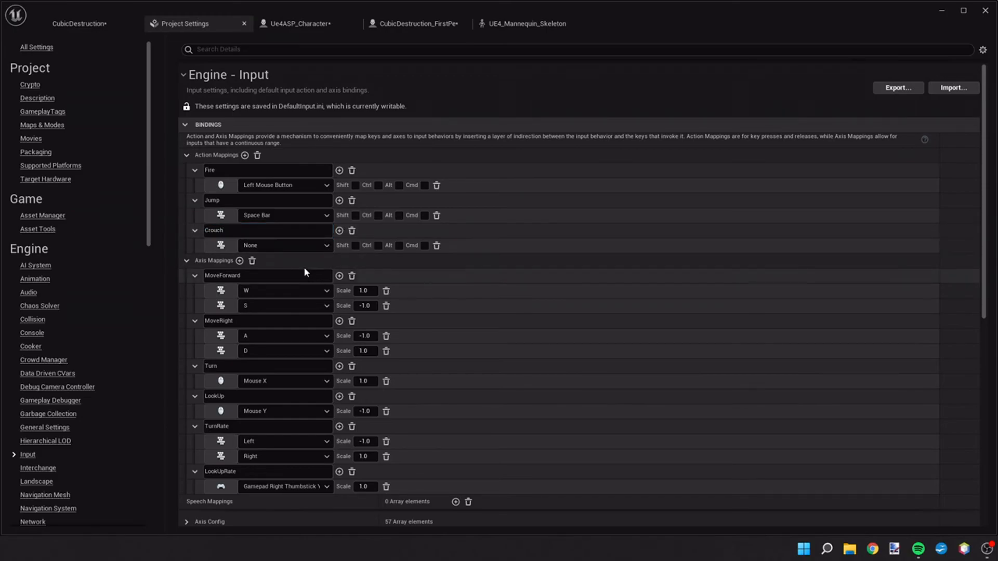
left_click(285, 290)
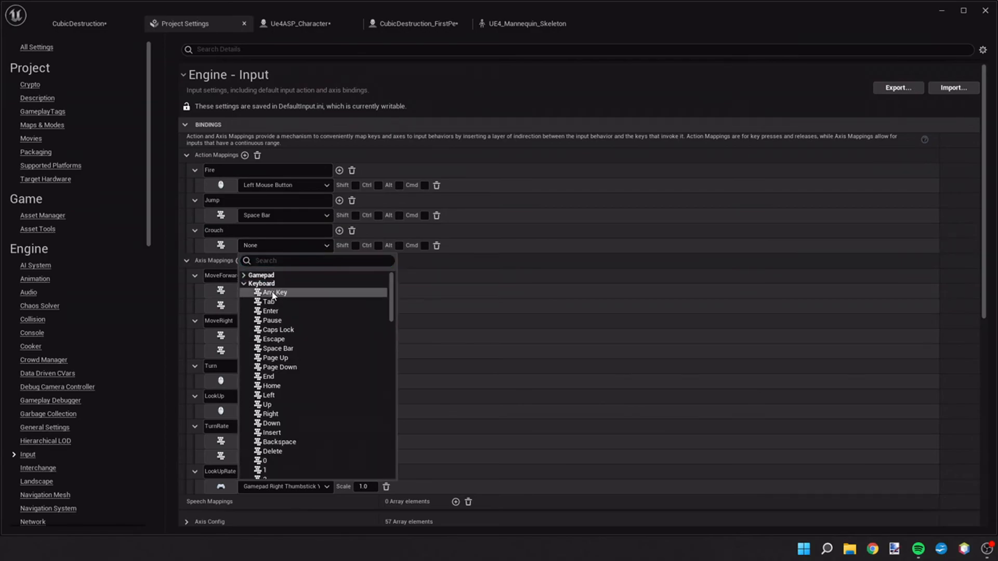
scroll("down", 3)
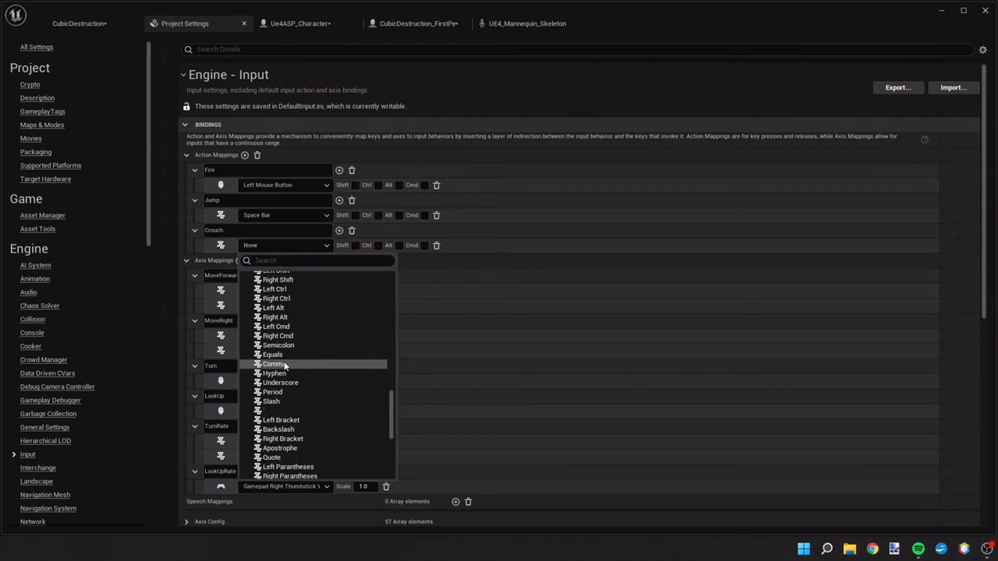
left_click(273, 289)
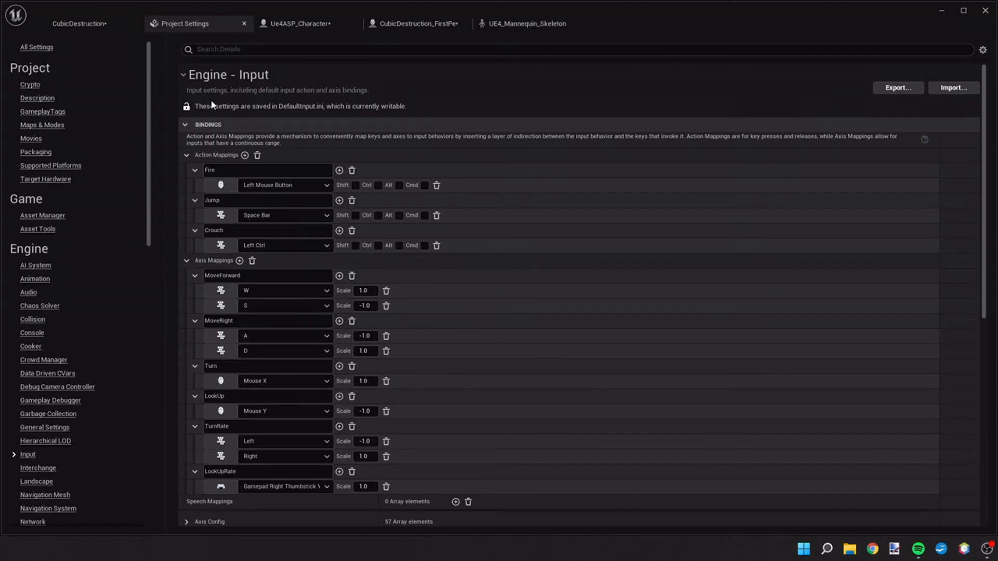
left_click(191, 23)
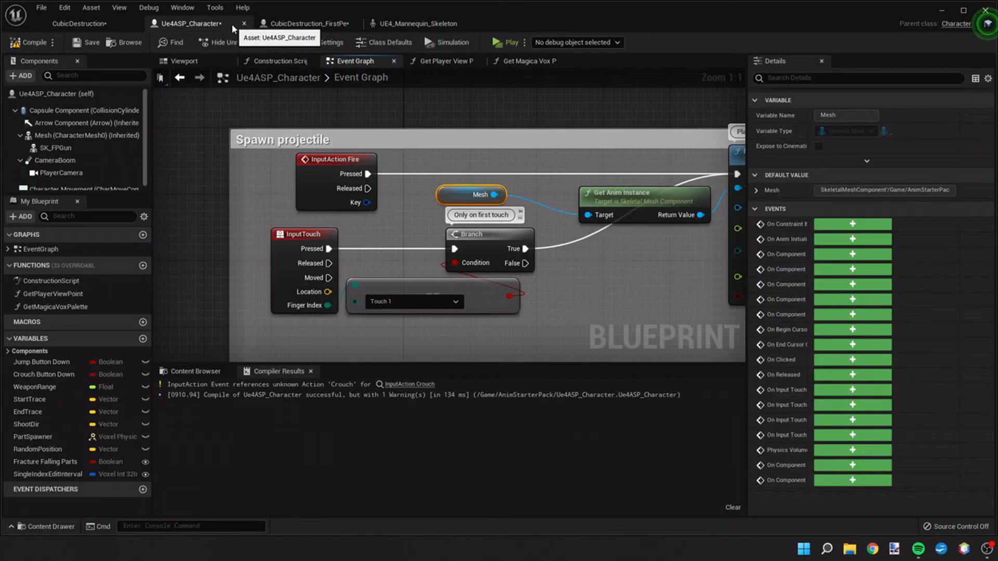
mouse_move(216, 386)
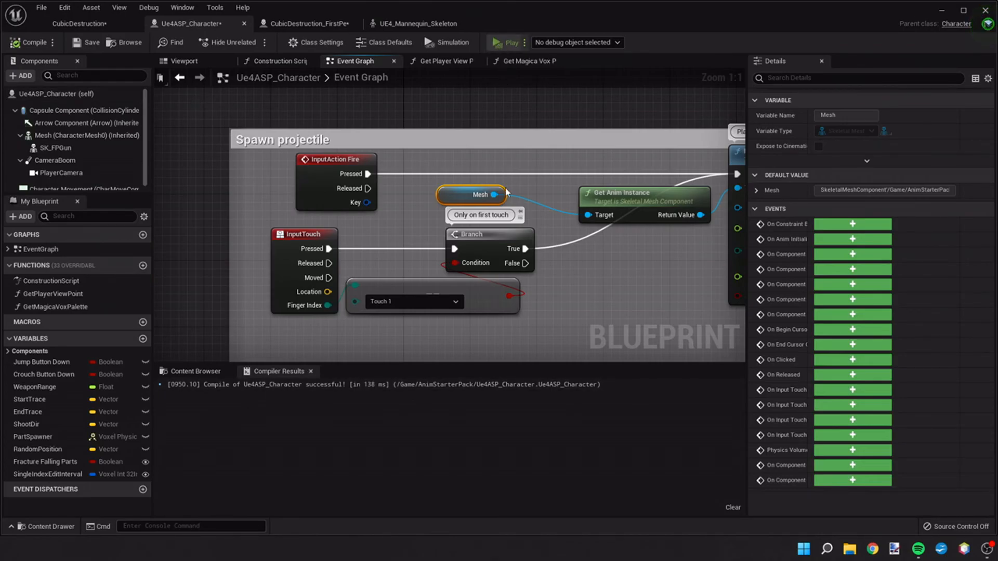
Play the level with the warning-free Ue4ASP_Character, then stop the session.
left_click(502, 42)
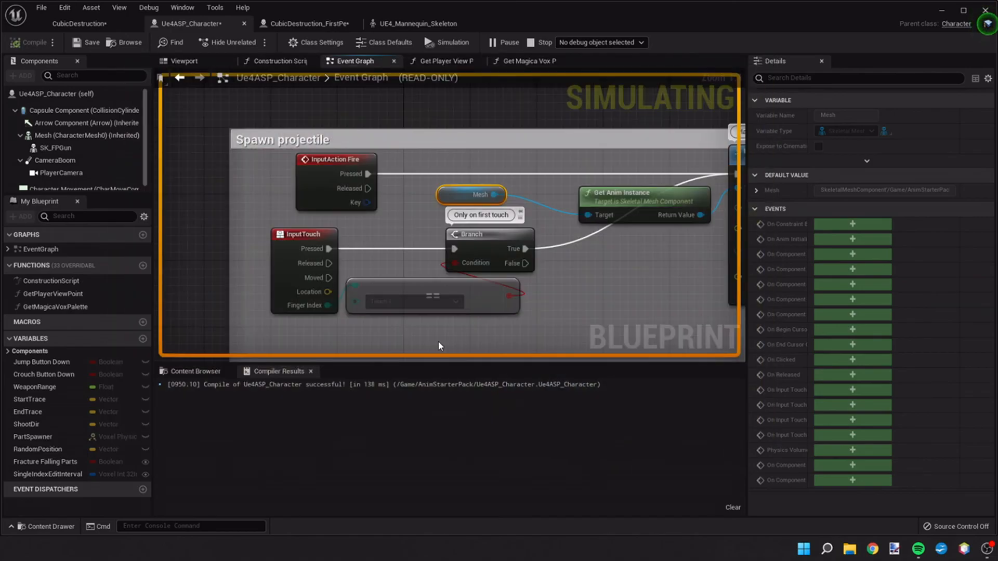
left_click(542, 42)
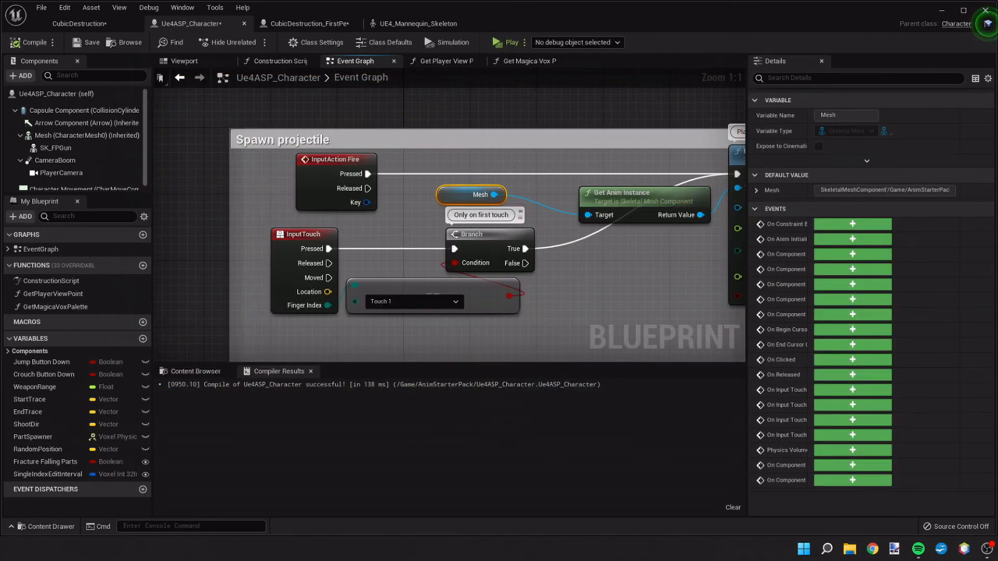
scroll("down", 3)
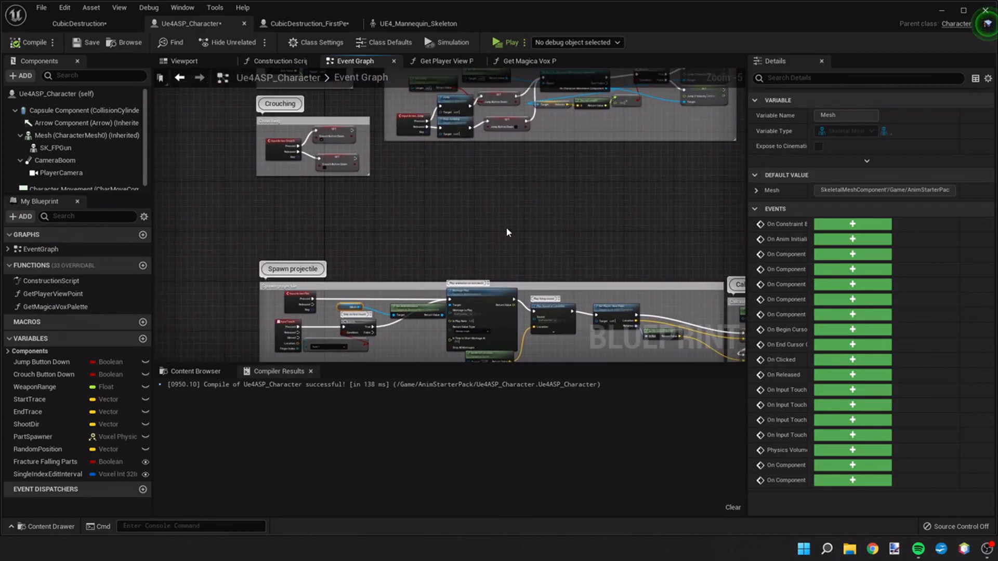
mouse_move(246, 216)
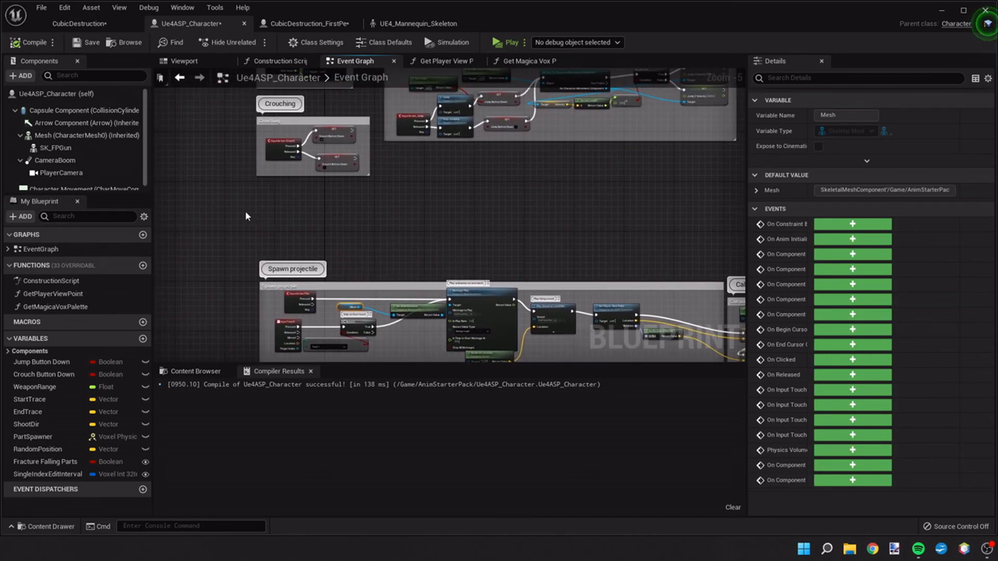
mouse_move(85, 46)
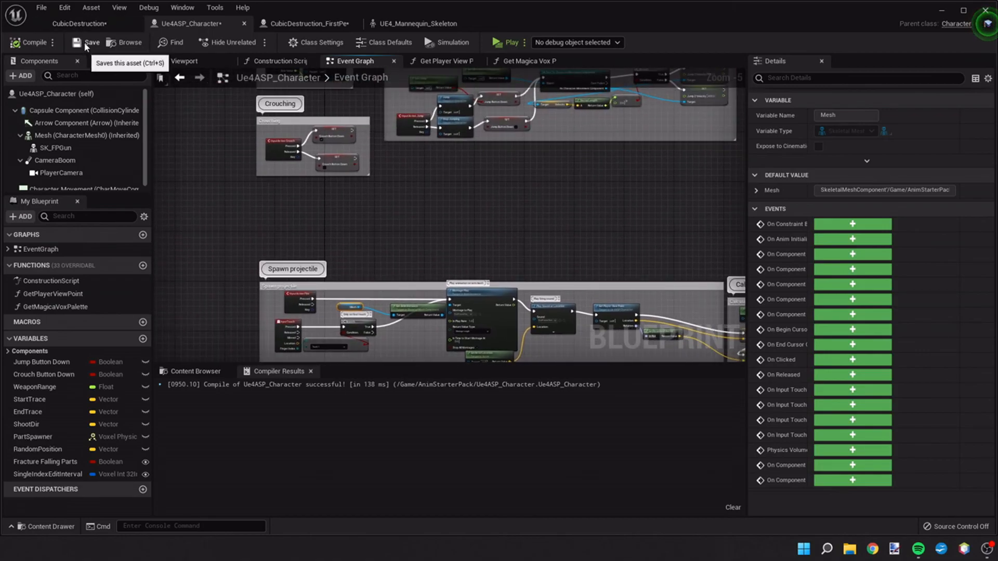